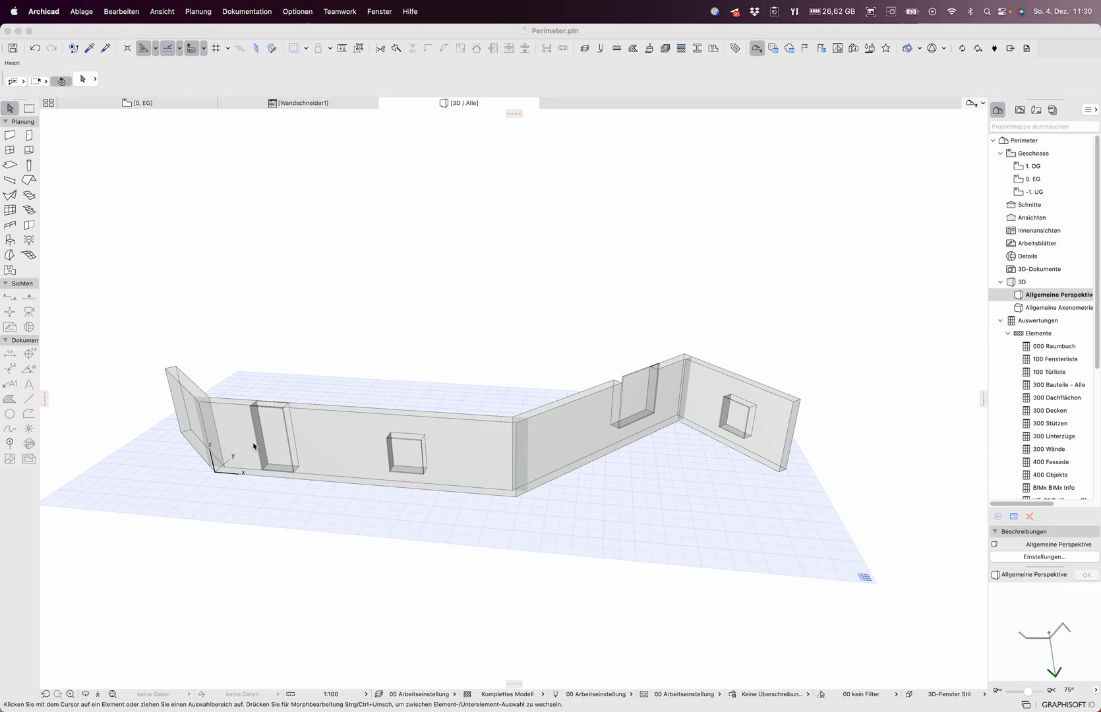
{"action": "mouse_move", "coordinate": [181, 394]}
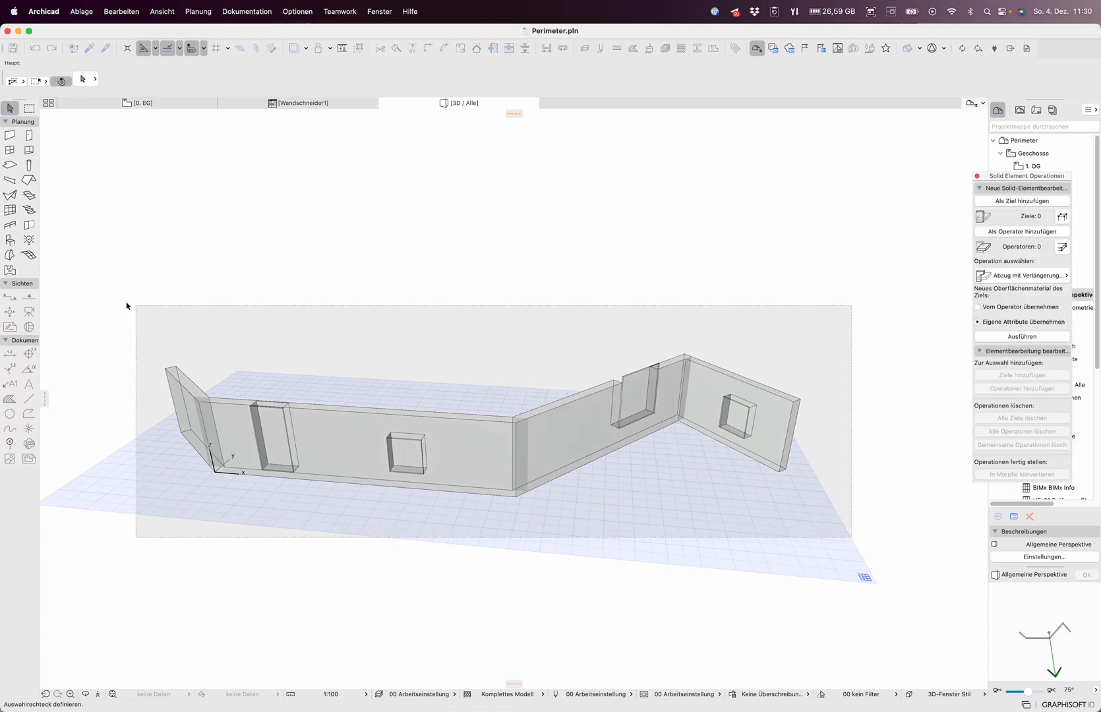
Select the four exterior walls in the 3D window, then clear the selection again
{"action": "left_click", "coordinate": [368, 463]}
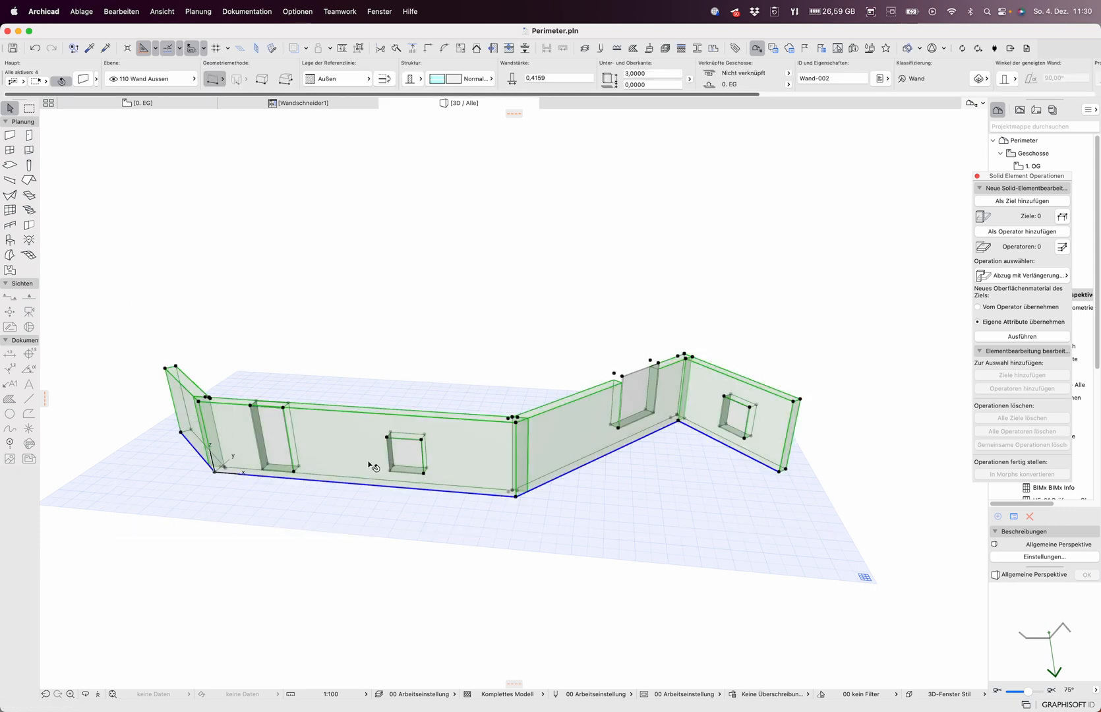
{"action": "mouse_move", "coordinate": [402, 576]}
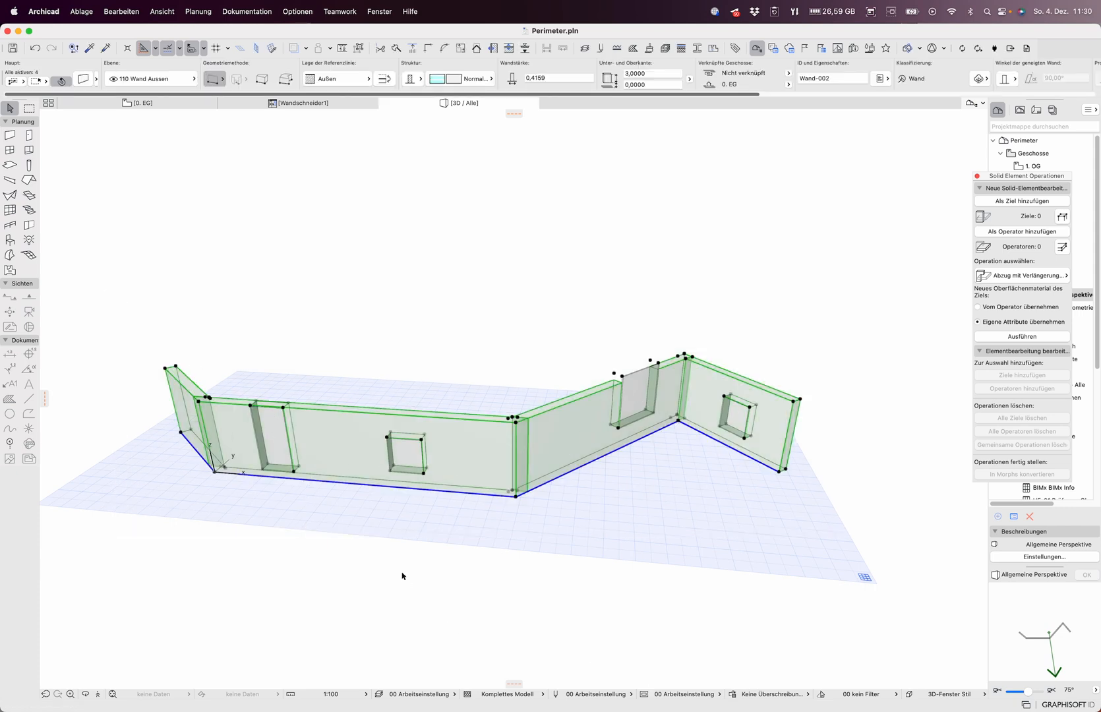
{"action": "left_click", "coordinate": [402, 576]}
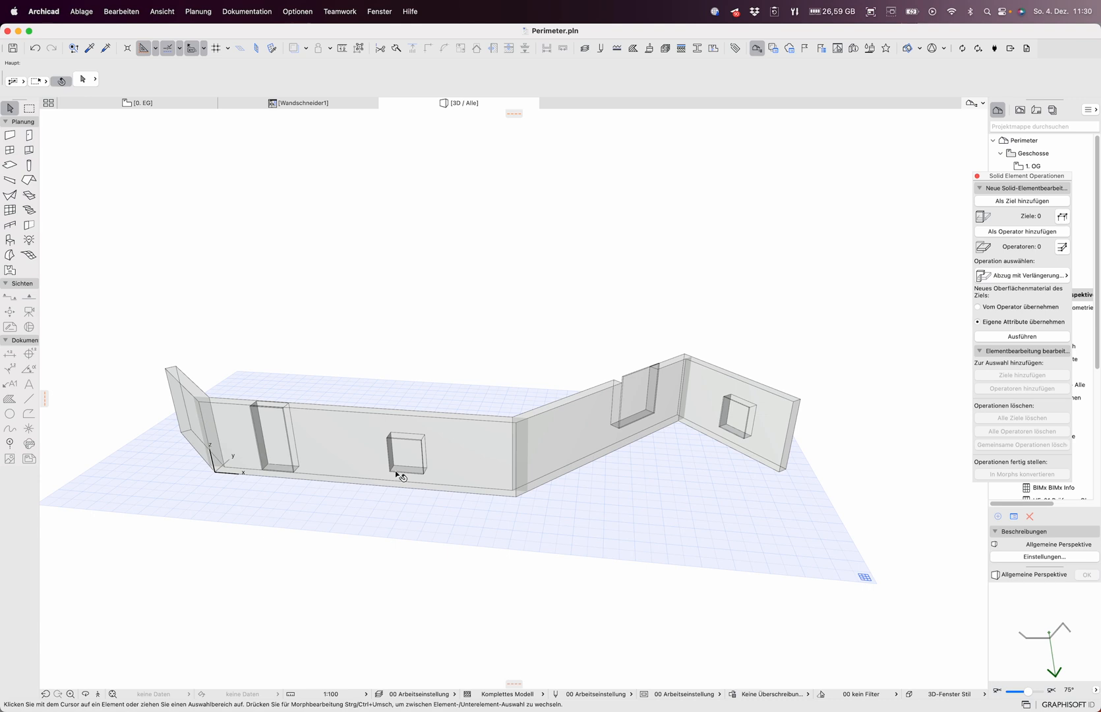
{"action": "mouse_move", "coordinate": [843, 306]}
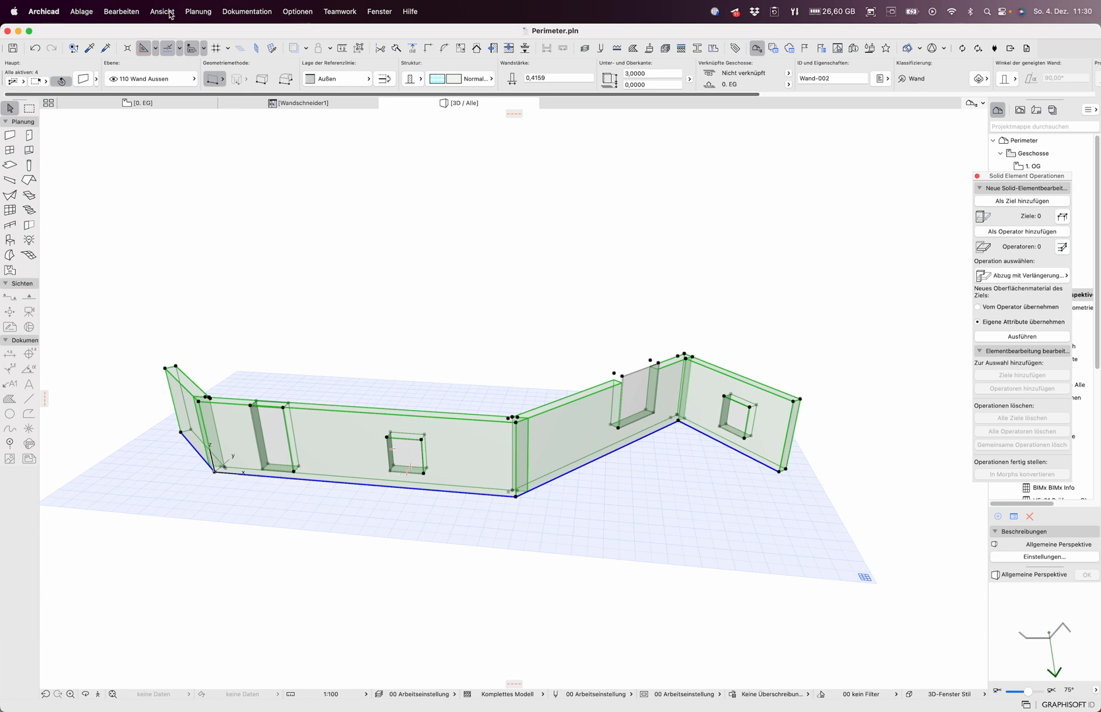
Place the Wandschneider1 wall accessory along the base of the four exterior walls, setting its side
{"action": "left_click", "coordinate": [197, 12]}
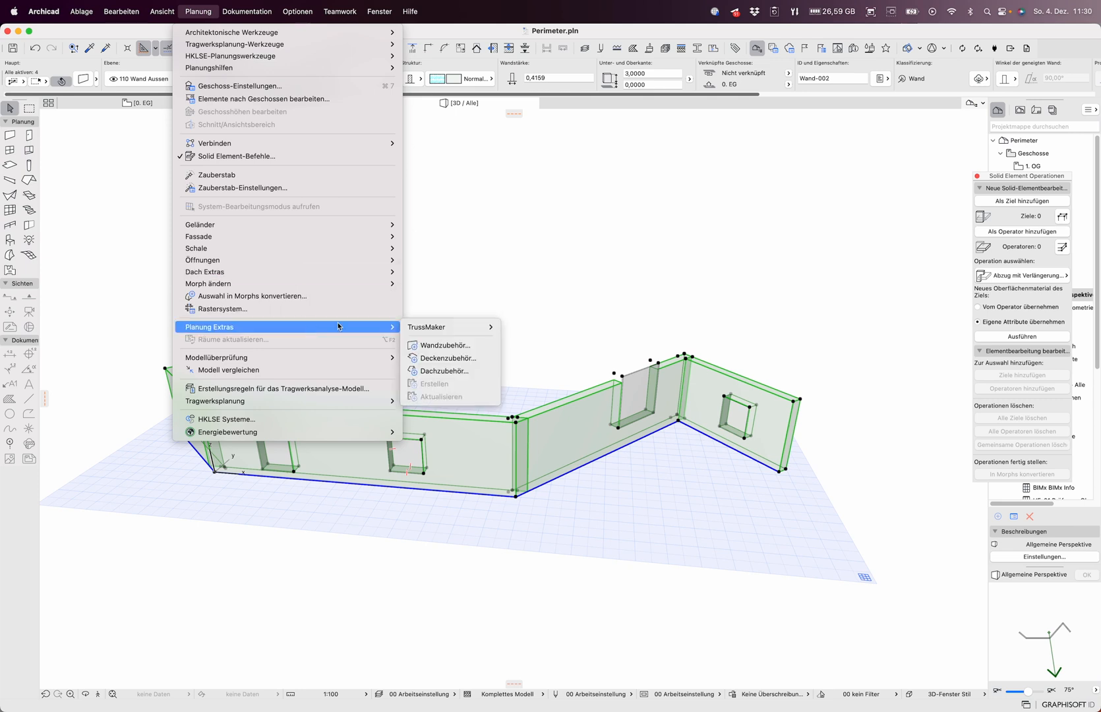
{"action": "mouse_move", "coordinate": [445, 344]}
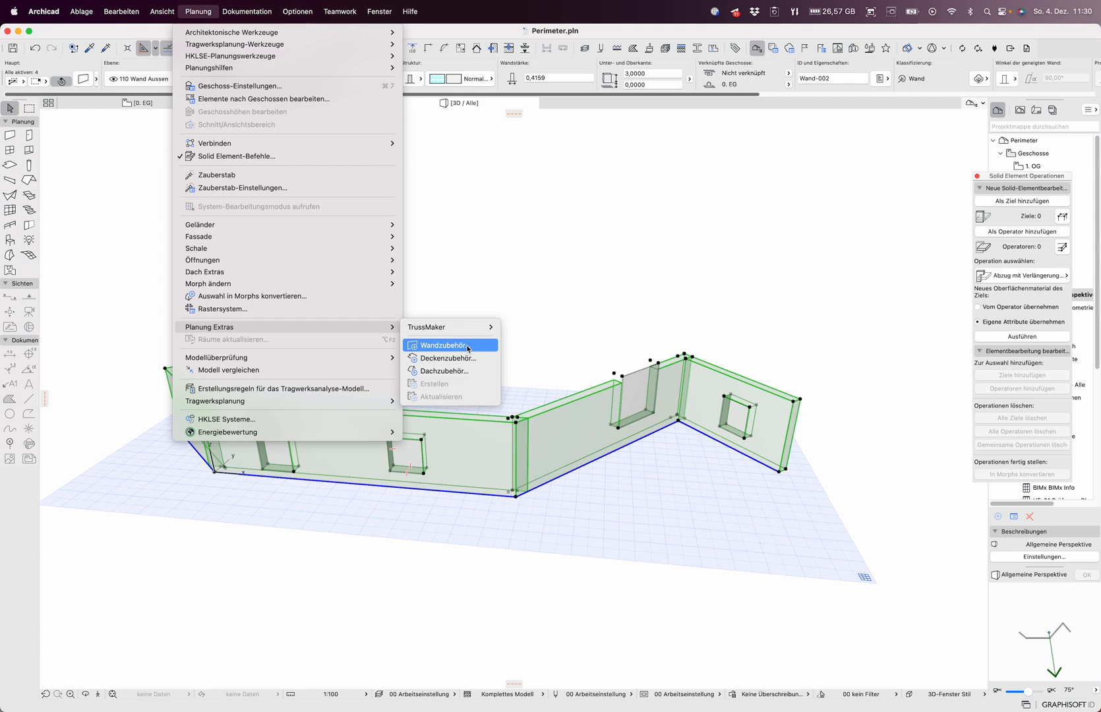
{"action": "left_click", "coordinate": [443, 344]}
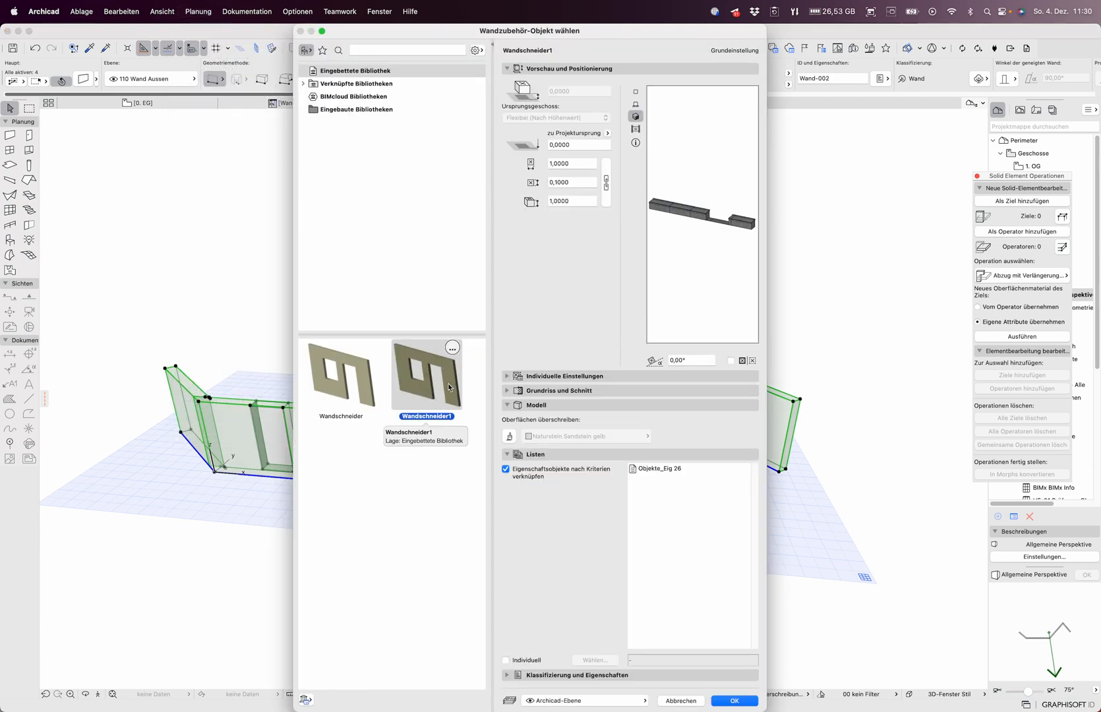
{"action": "mouse_move", "coordinate": [460, 485]}
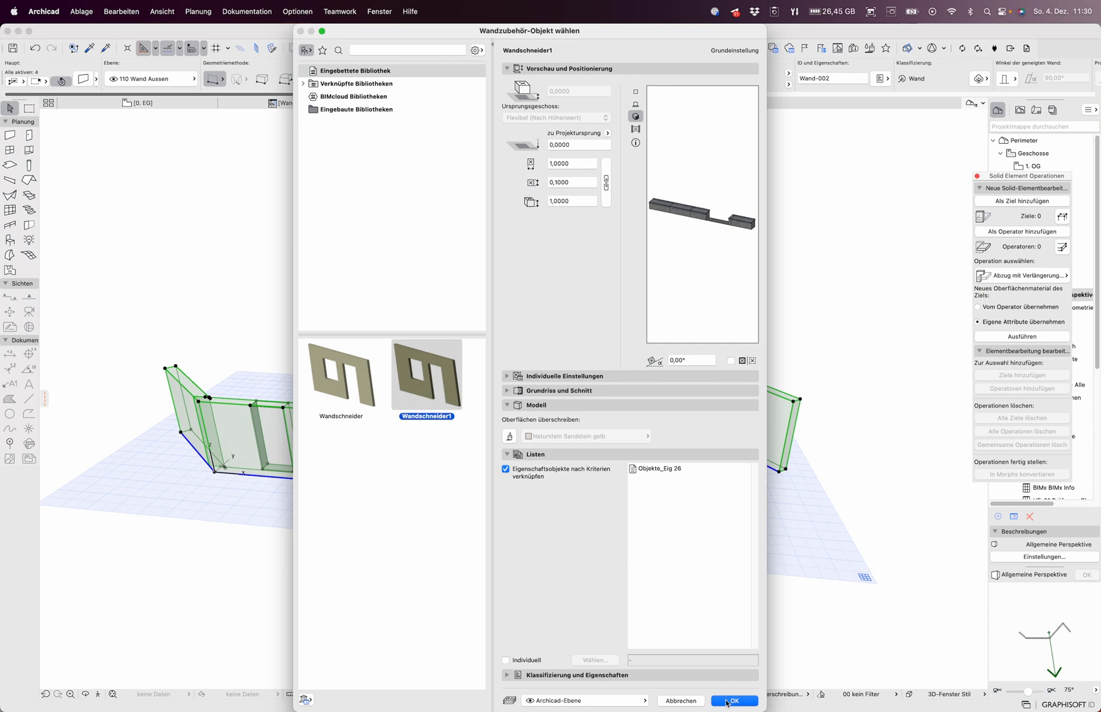
{"action": "left_click", "coordinate": [734, 707]}
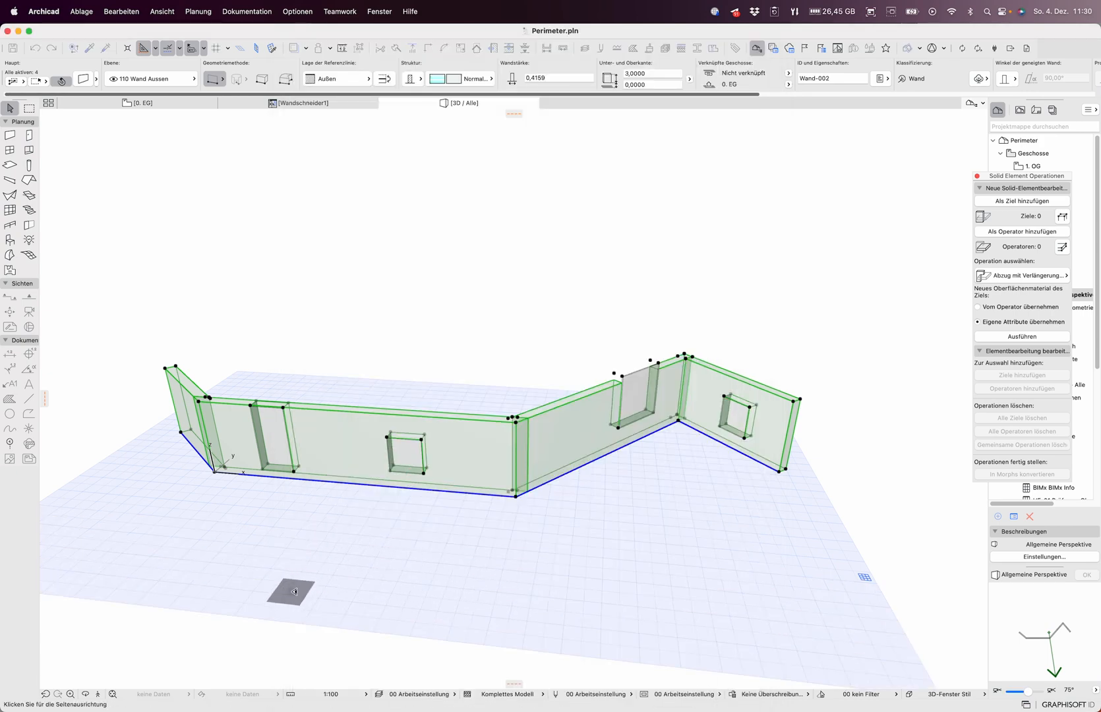
{"action": "left_click", "coordinate": [325, 558]}
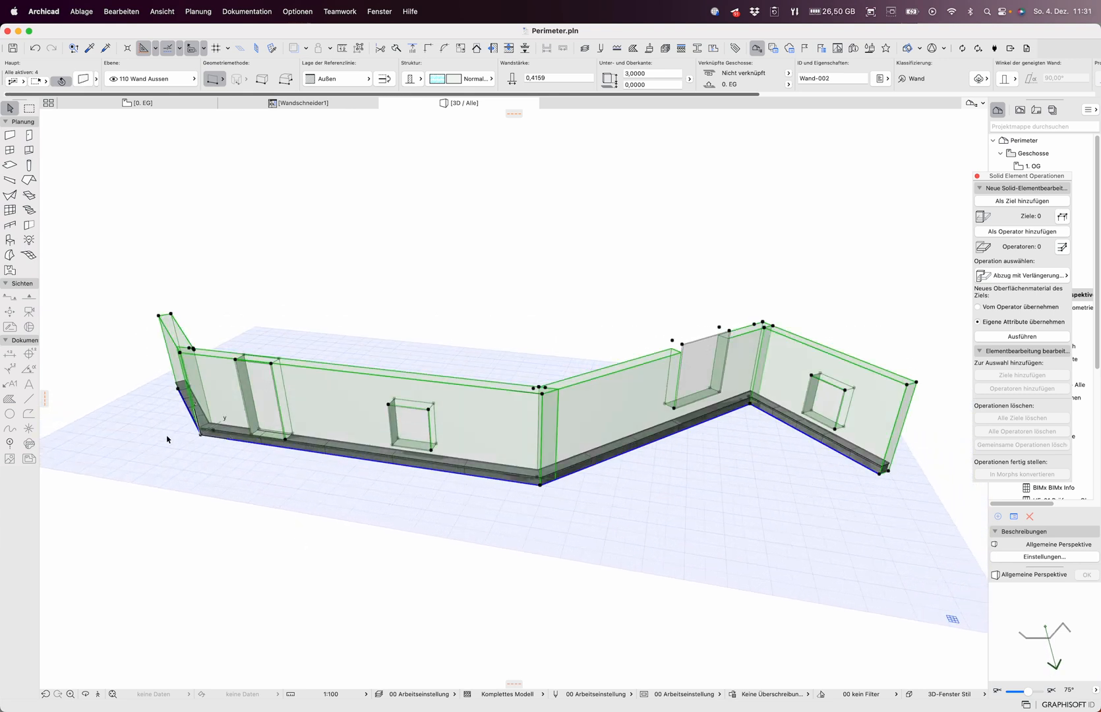
{"action": "mouse_move", "coordinate": [10, 399]}
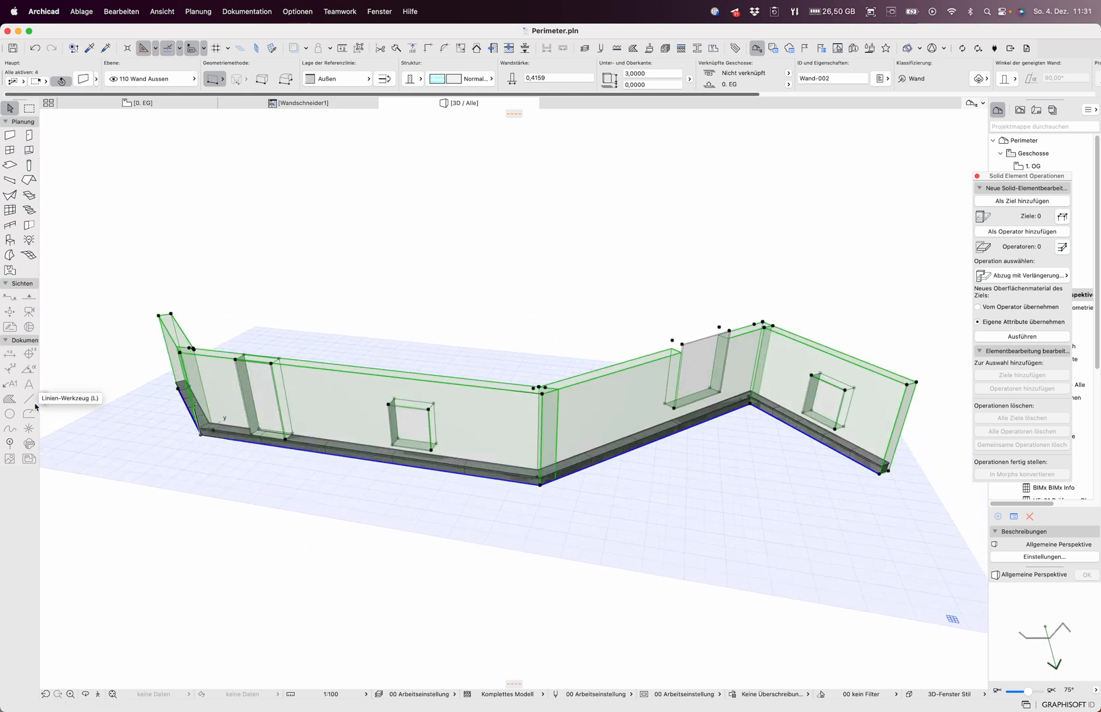
{"action": "mouse_move", "coordinate": [100, 326]}
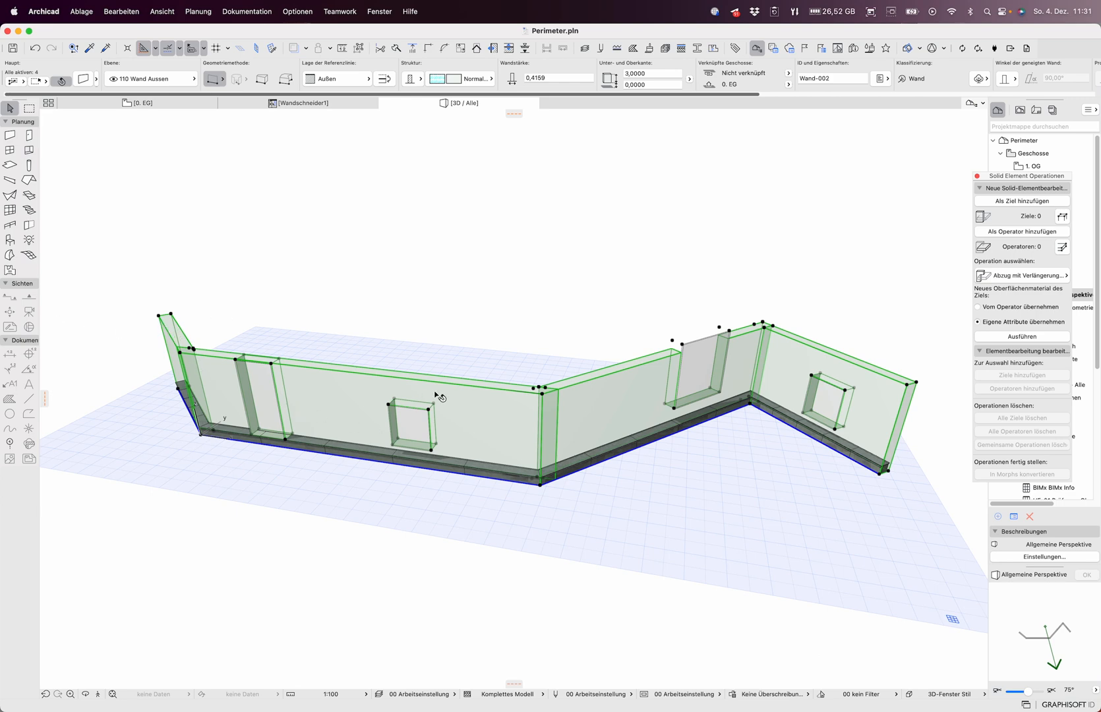
{"action": "mouse_move", "coordinate": [773, 182]}
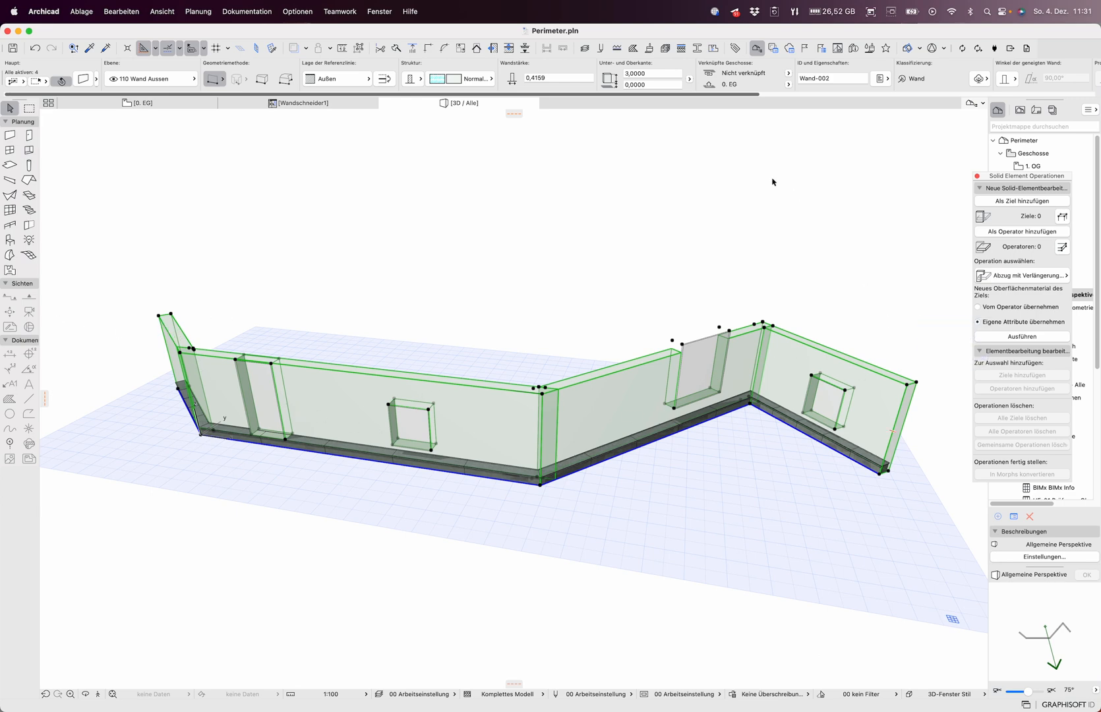
Add the four selected exterior walls as solid operation targets, then deselect them
{"action": "left_click", "coordinate": [198, 11]}
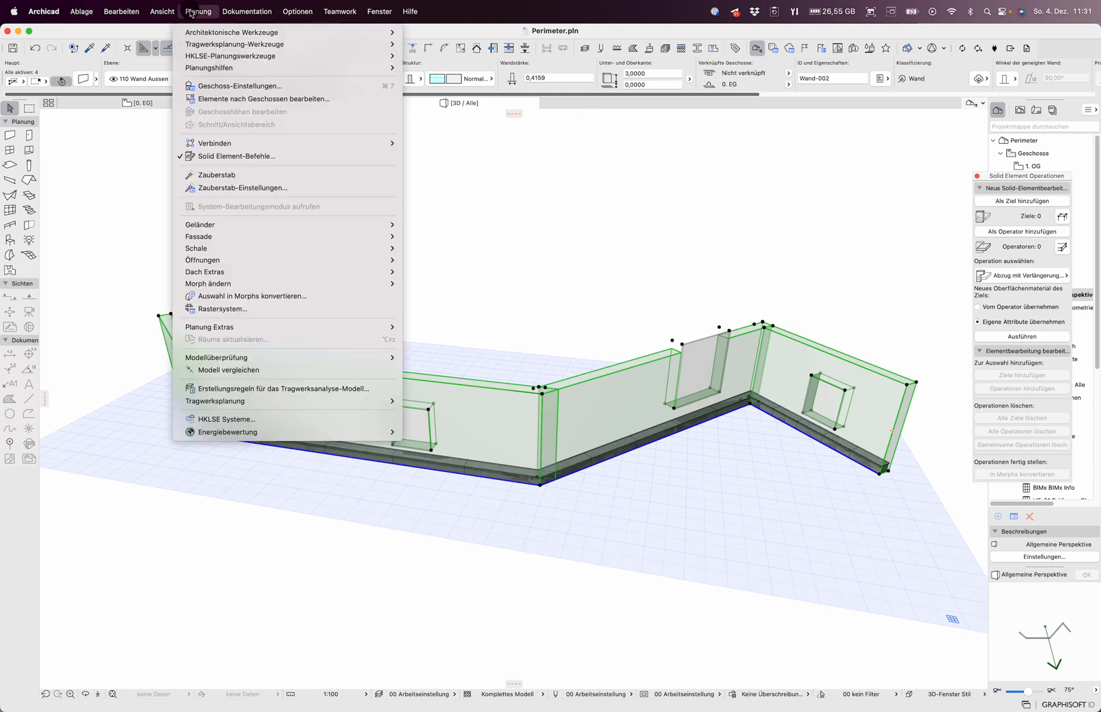
{"action": "mouse_move", "coordinate": [237, 156]}
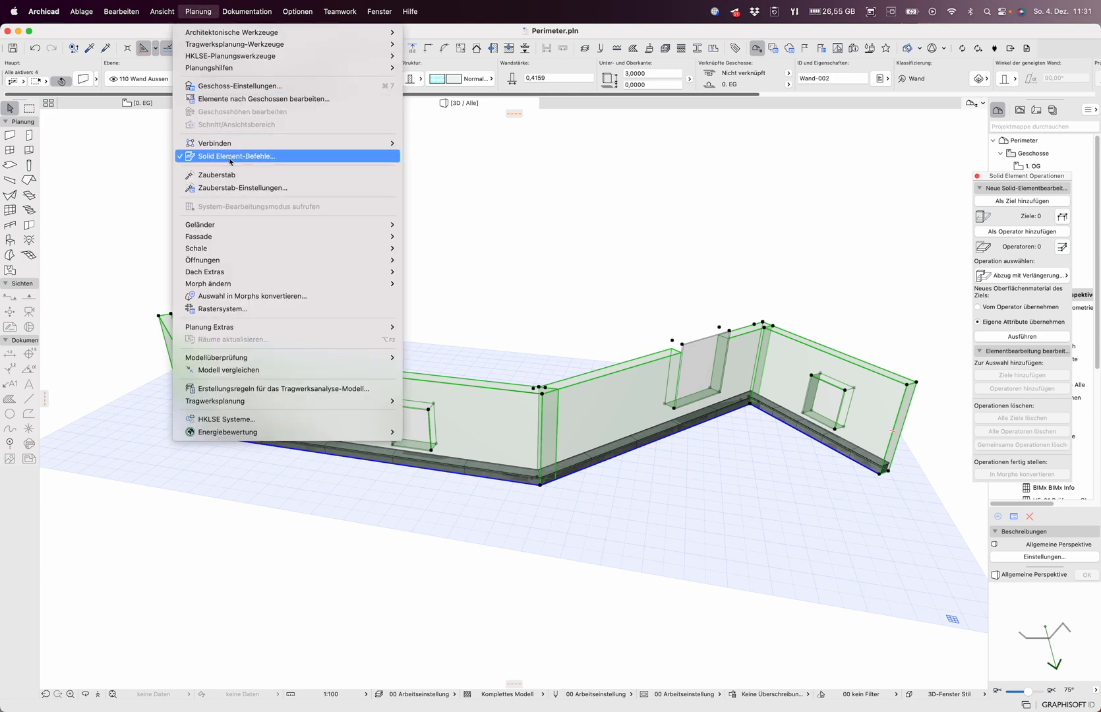
{"action": "left_click", "coordinate": [236, 155]}
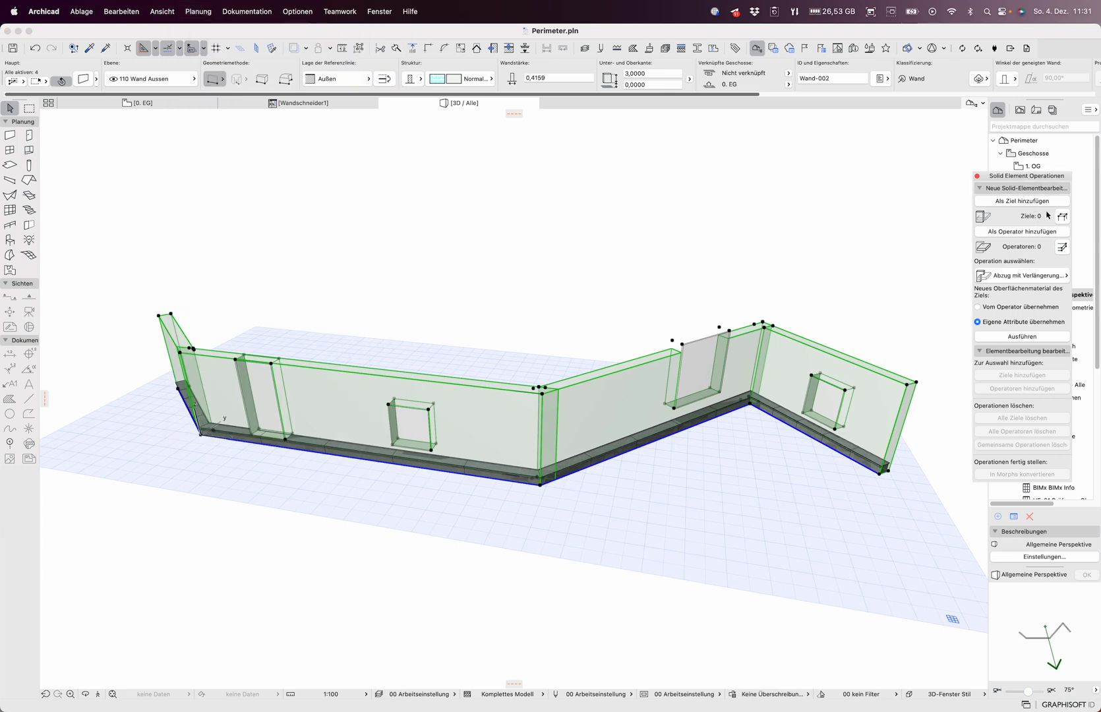
{"action": "left_click", "coordinate": [1021, 200]}
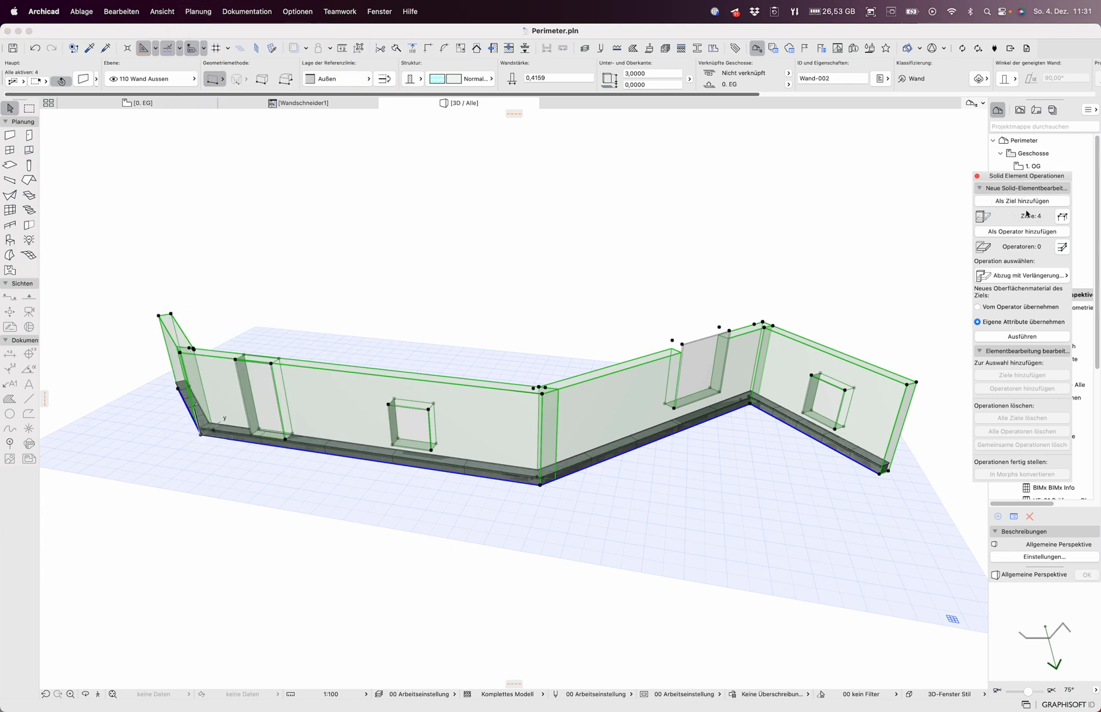
{"action": "mouse_move", "coordinate": [392, 323]}
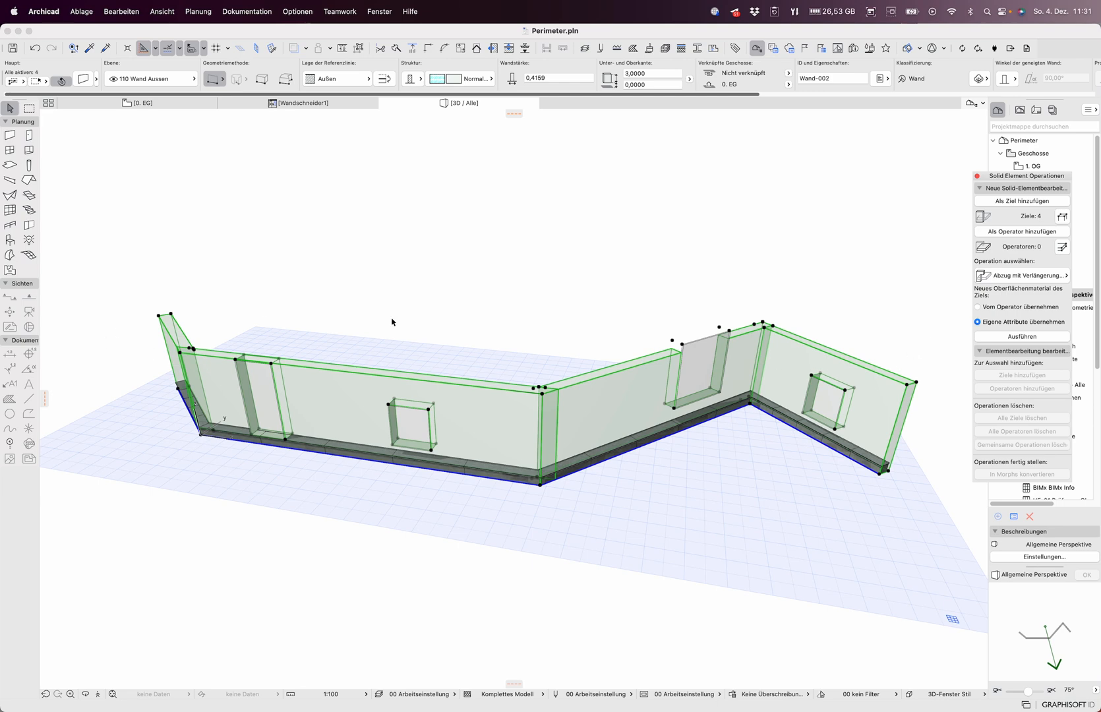
{"action": "mouse_move", "coordinate": [724, 570]}
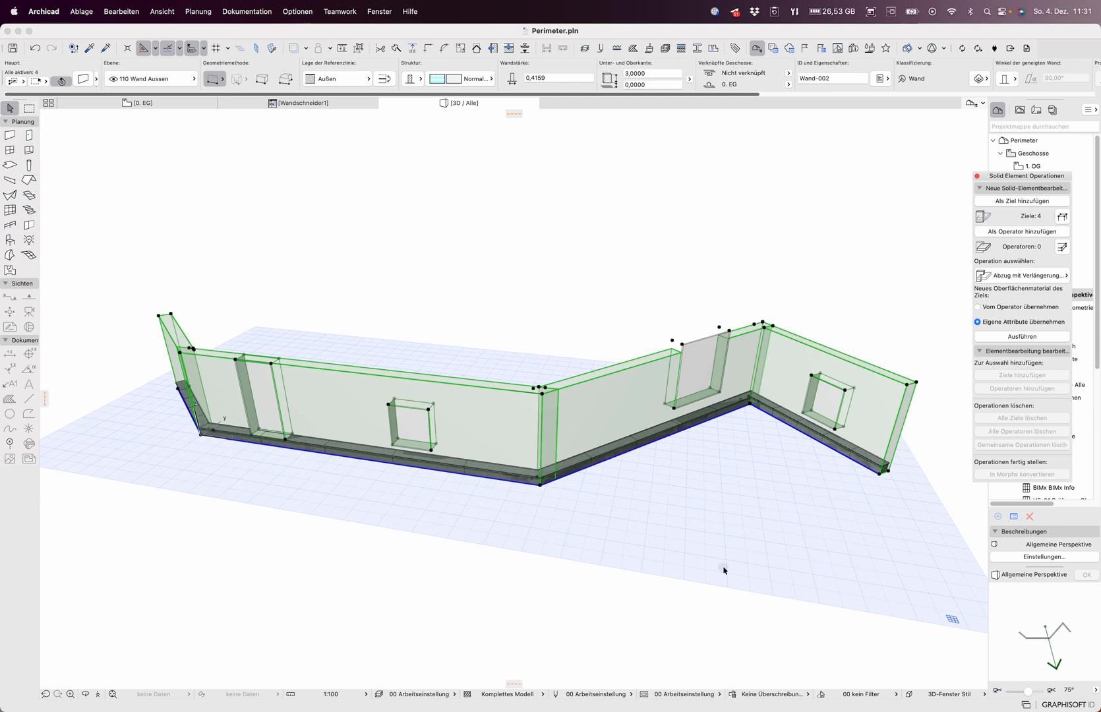
{"action": "left_click", "coordinate": [10, 239]}
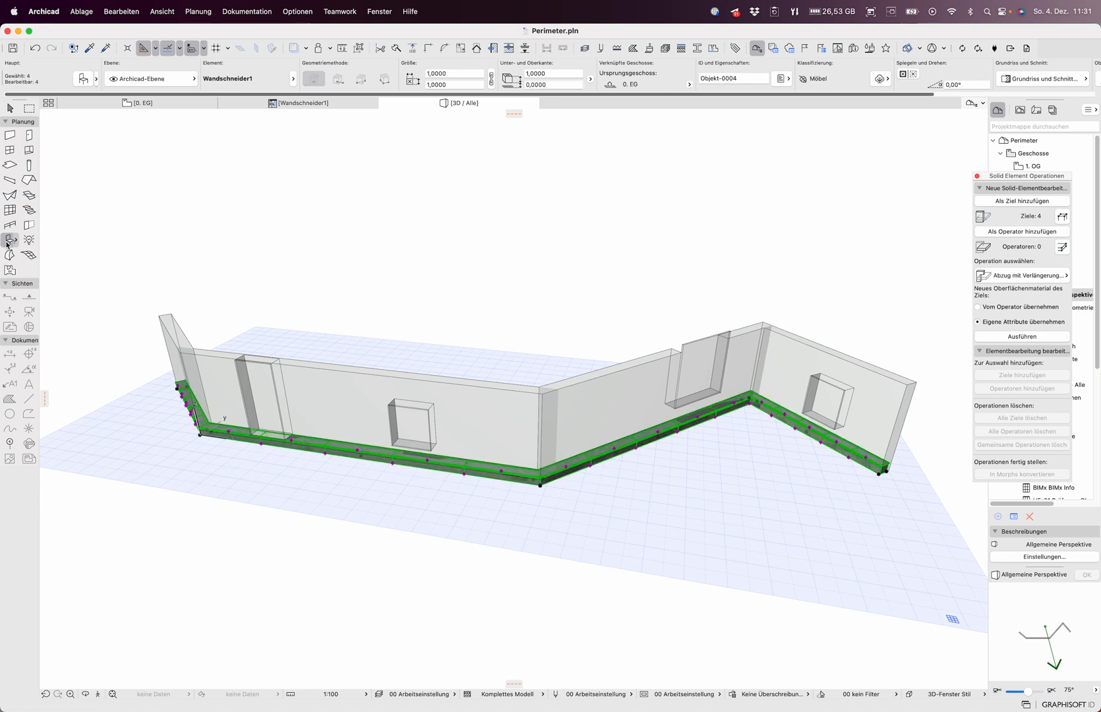
{"action": "mouse_move", "coordinate": [10, 242]}
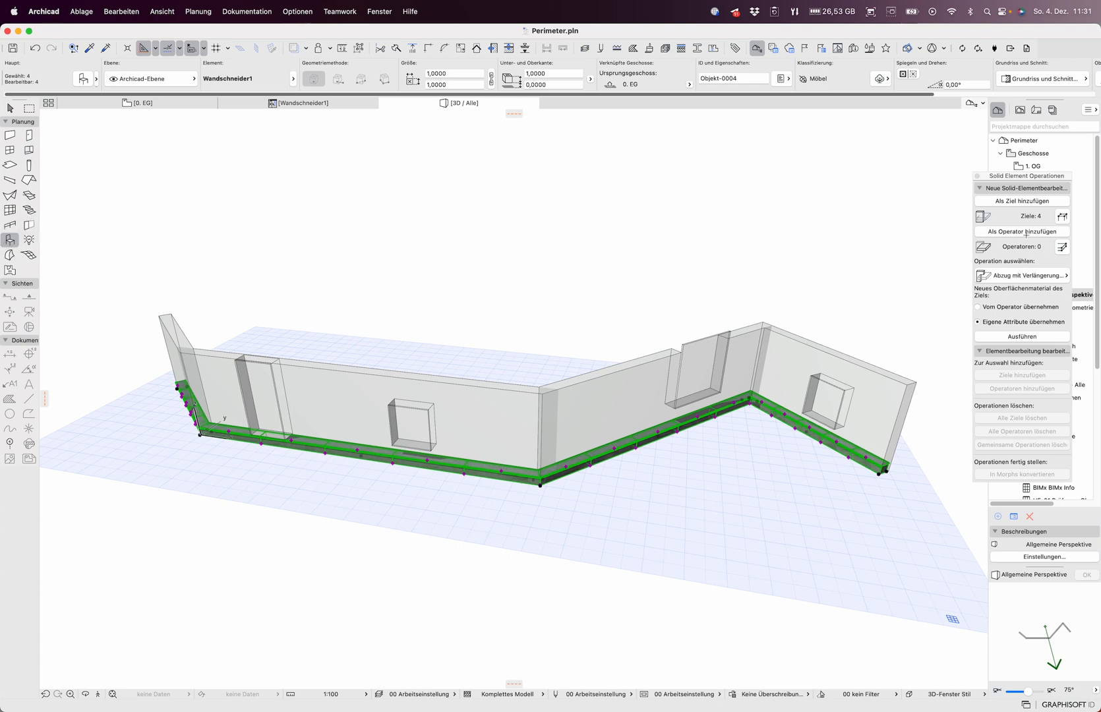
Add the four base objects as operators and execute a subtraction with downward extension on the walls
{"action": "left_click", "coordinate": [1022, 230]}
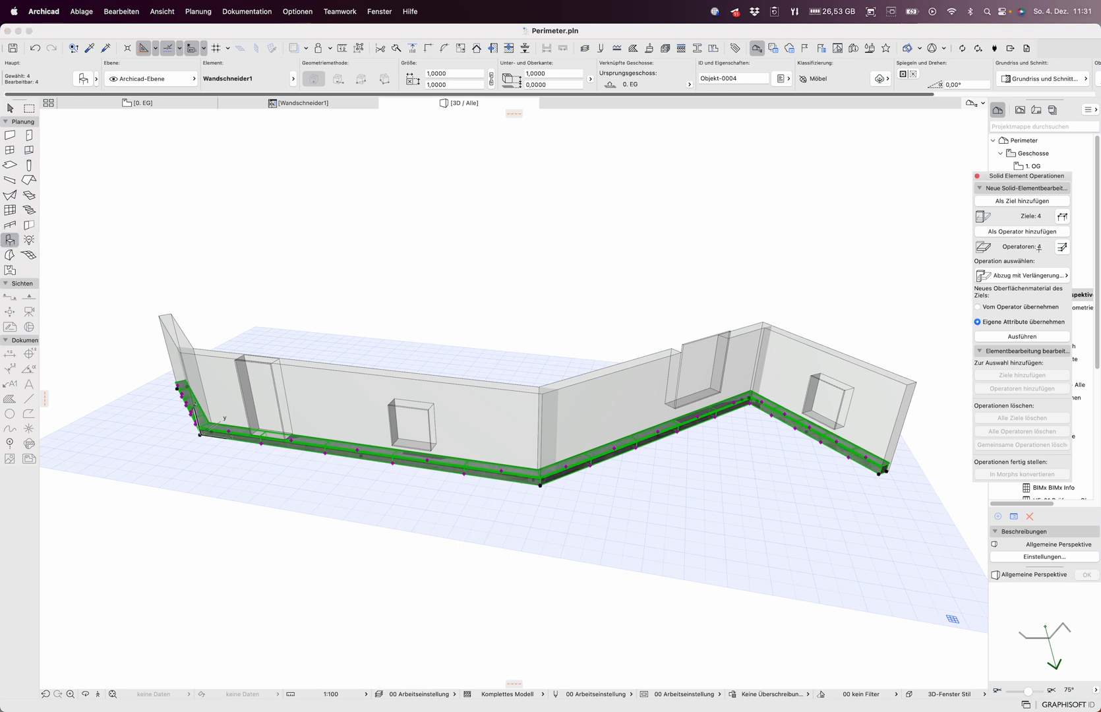
{"action": "left_click", "coordinate": [1021, 276]}
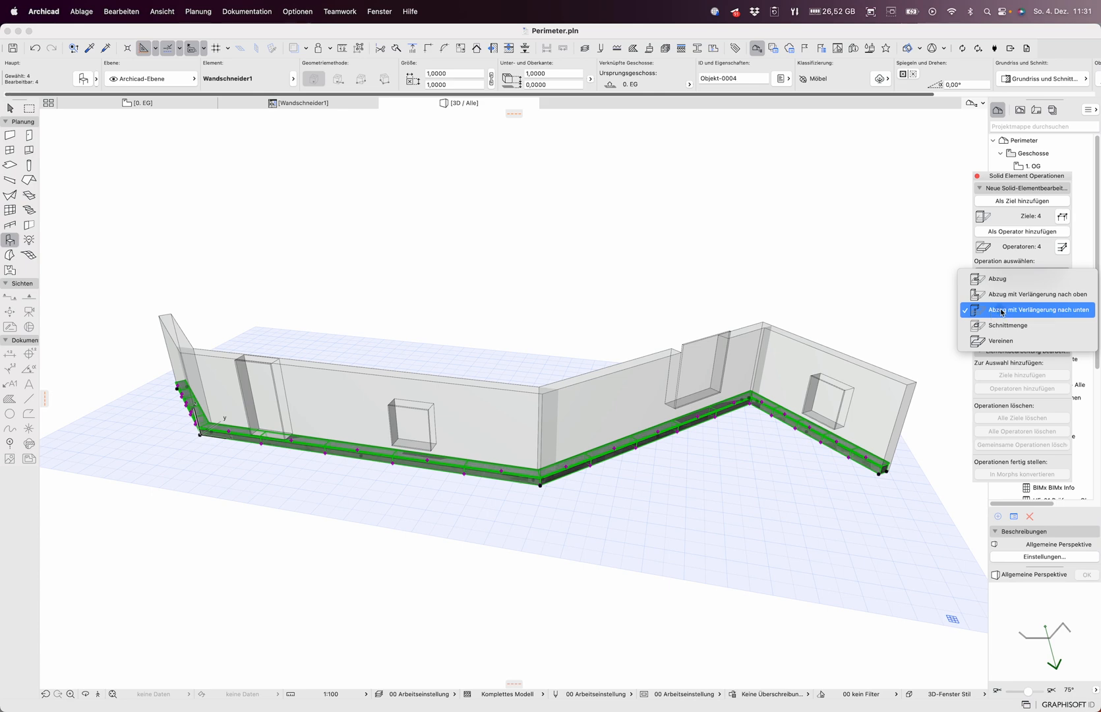
{"action": "left_click", "coordinate": [1036, 310]}
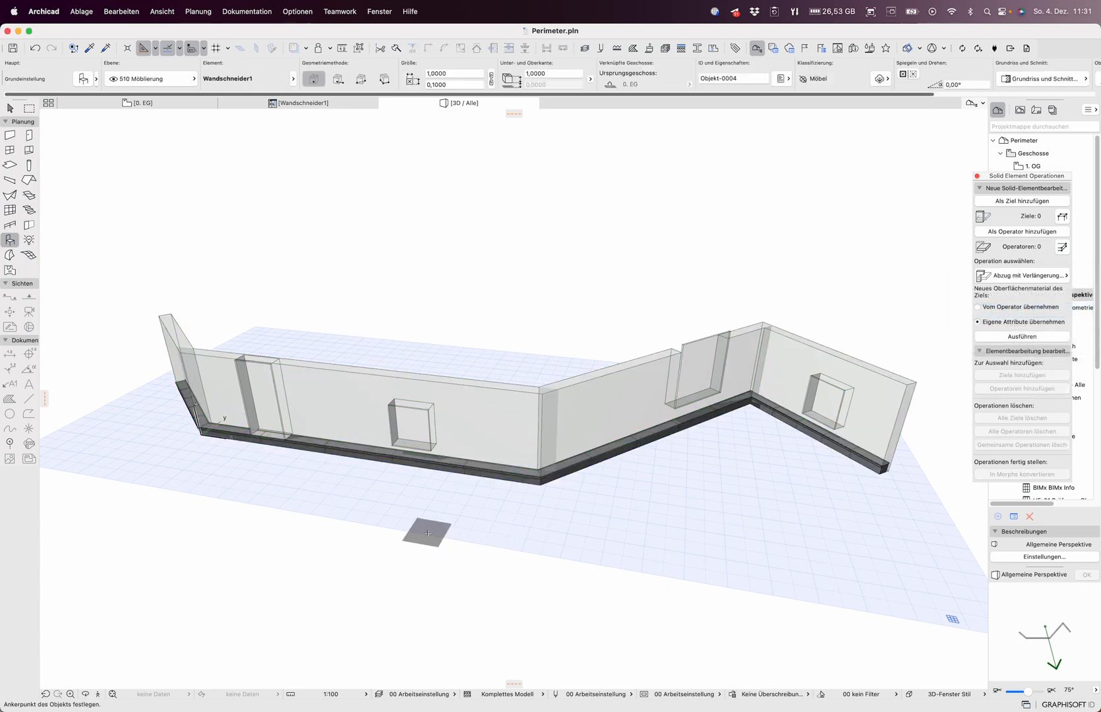
{"action": "left_click", "coordinate": [316, 451]}
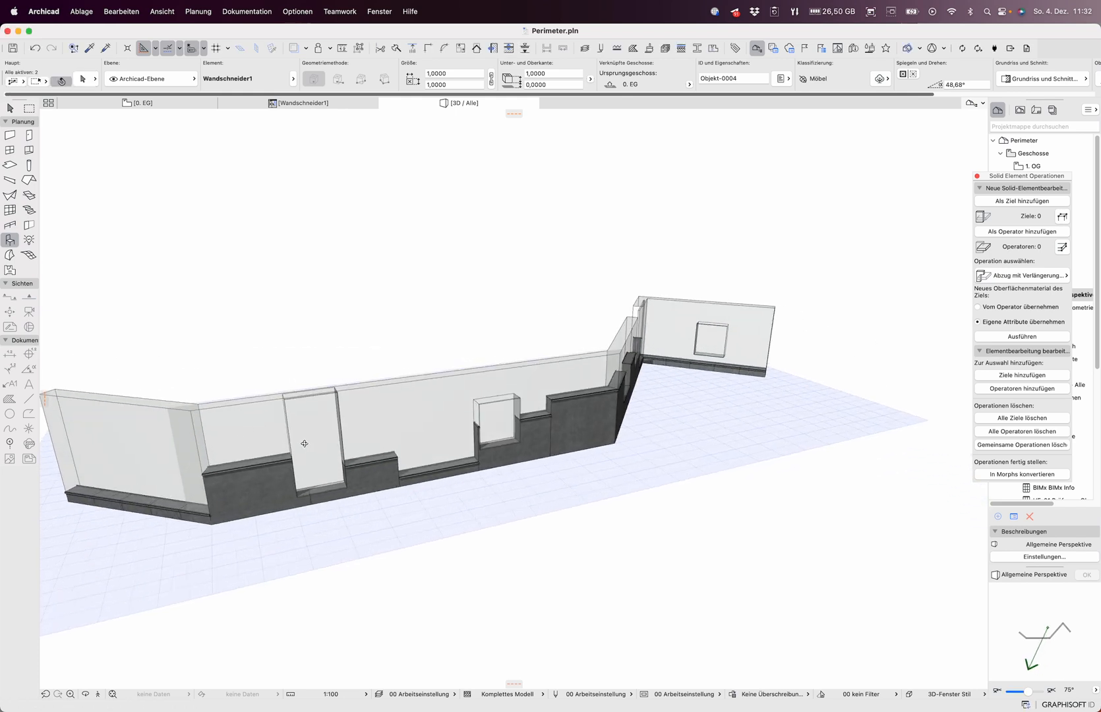
{"action": "left_click", "coordinate": [304, 442]}
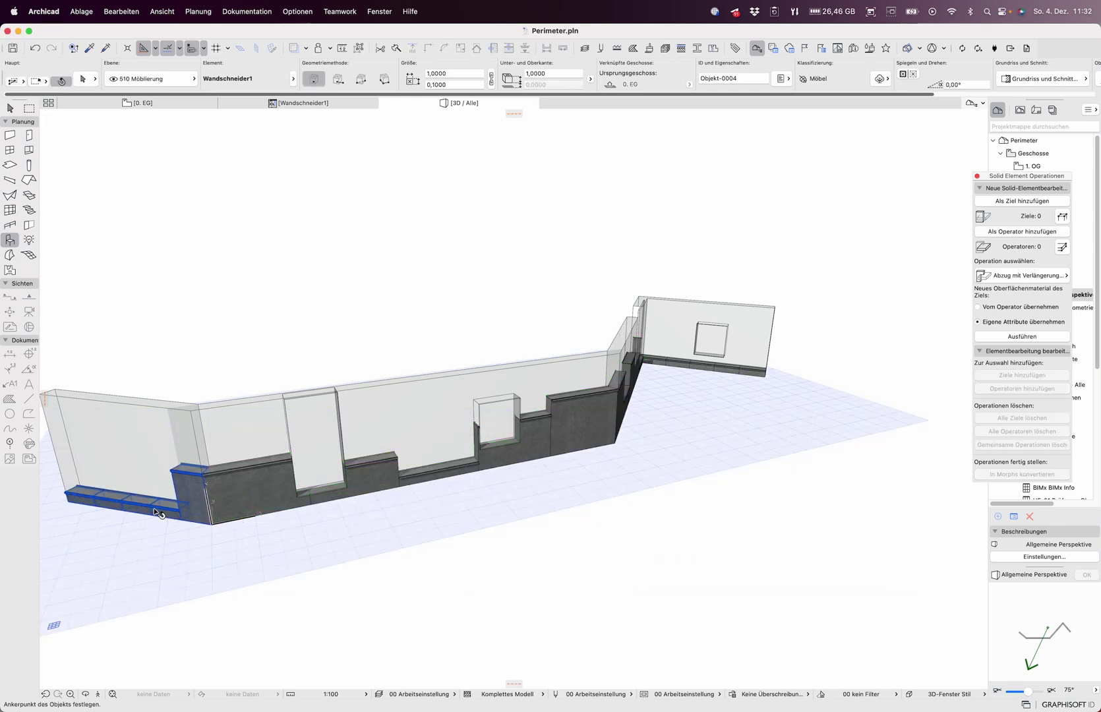
{"action": "left_click", "coordinate": [140, 502]}
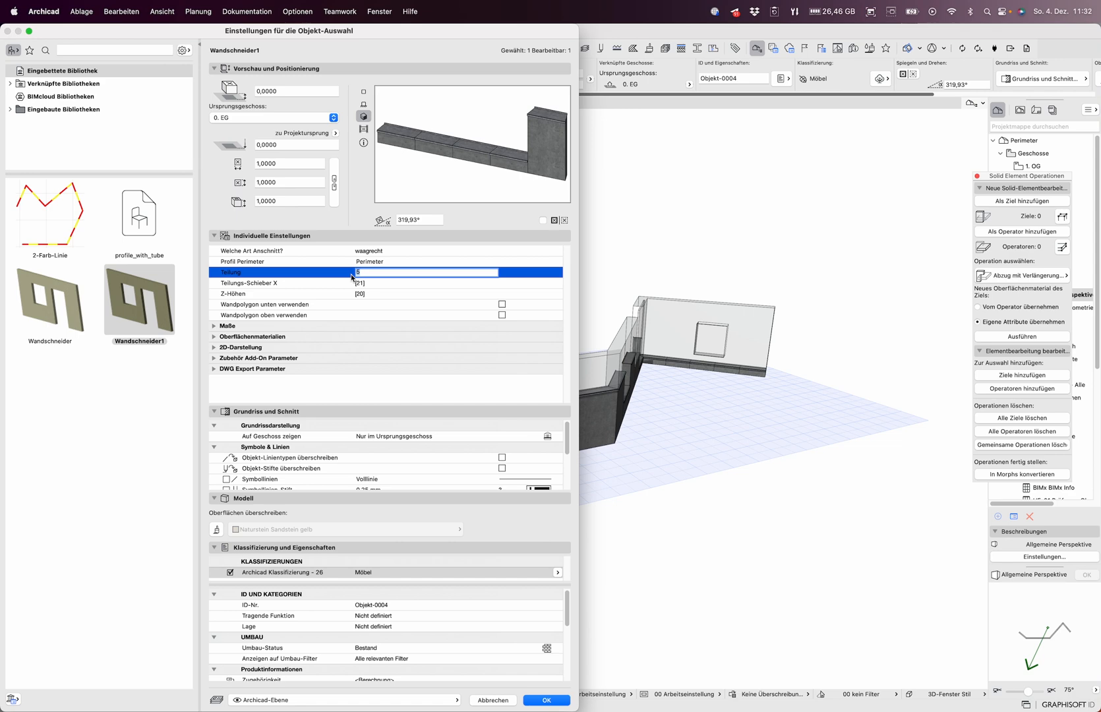
Set the left-end base object's Teilung value to 2 and confirm the settings
{"action": "type", "text": "2"}
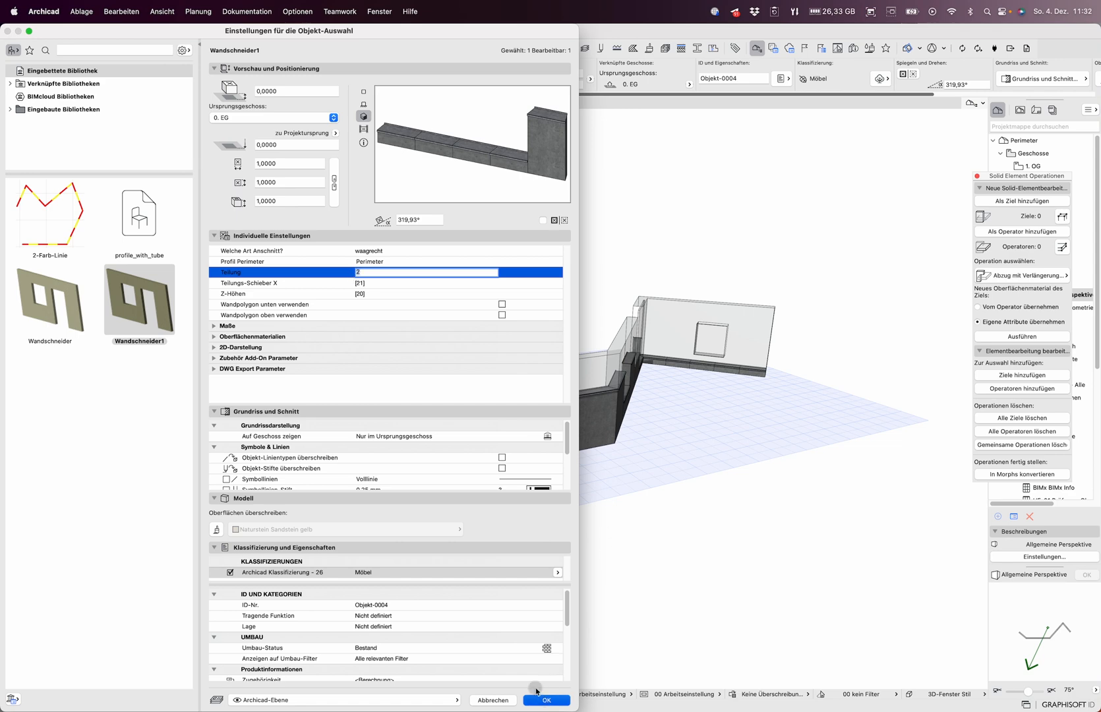
{"action": "left_click", "coordinate": [547, 699]}
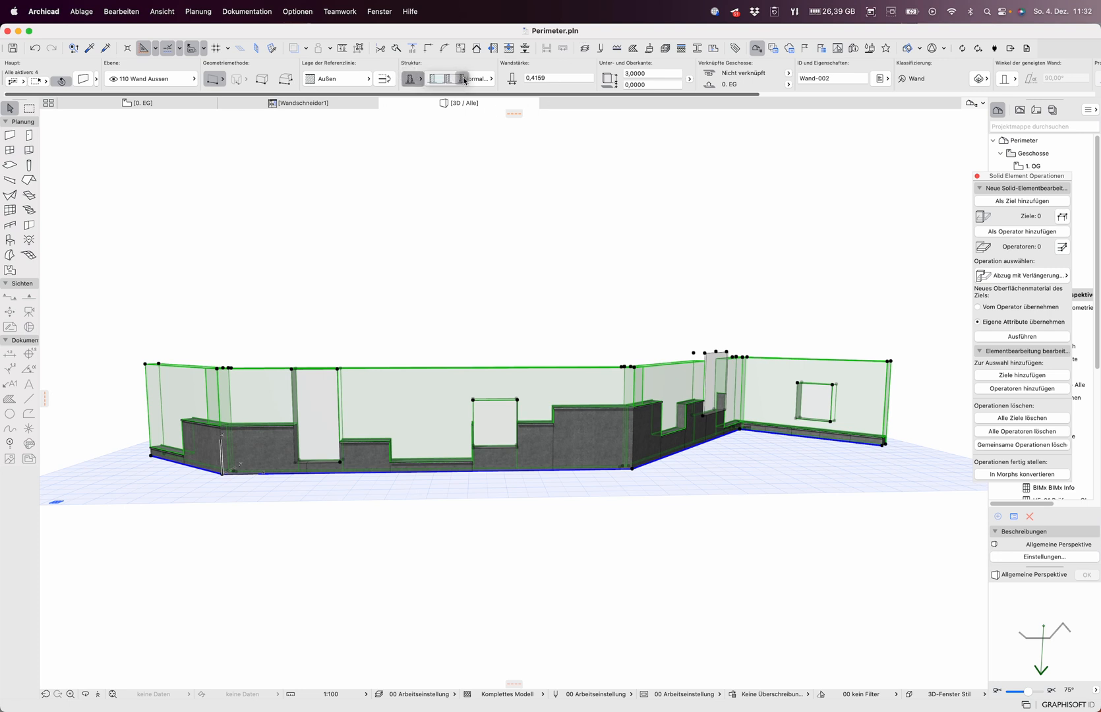
Assign the Holzwand complex profile to the selected exterior walls from the Info Box
{"action": "left_click", "coordinate": [460, 78]}
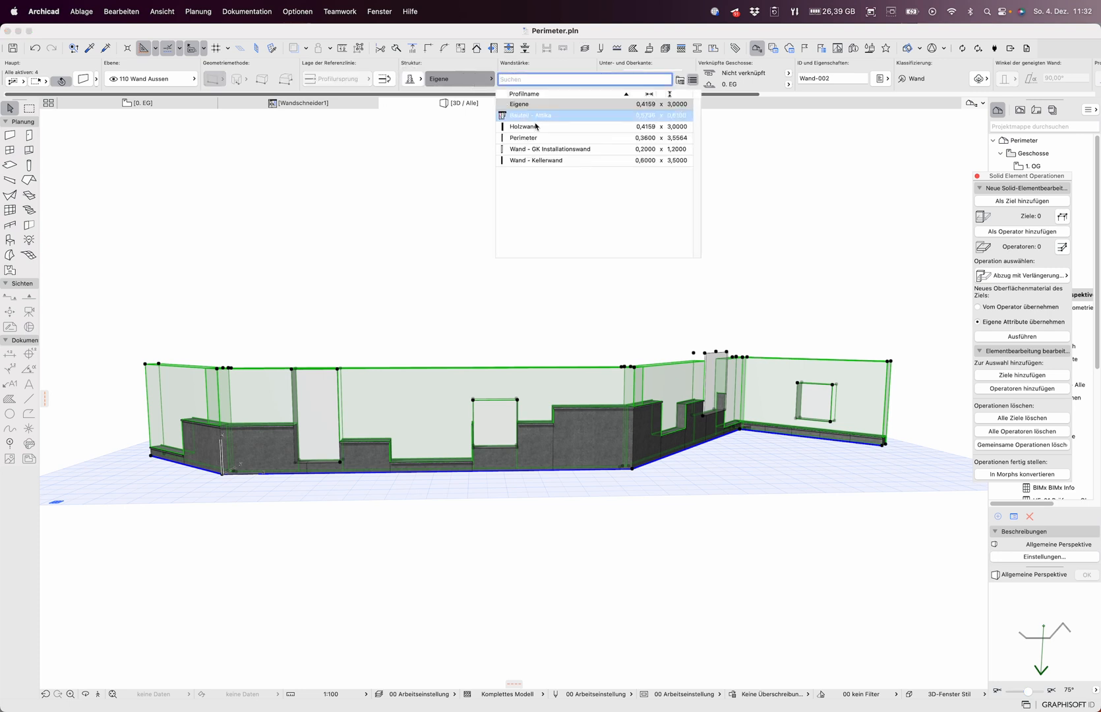
{"action": "left_click", "coordinate": [521, 127]}
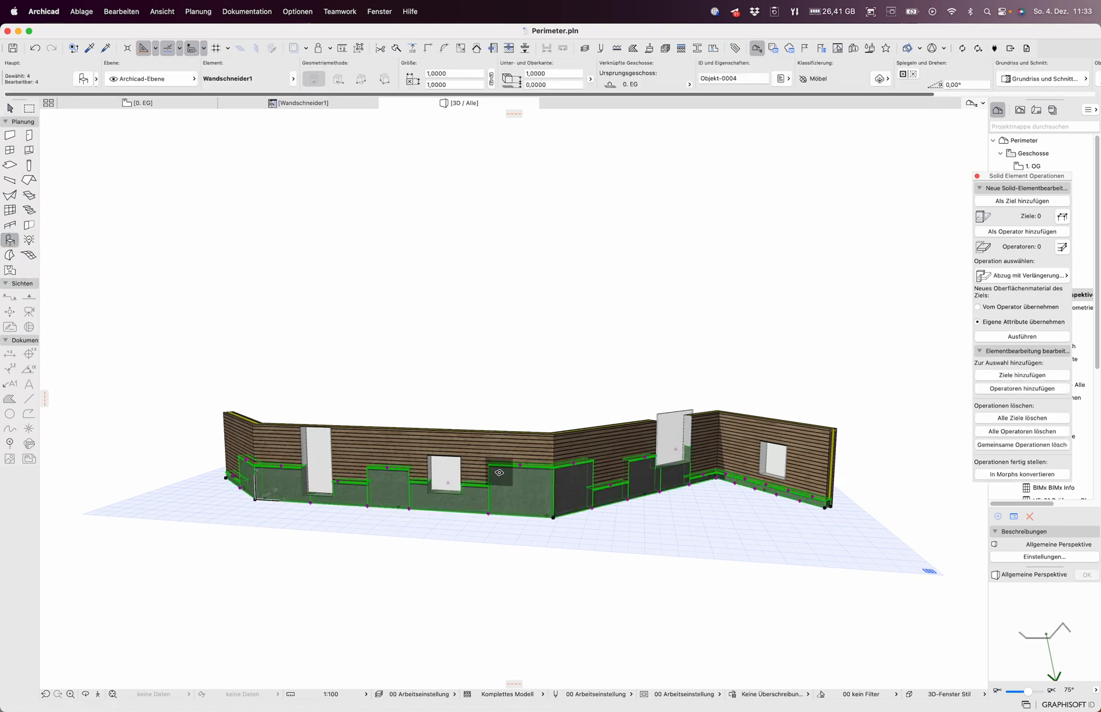
Set the Wandschneider1 objects' cut type ('Welche Art Anschnitt?') to Polygon and confirm
{"action": "double_click", "coordinate": [499, 472]}
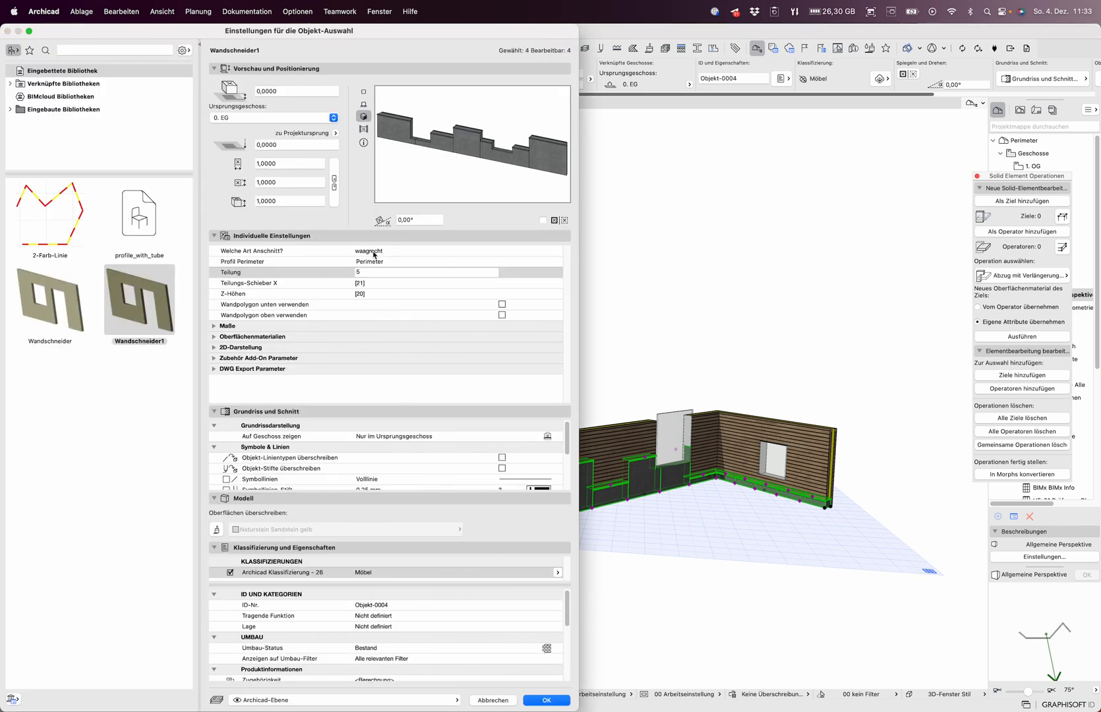
{"action": "mouse_move", "coordinate": [385, 255]}
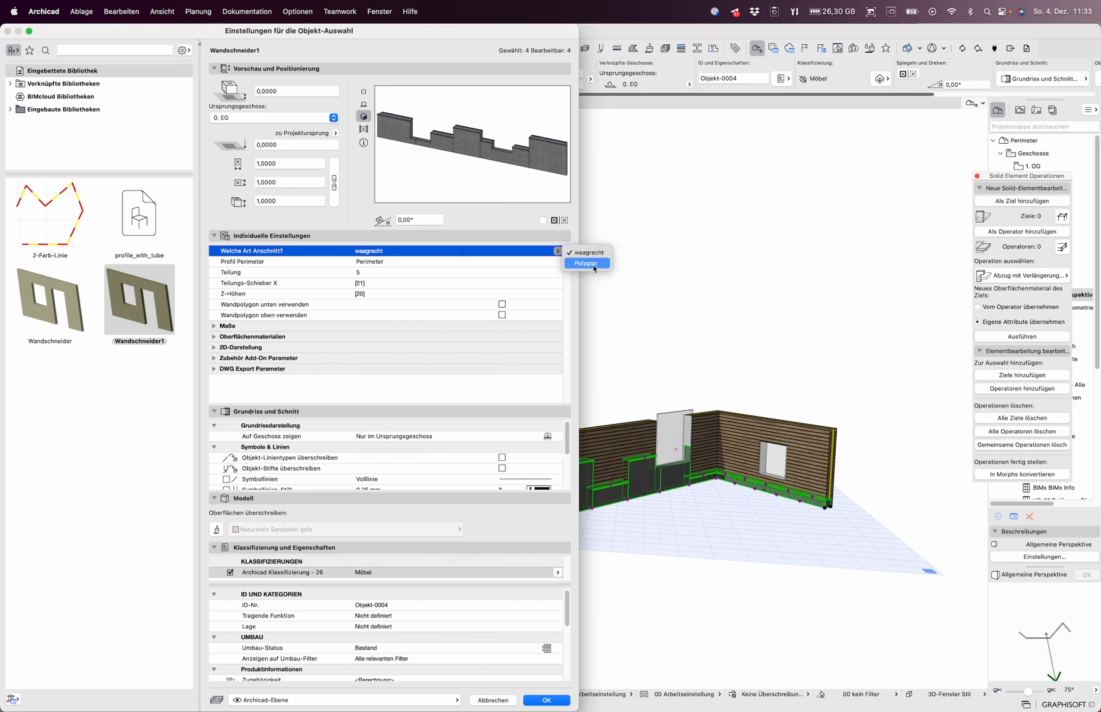
{"action": "left_click", "coordinate": [584, 263]}
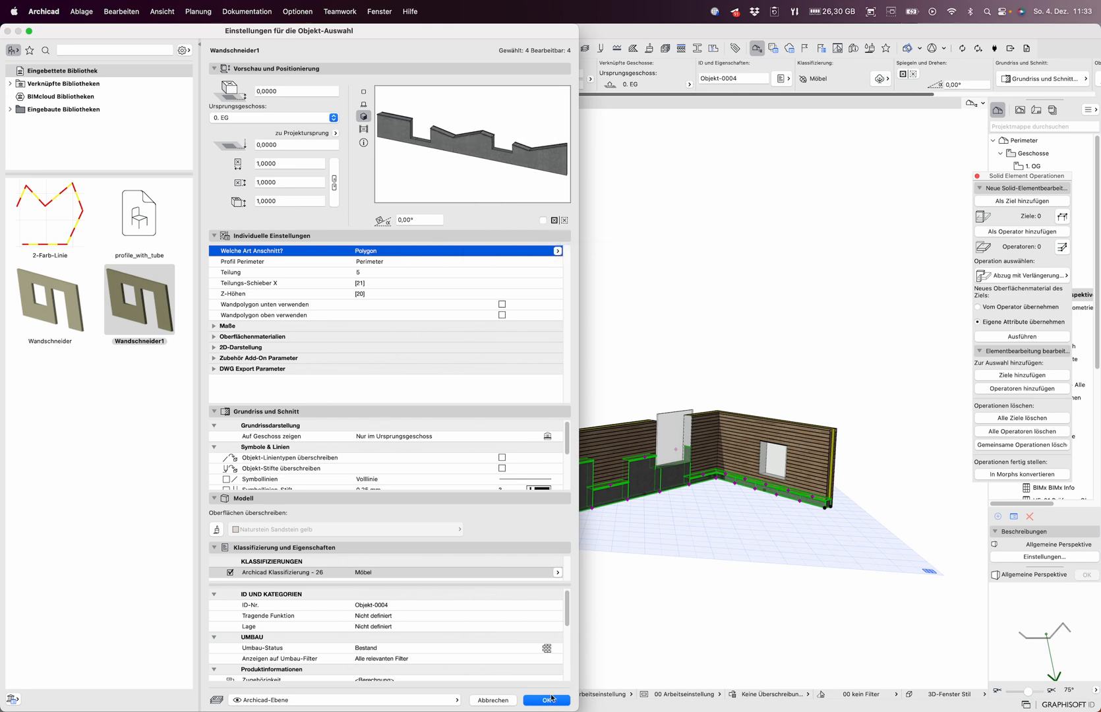
{"action": "left_click", "coordinate": [547, 700]}
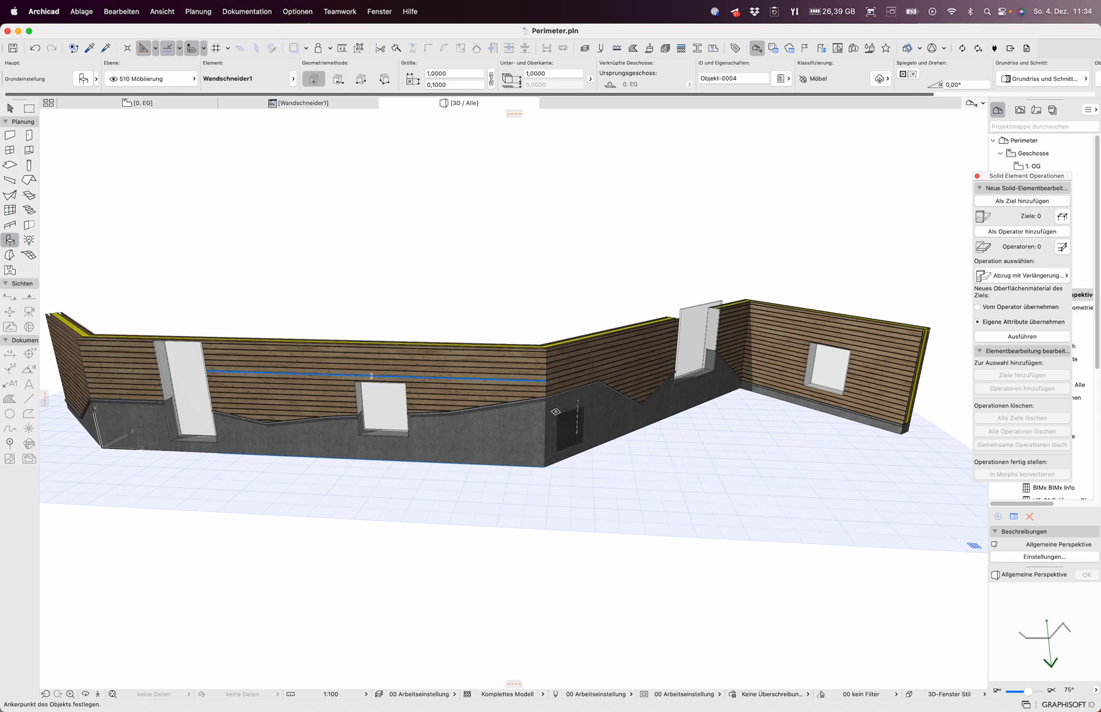
{"action": "left_click", "coordinate": [280, 371]}
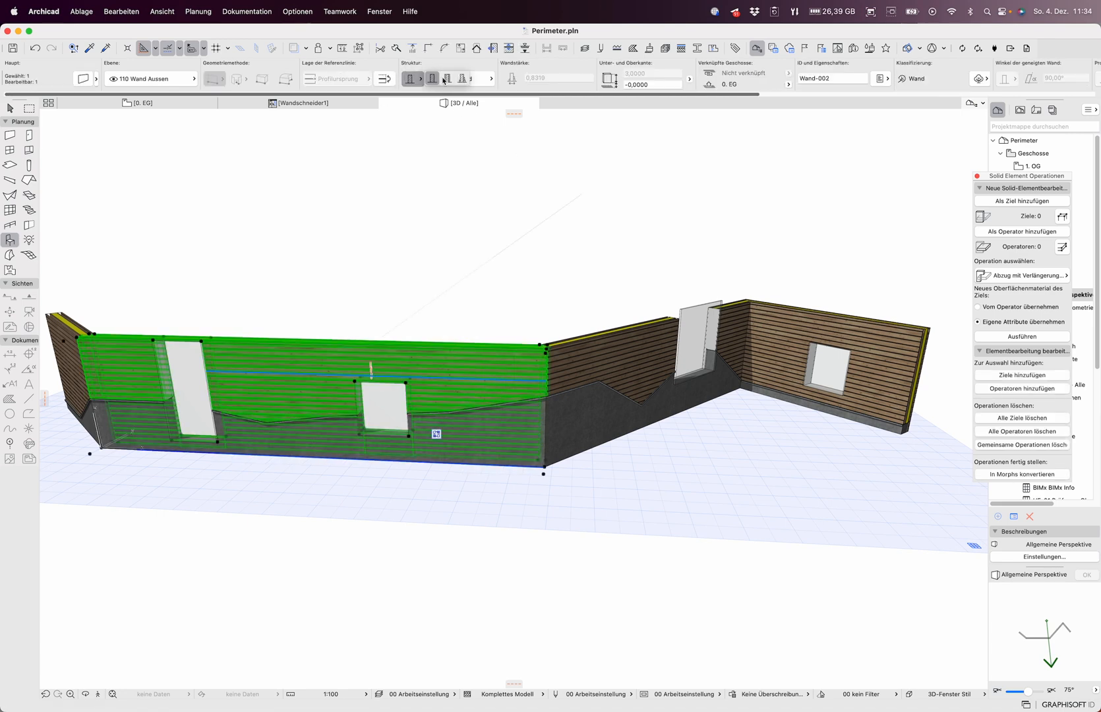
{"action": "left_click", "coordinate": [462, 78]}
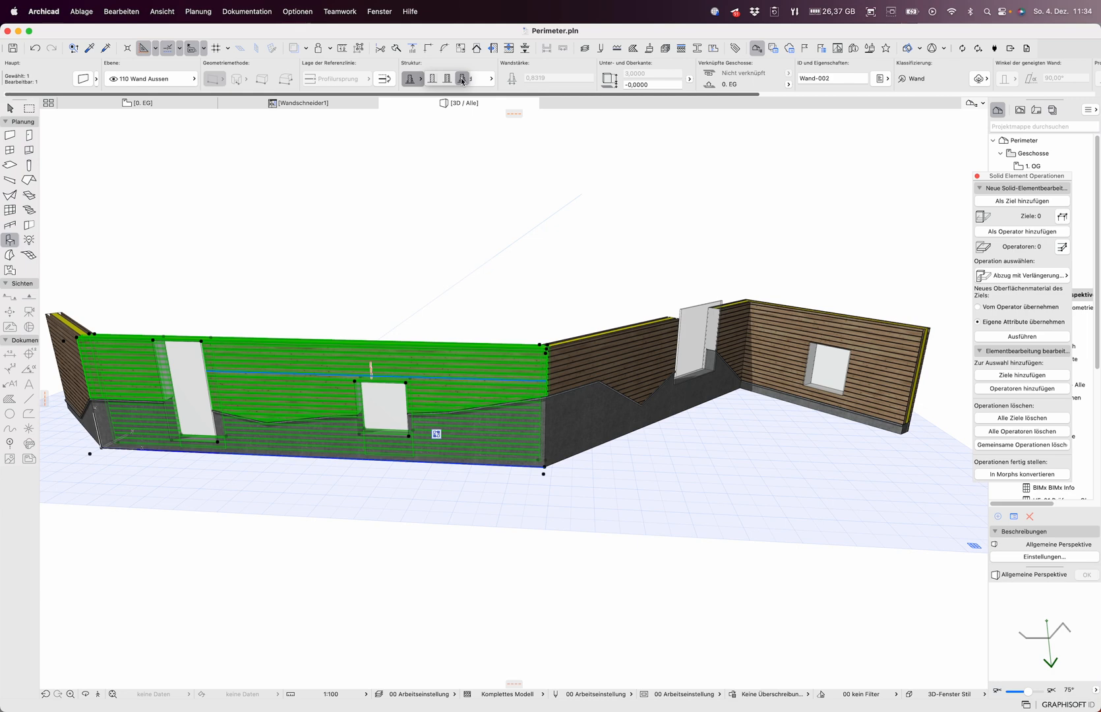
{"action": "left_click", "coordinate": [447, 78]}
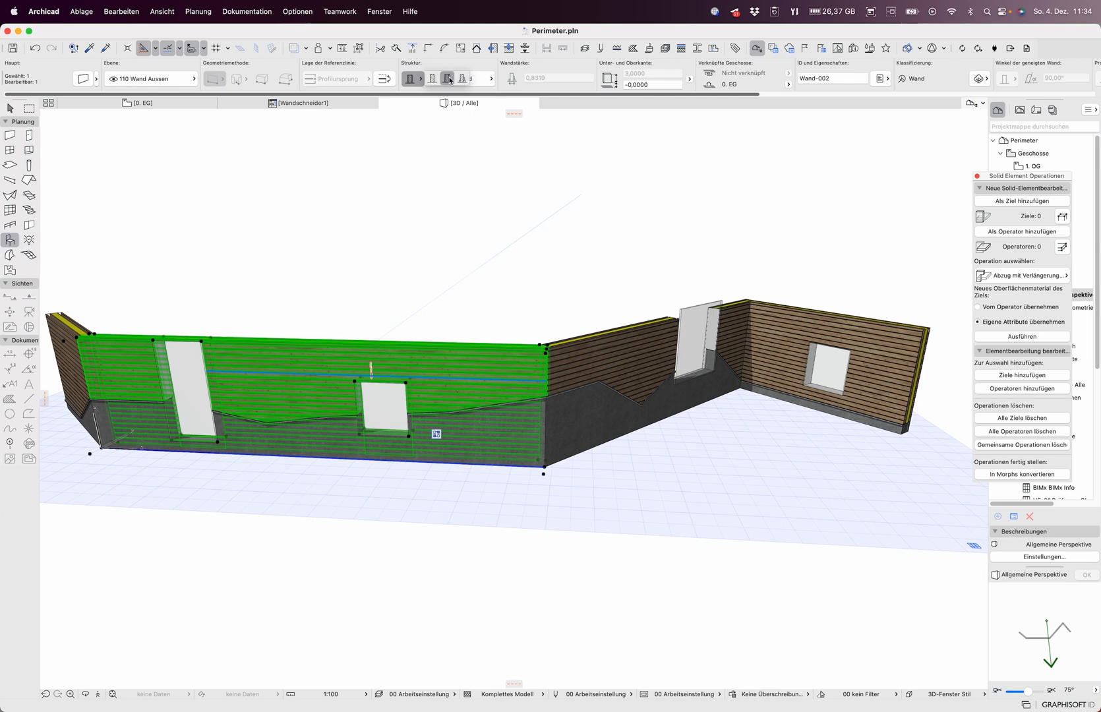
{"action": "left_click", "coordinate": [462, 78]}
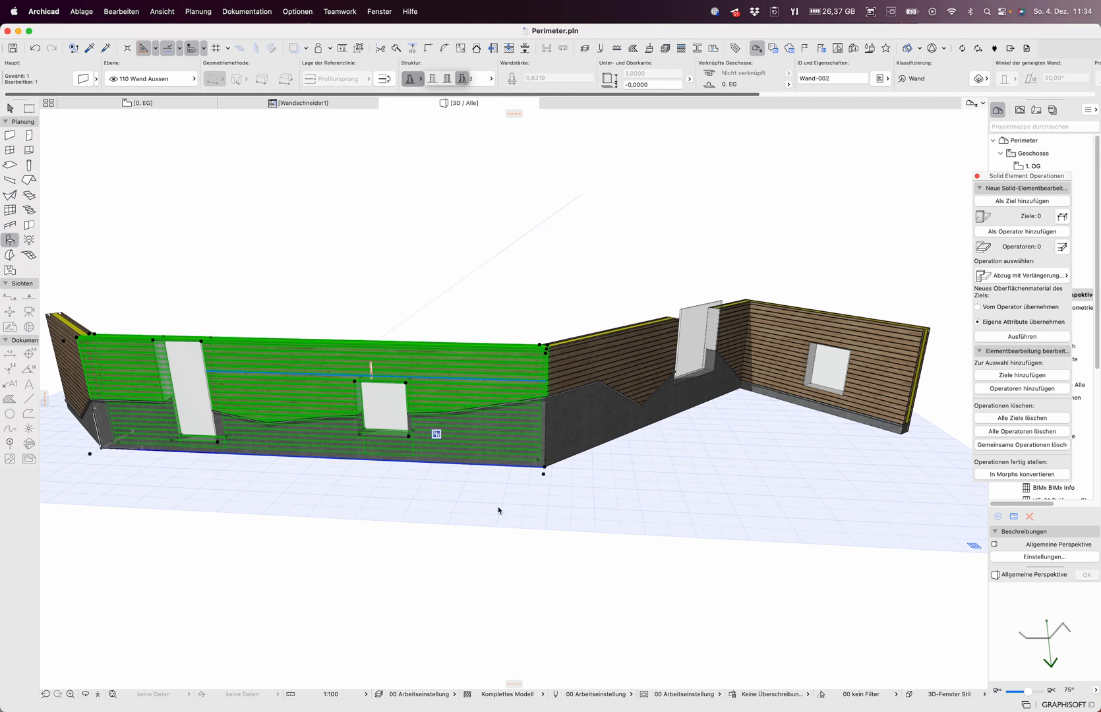
{"action": "mouse_move", "coordinate": [436, 435]}
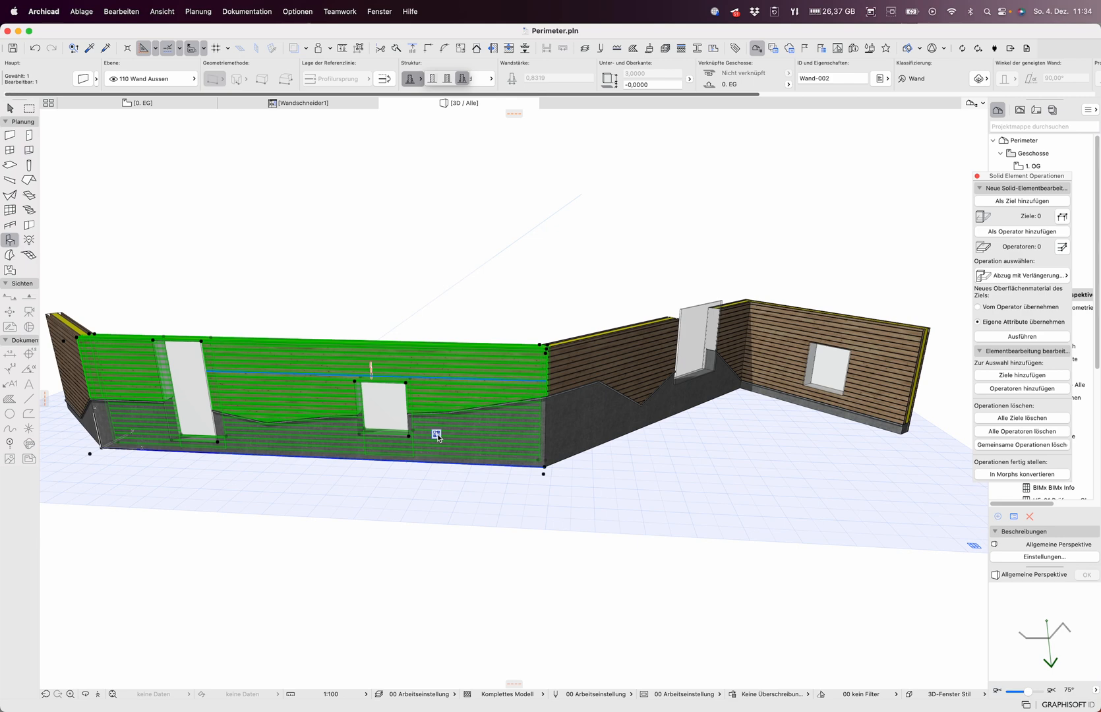
{"action": "mouse_move", "coordinate": [468, 332]}
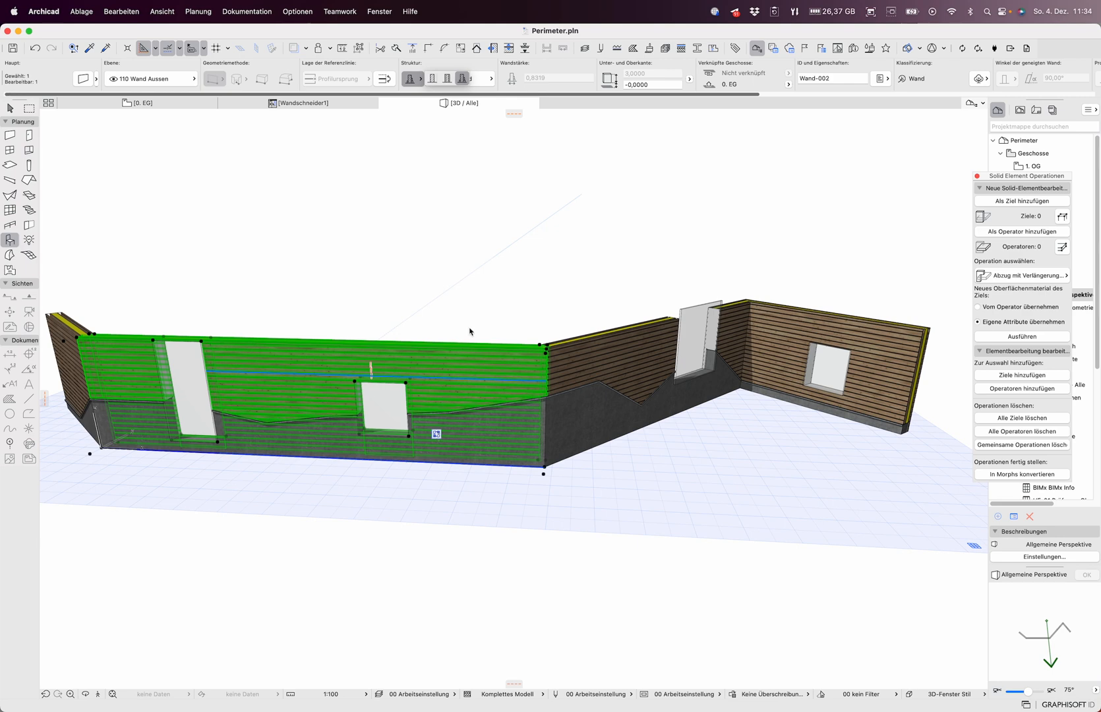
{"action": "left_click", "coordinate": [460, 78]}
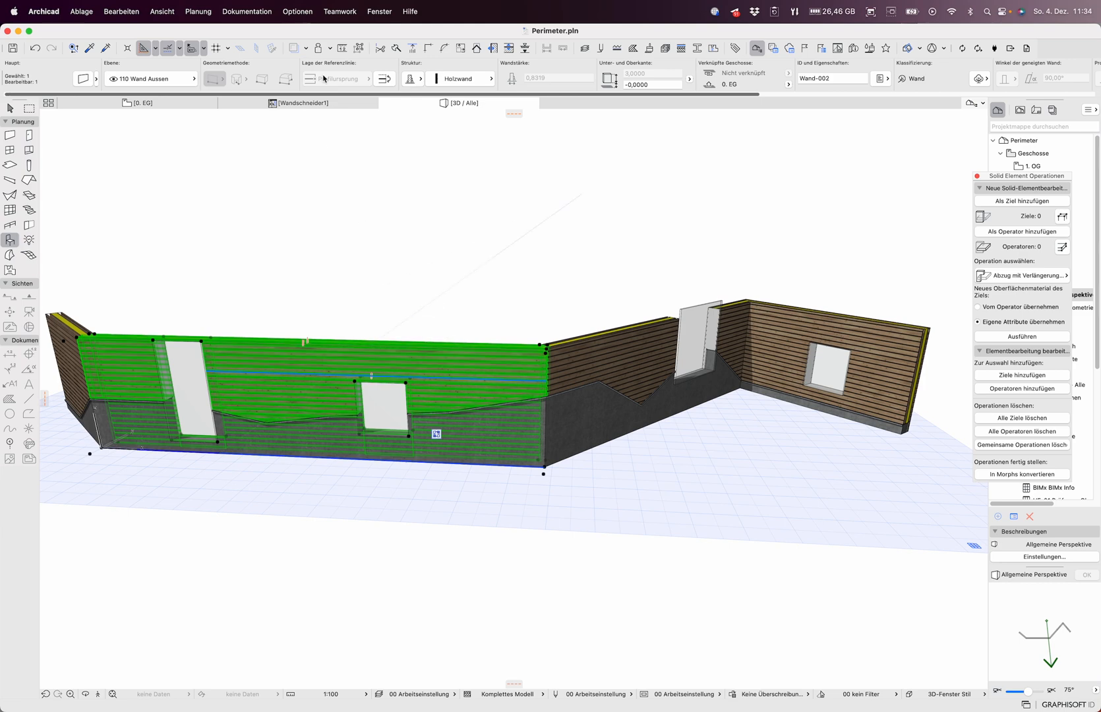
{"action": "mouse_move", "coordinate": [412, 78]}
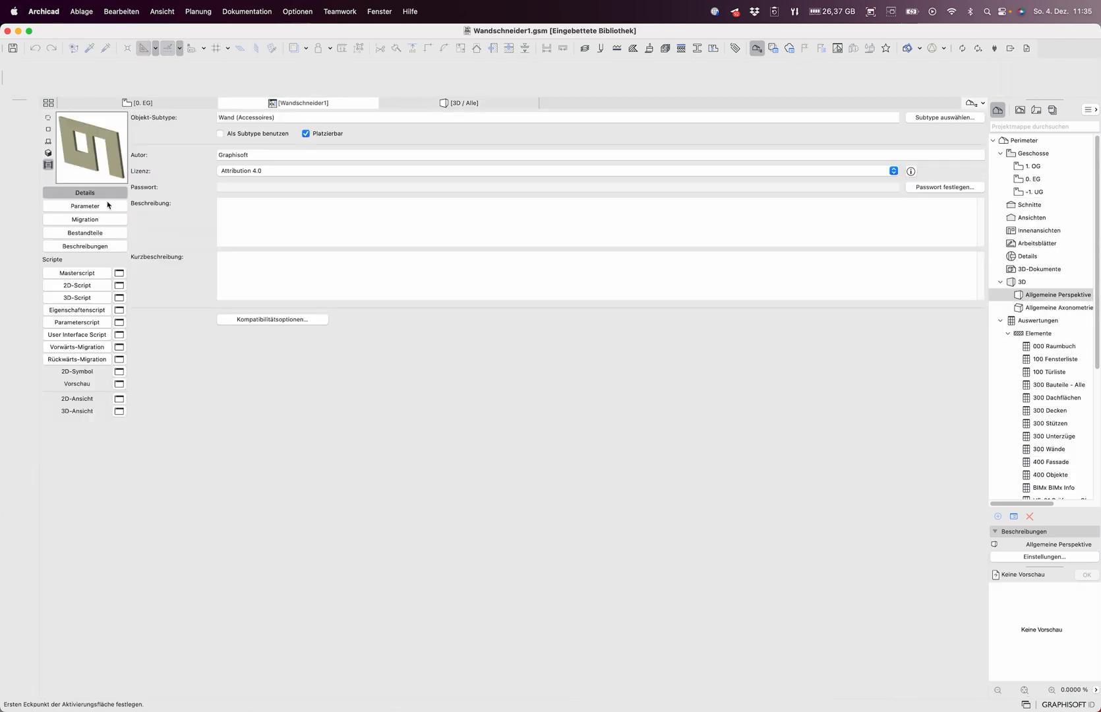
View the Wandschneider1 object's parameters, 2D script and 3D script in the GDL editor
{"action": "left_click", "coordinate": [84, 205]}
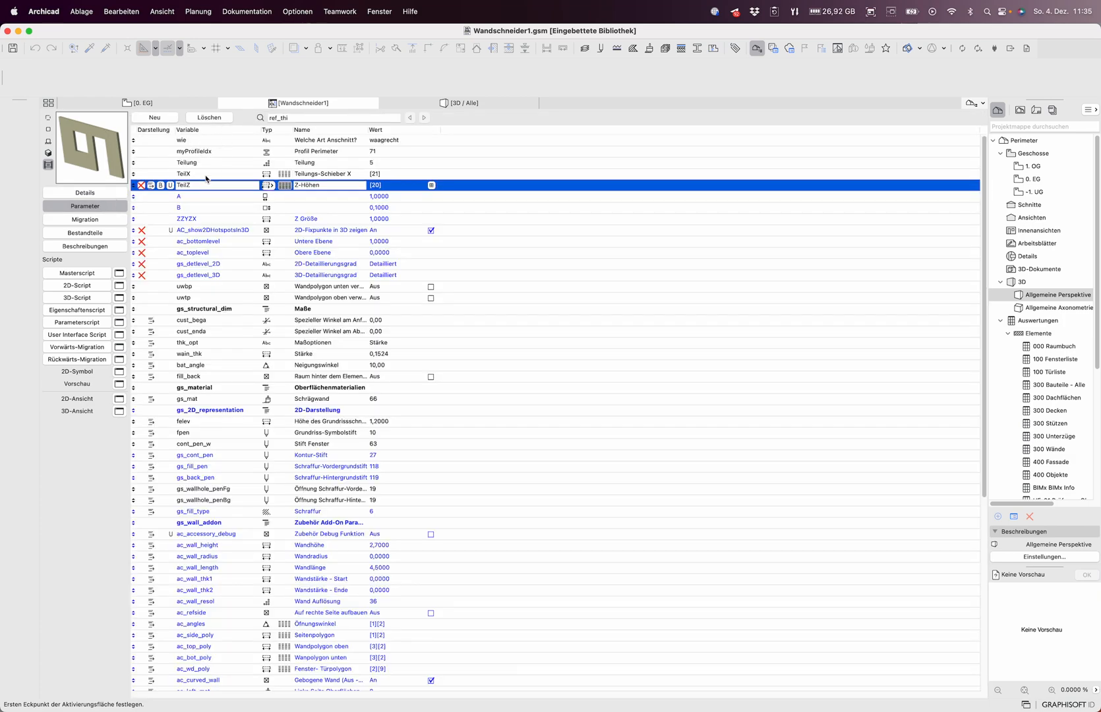
{"action": "mouse_move", "coordinate": [190, 298]}
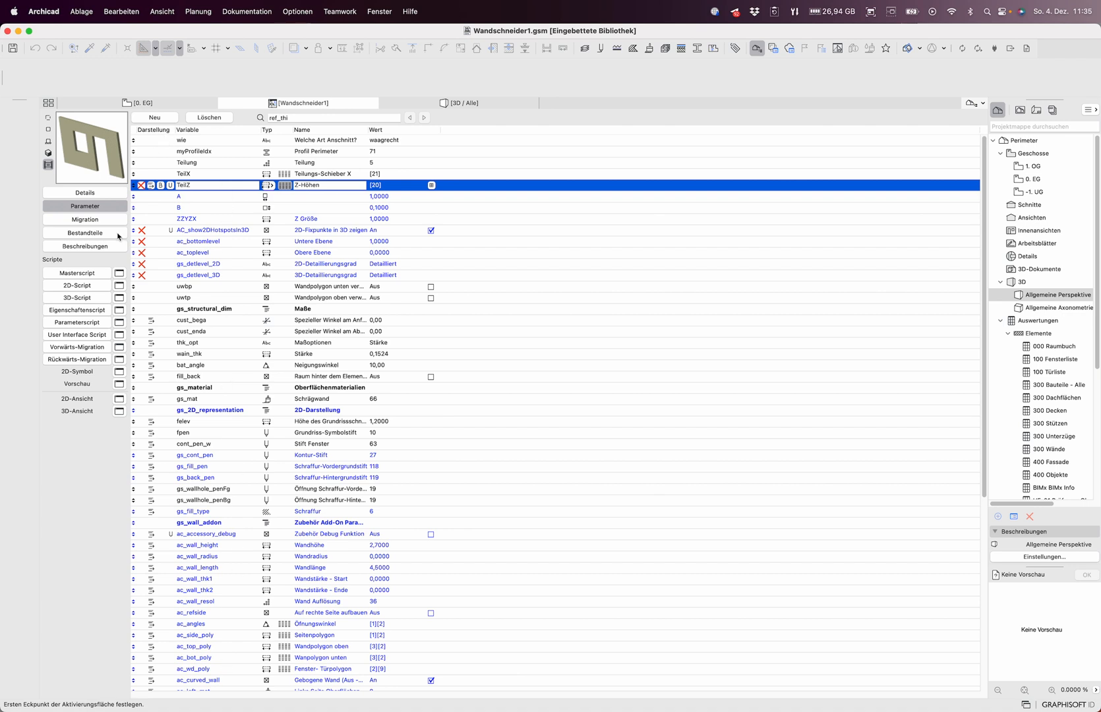
{"action": "mouse_move", "coordinate": [98, 291]}
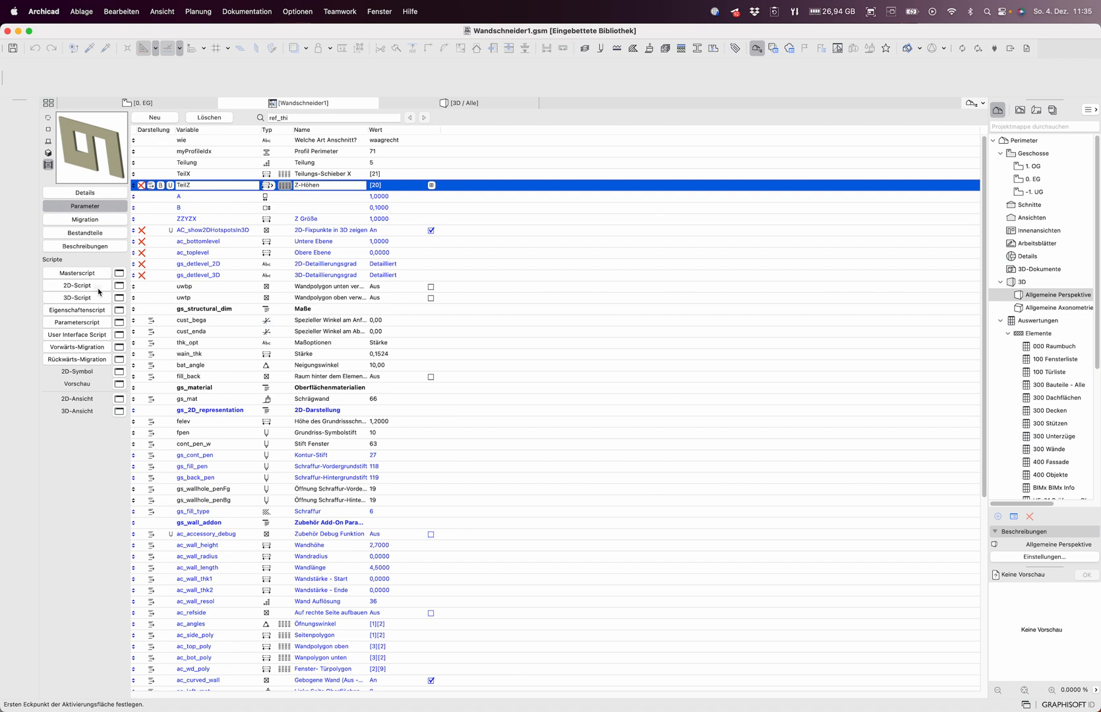
{"action": "left_click", "coordinate": [76, 284]}
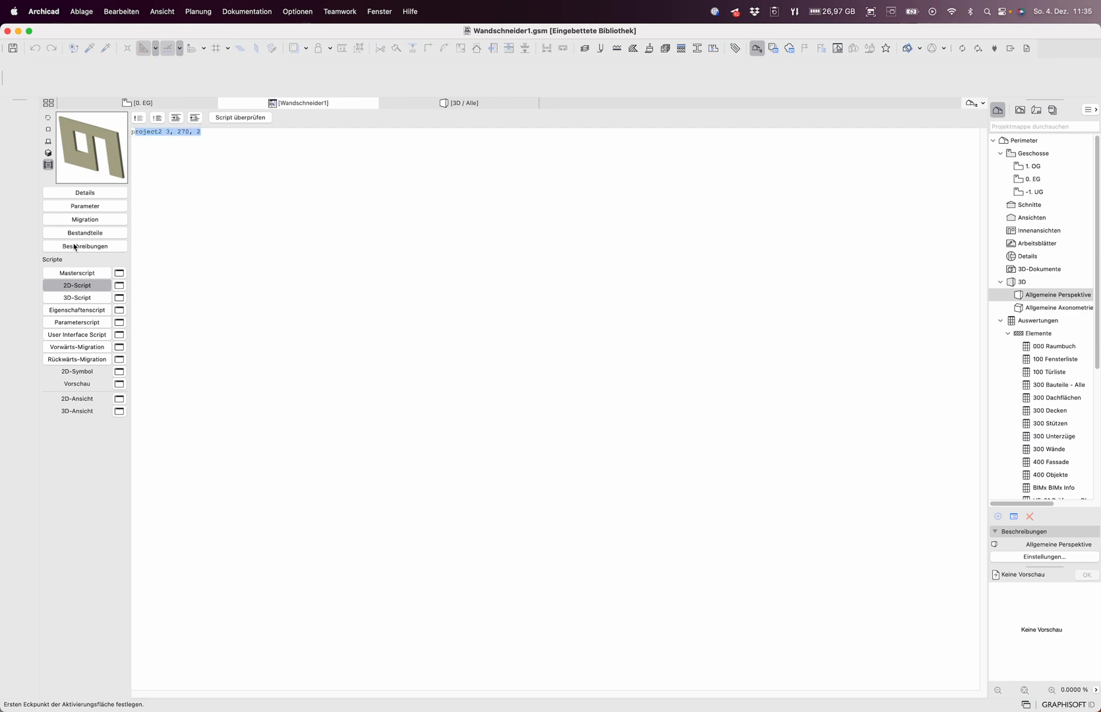
{"action": "left_click", "coordinate": [76, 297]}
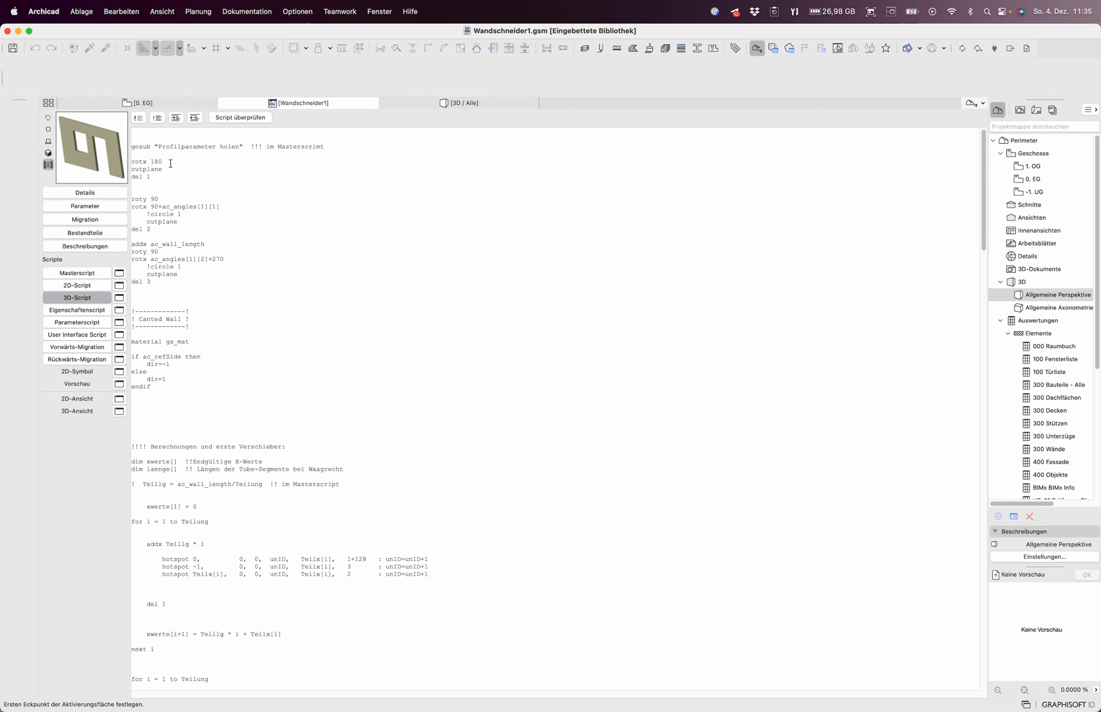
{"action": "scroll", "scroll_direction": "down", "scroll_amount": 3}
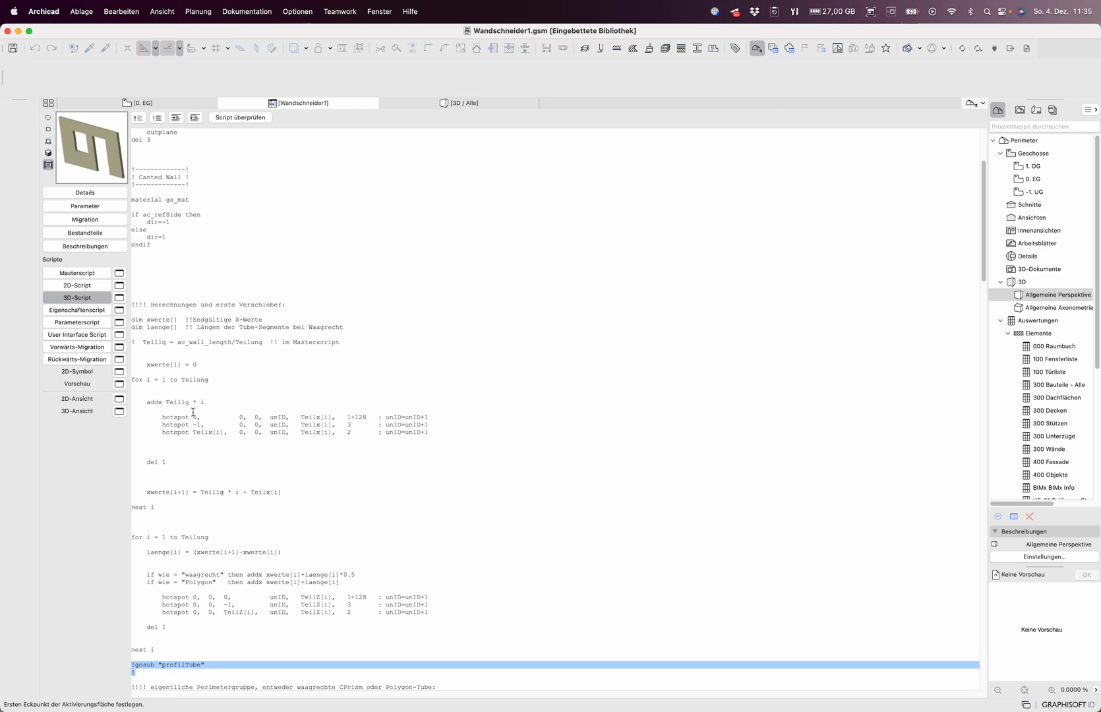
{"action": "scroll", "scroll_direction": "down", "scroll_amount": 3}
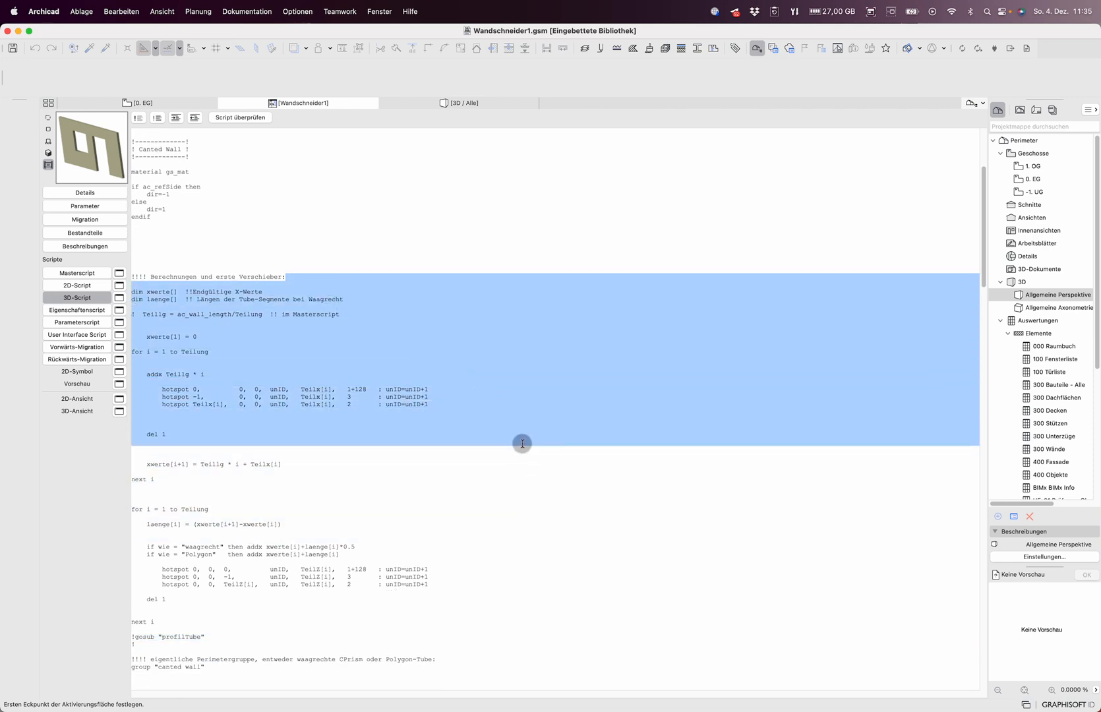
{"action": "left_click", "coordinate": [440, 404]}
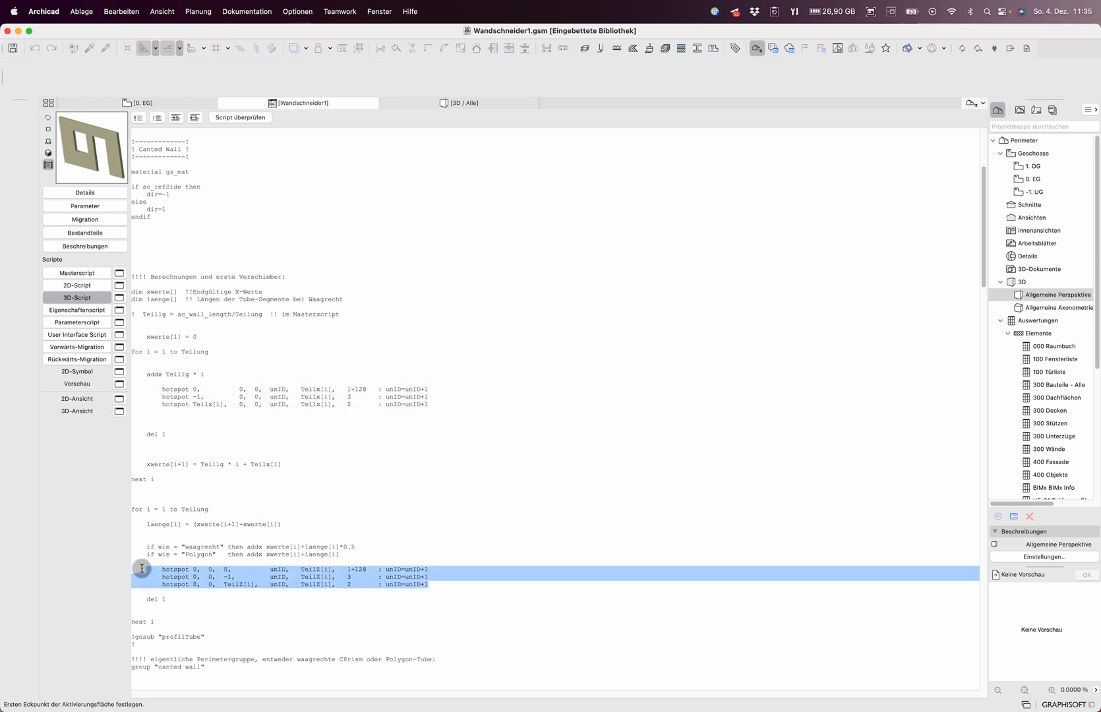
{"action": "scroll", "scroll_direction": "down", "scroll_amount": 3}
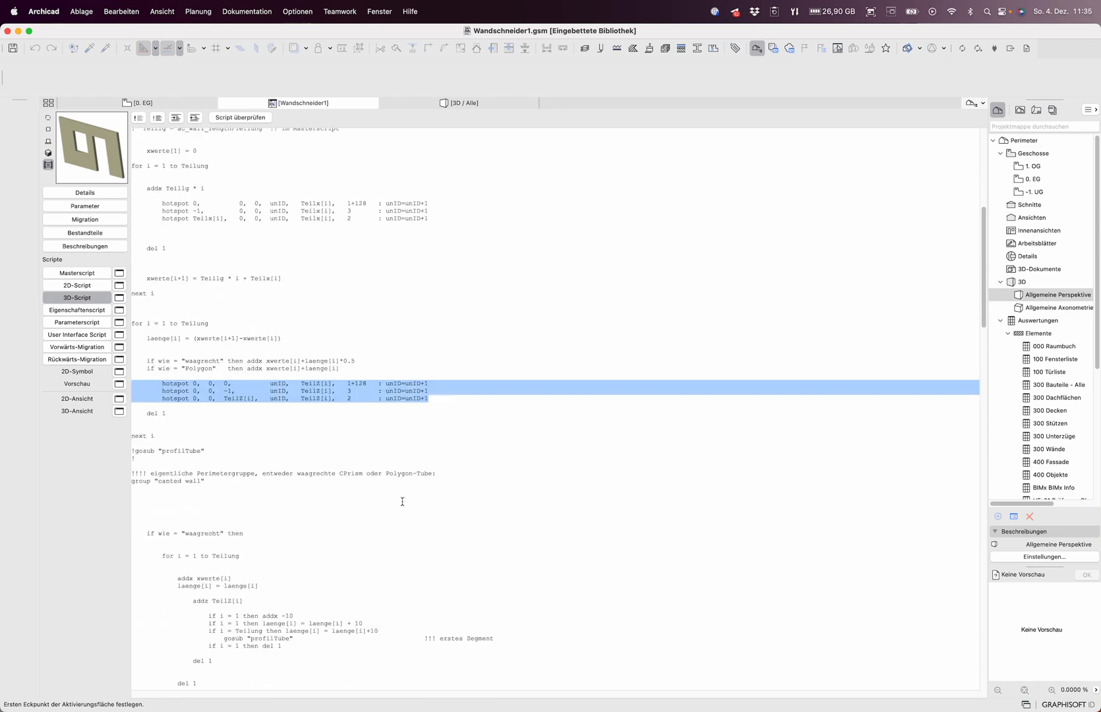
{"action": "scroll", "scroll_direction": "down", "scroll_amount": 3}
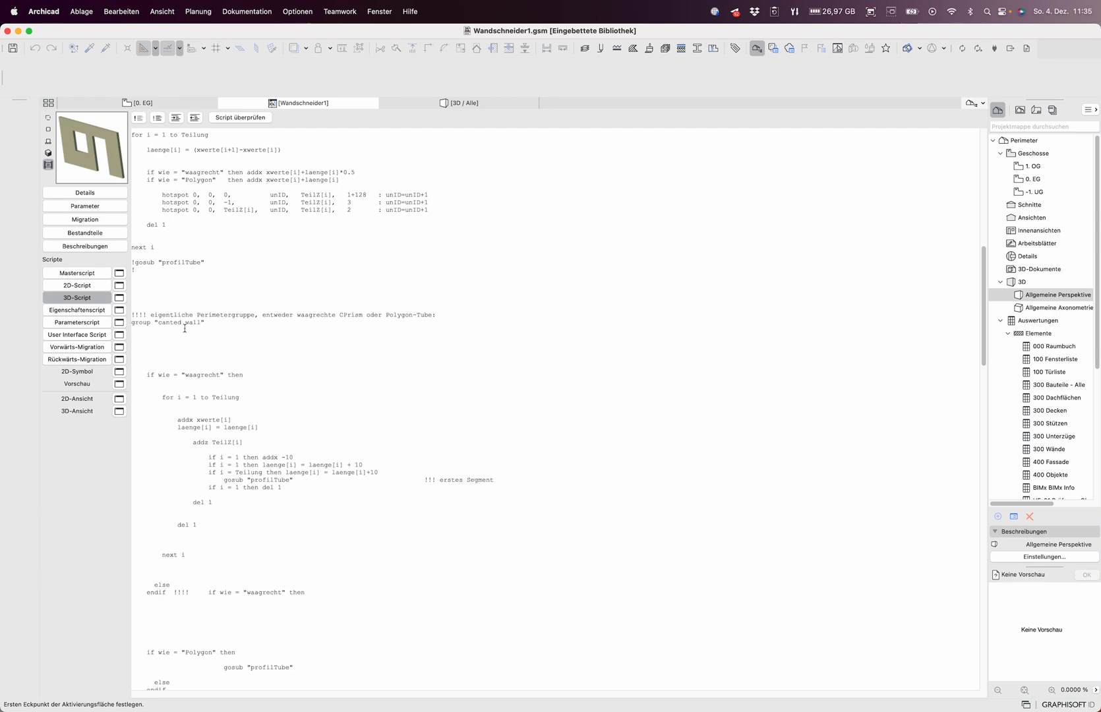
{"action": "scroll", "scroll_direction": "down", "scroll_amount": 3}
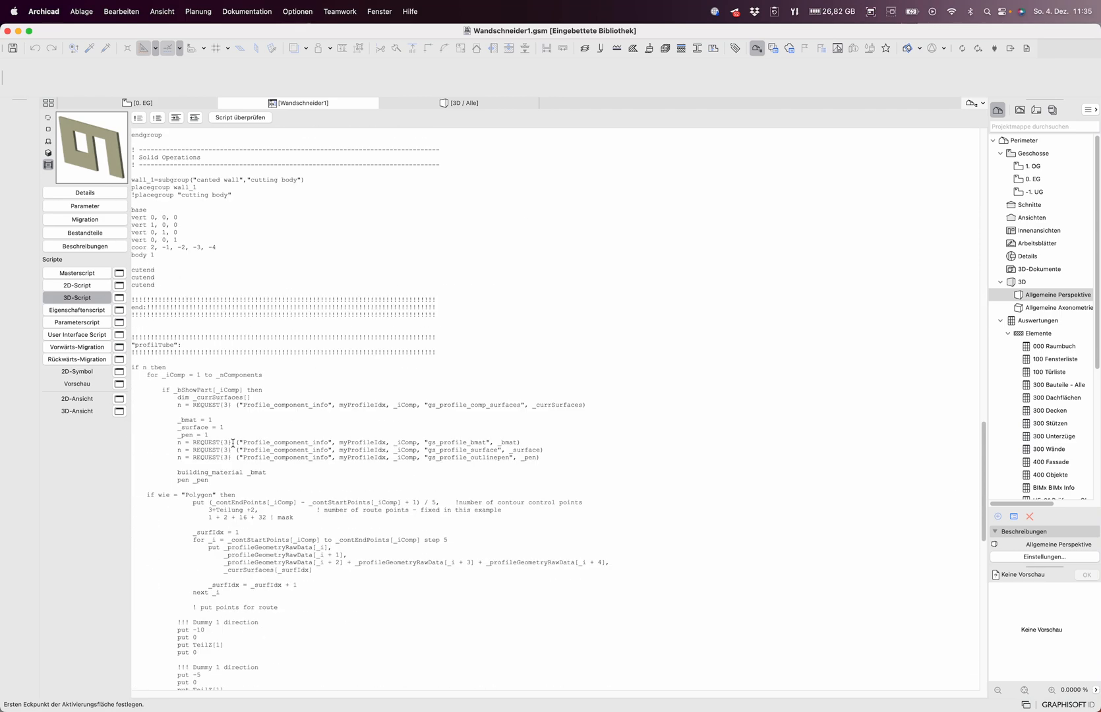
{"action": "scroll", "scroll_direction": "up", "scroll_amount": 3}
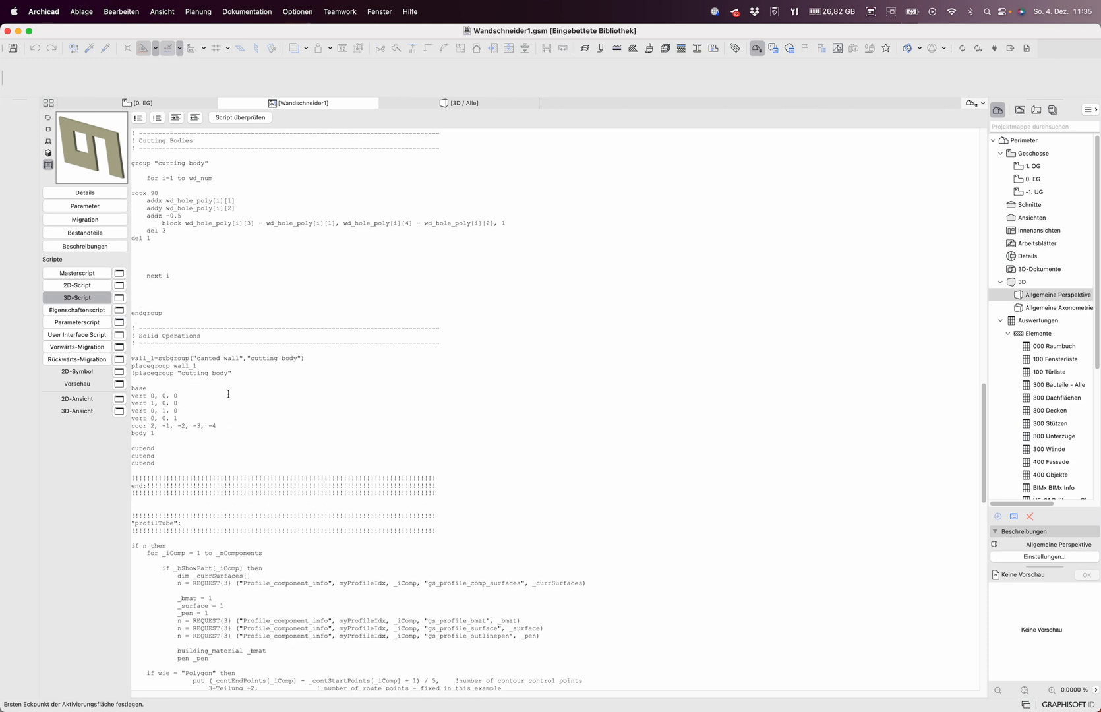
{"action": "mouse_move", "coordinate": [261, 369]}
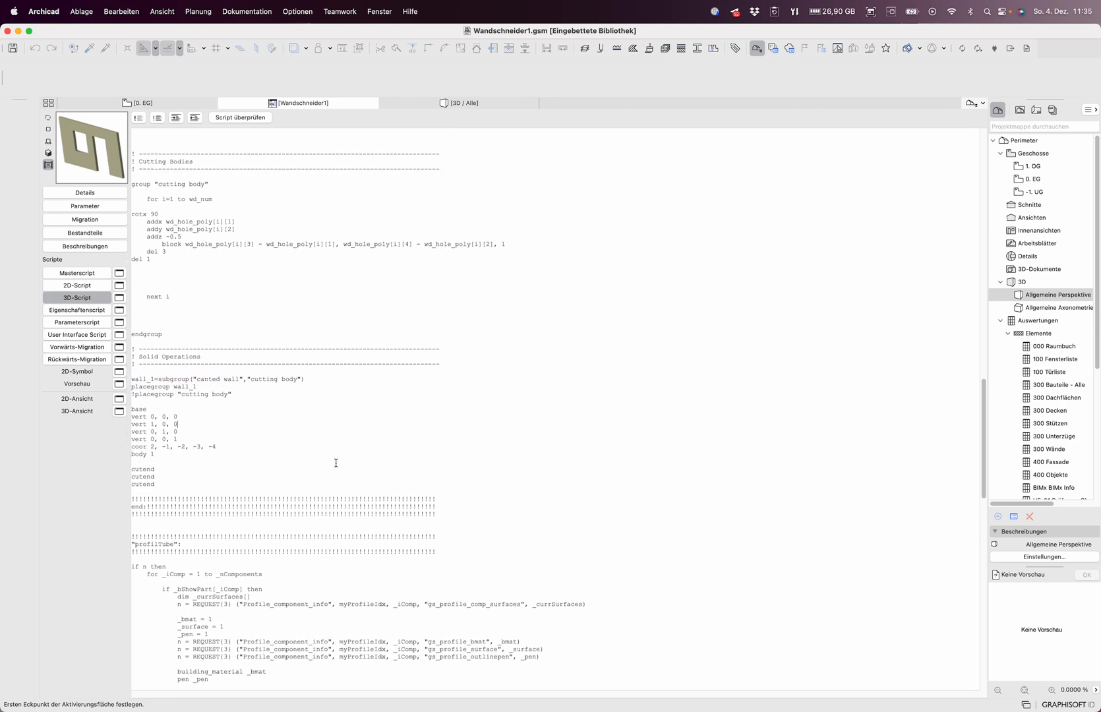
{"action": "scroll", "scroll_direction": "up", "scroll_amount": 3}
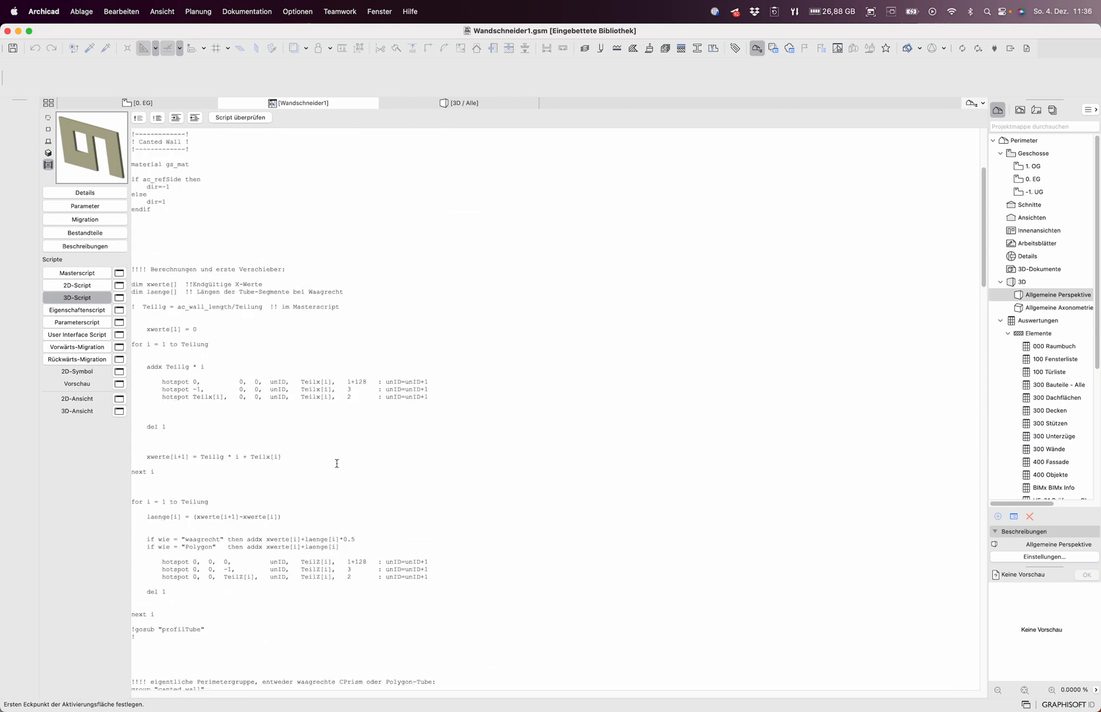
{"action": "mouse_move", "coordinate": [260, 346]}
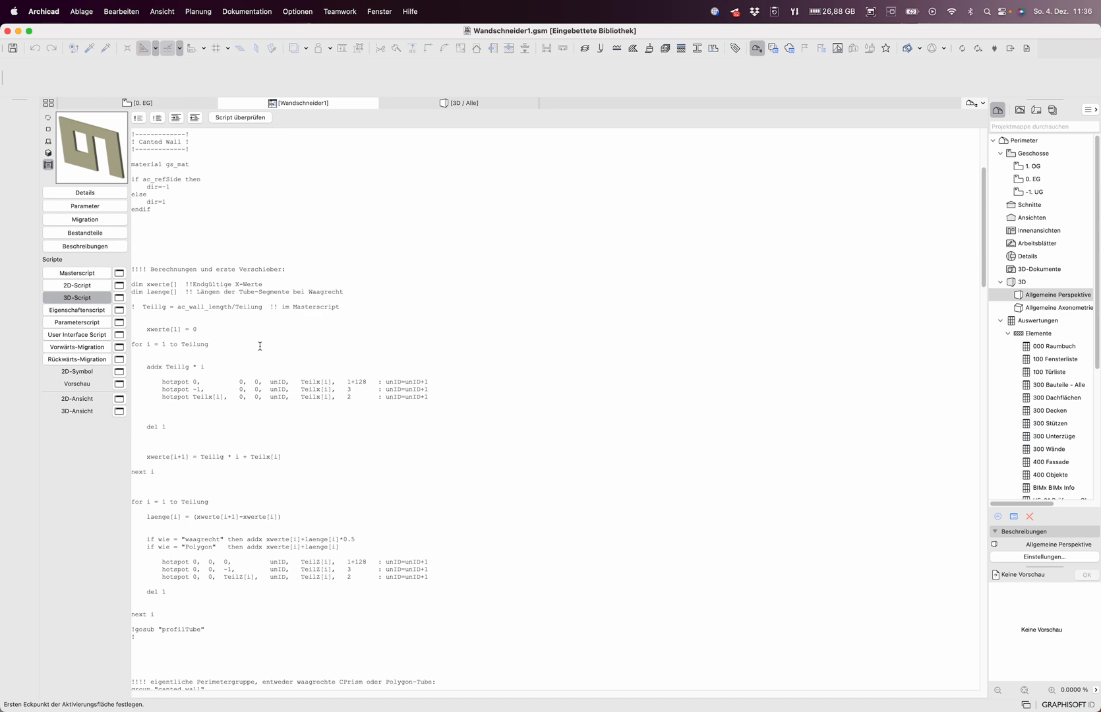
{"action": "scroll", "scroll_direction": "down", "scroll_amount": 3}
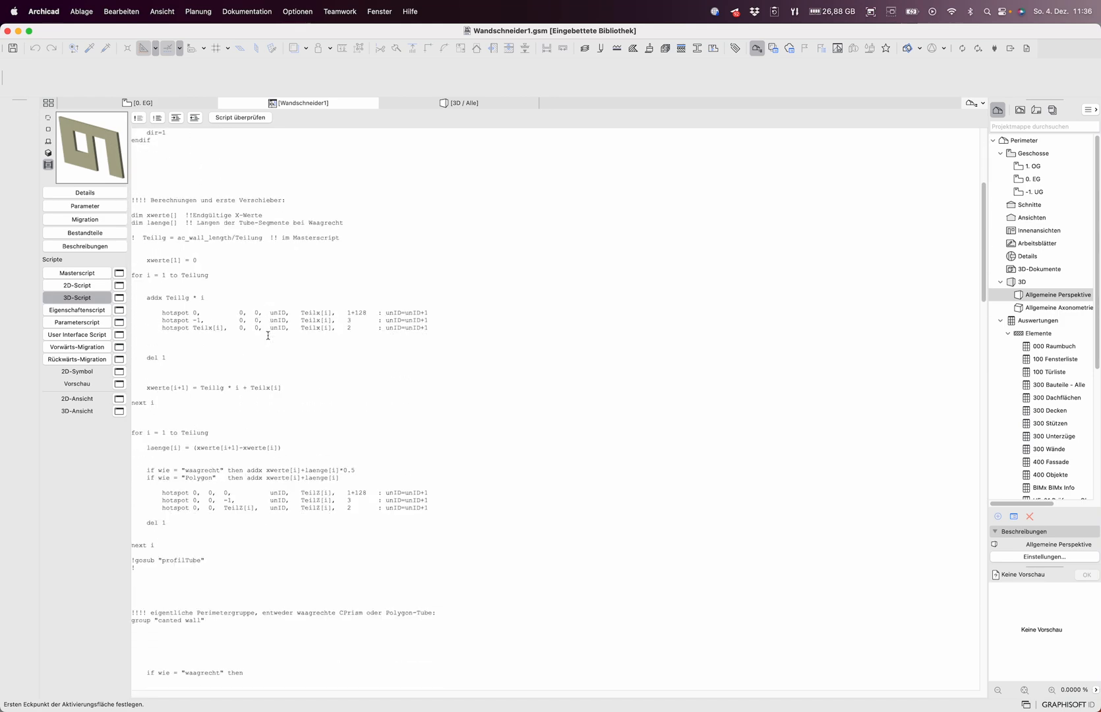
{"action": "scroll", "scroll_direction": "down", "scroll_amount": 3}
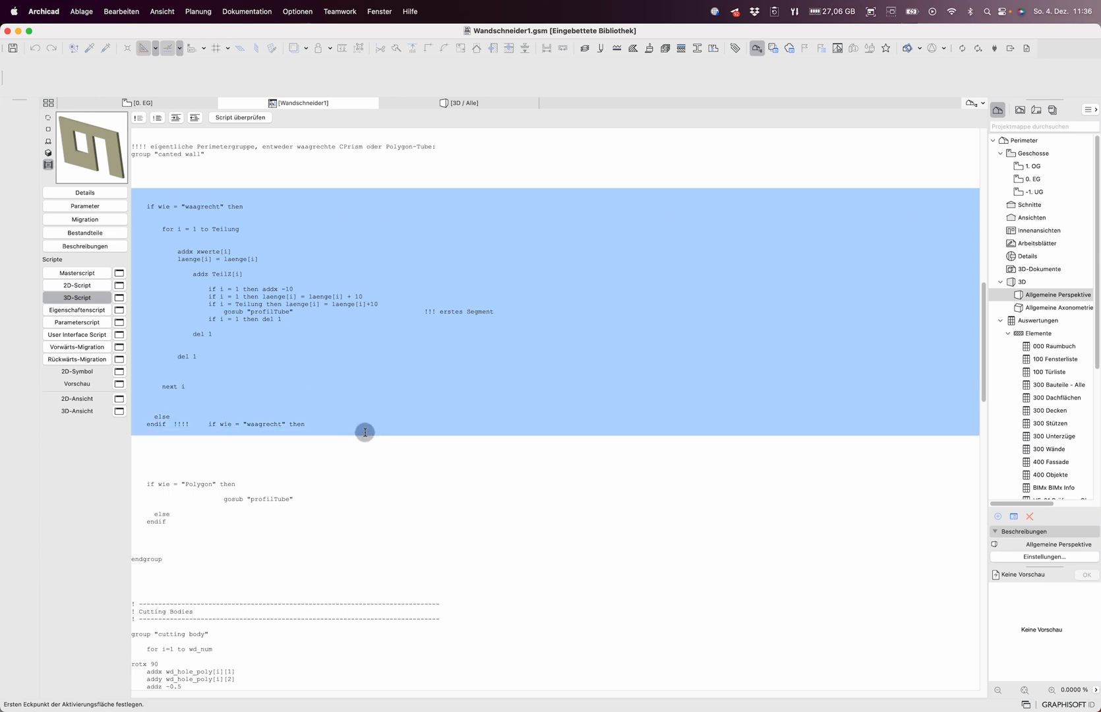
{"action": "left_click", "coordinate": [166, 472]}
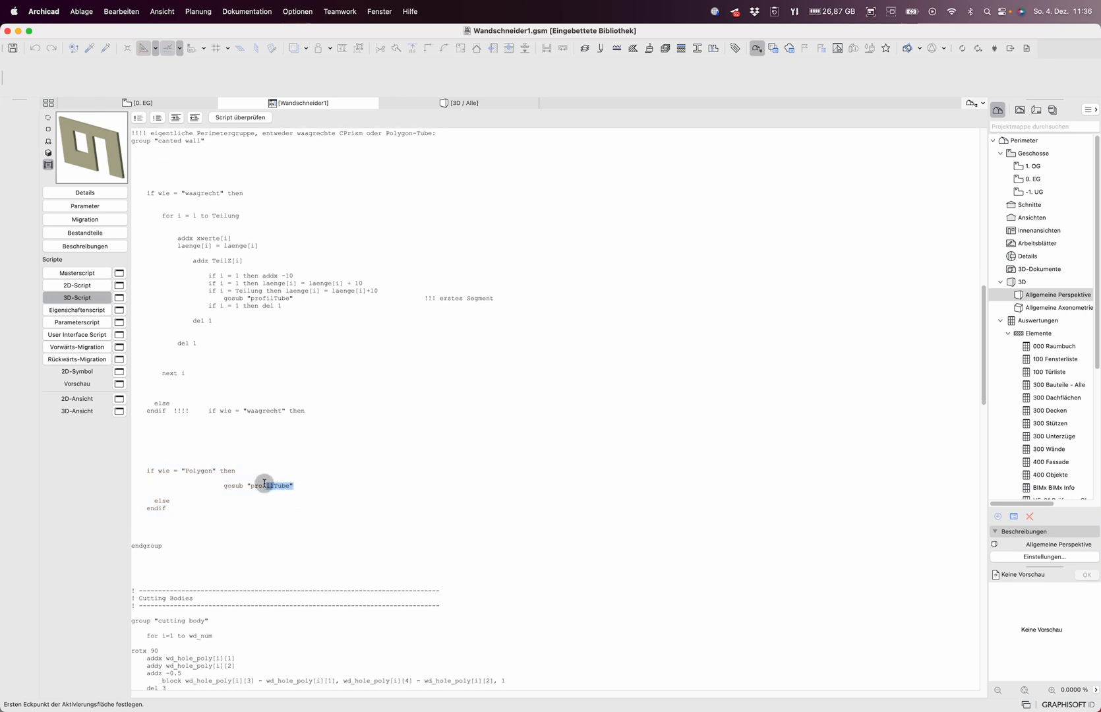
{"action": "triple_click", "coordinate": [258, 485]}
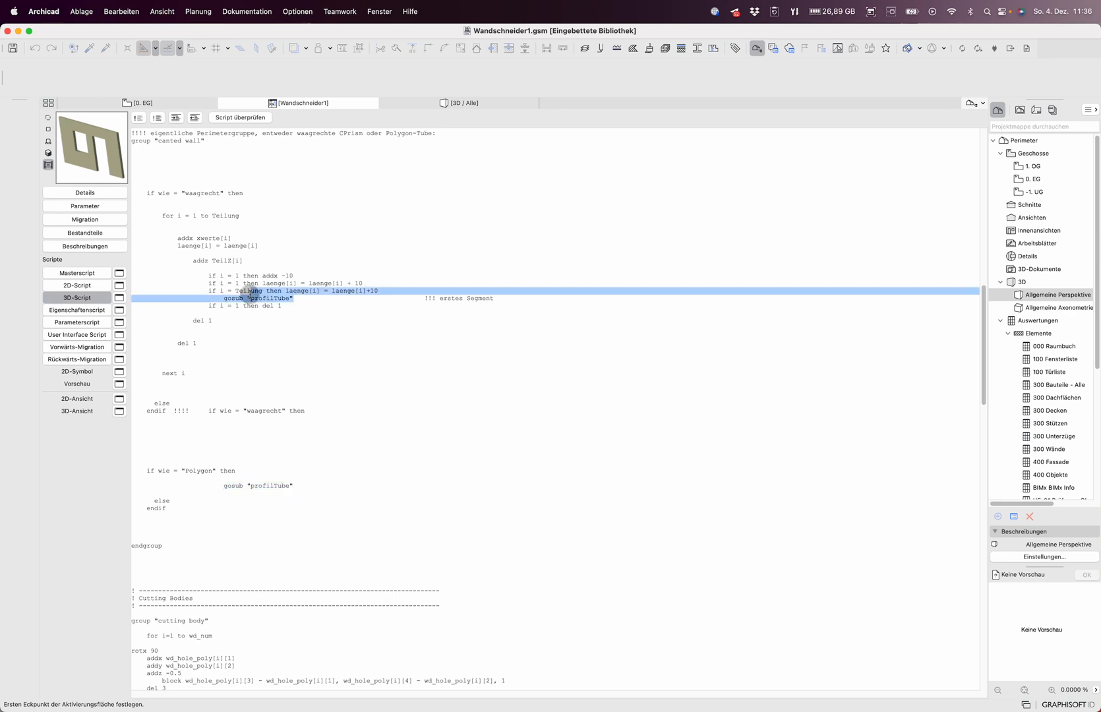
{"action": "scroll", "scroll_direction": "down", "scroll_amount": 3}
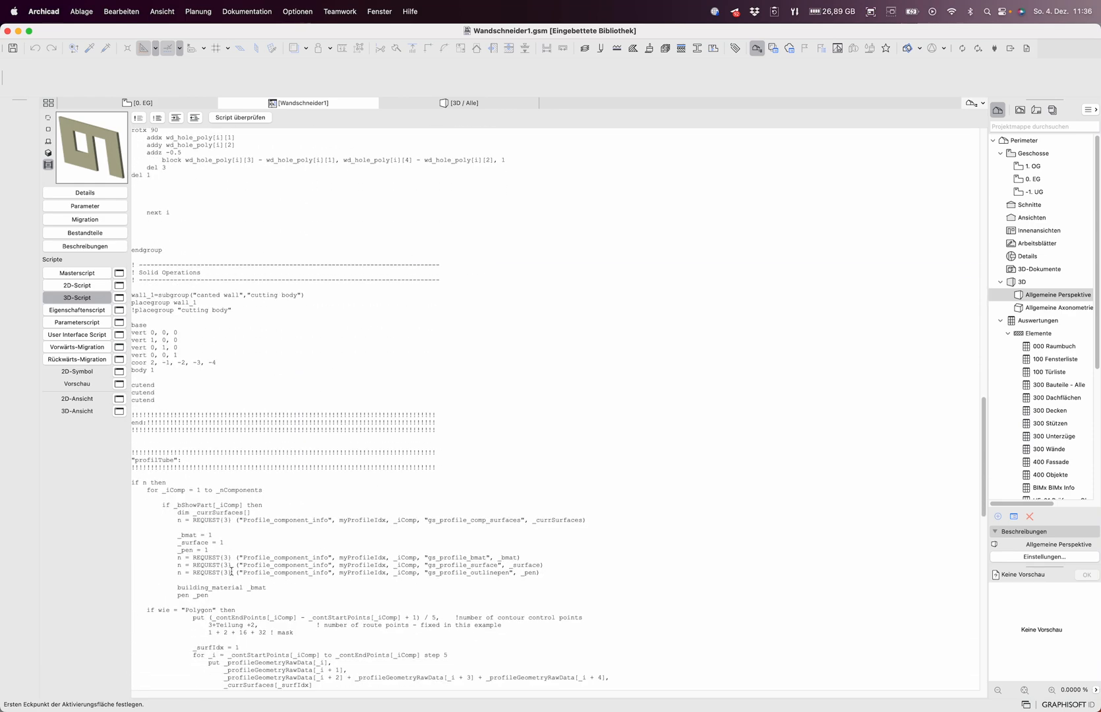
{"action": "scroll", "scroll_direction": "down", "scroll_amount": 3}
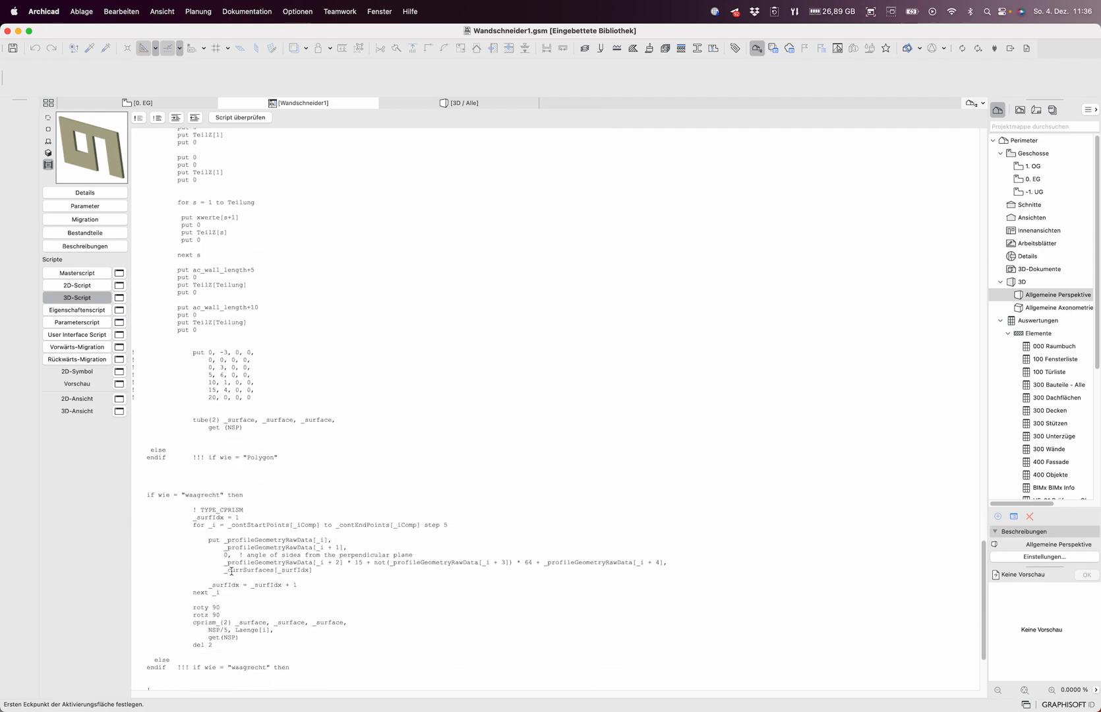
{"action": "scroll", "scroll_direction": "up", "scroll_amount": 3}
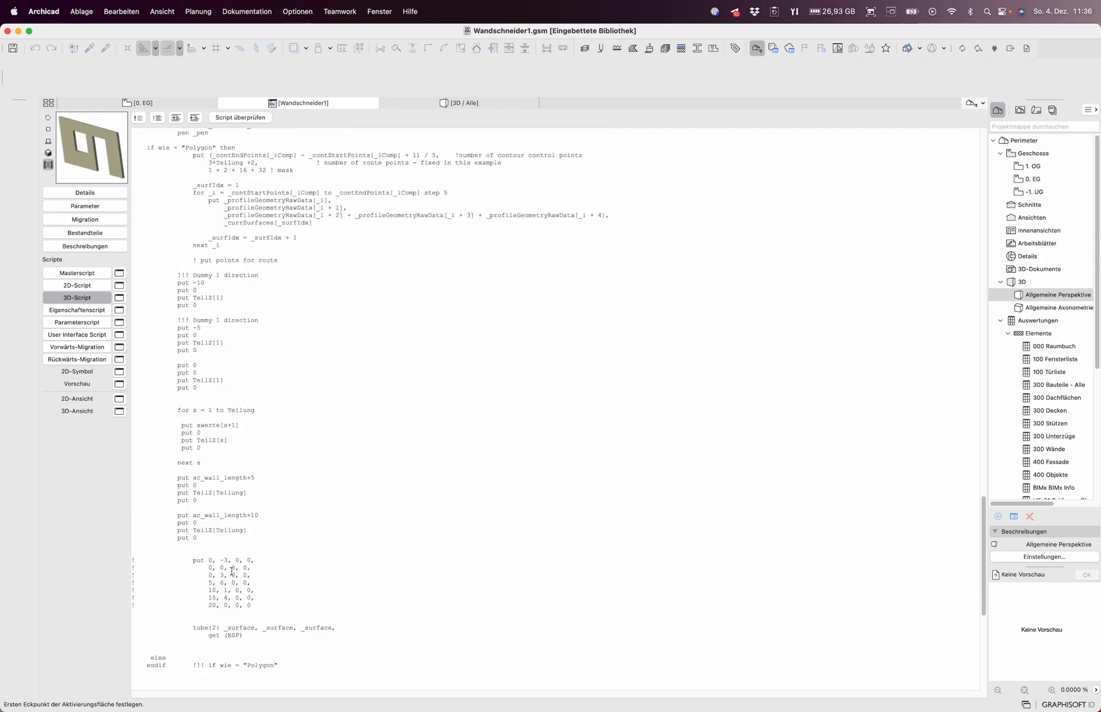
{"action": "scroll", "scroll_direction": "up", "scroll_amount": 3}
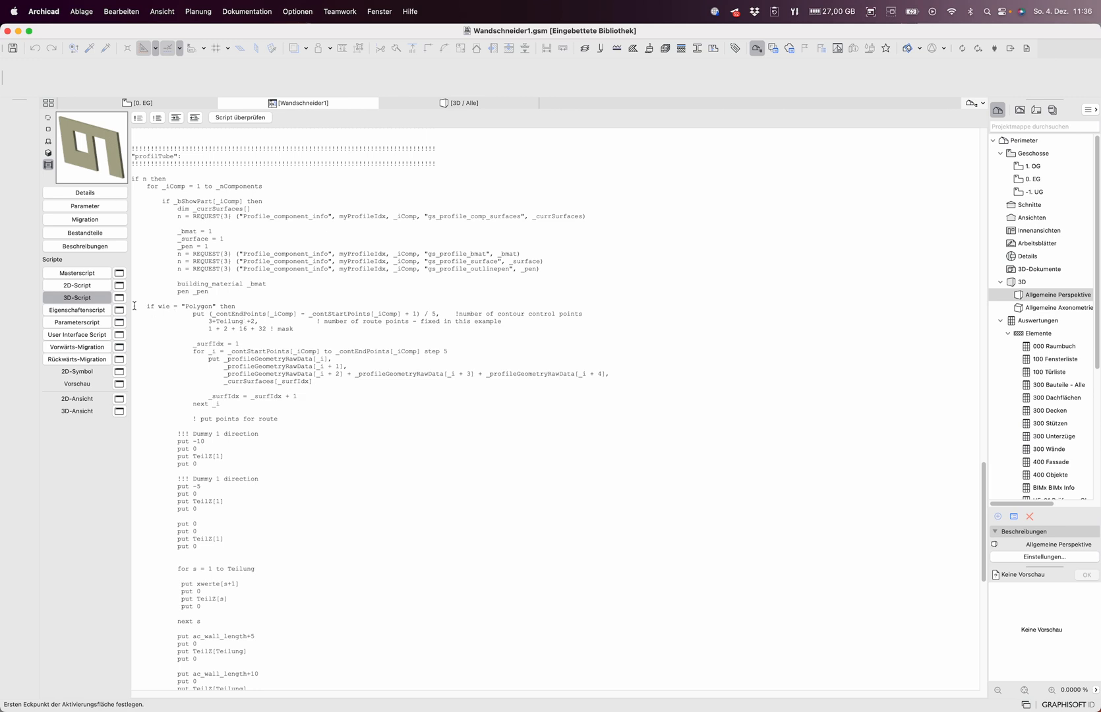
{"action": "scroll", "scroll_direction": "down", "scroll_amount": 3}
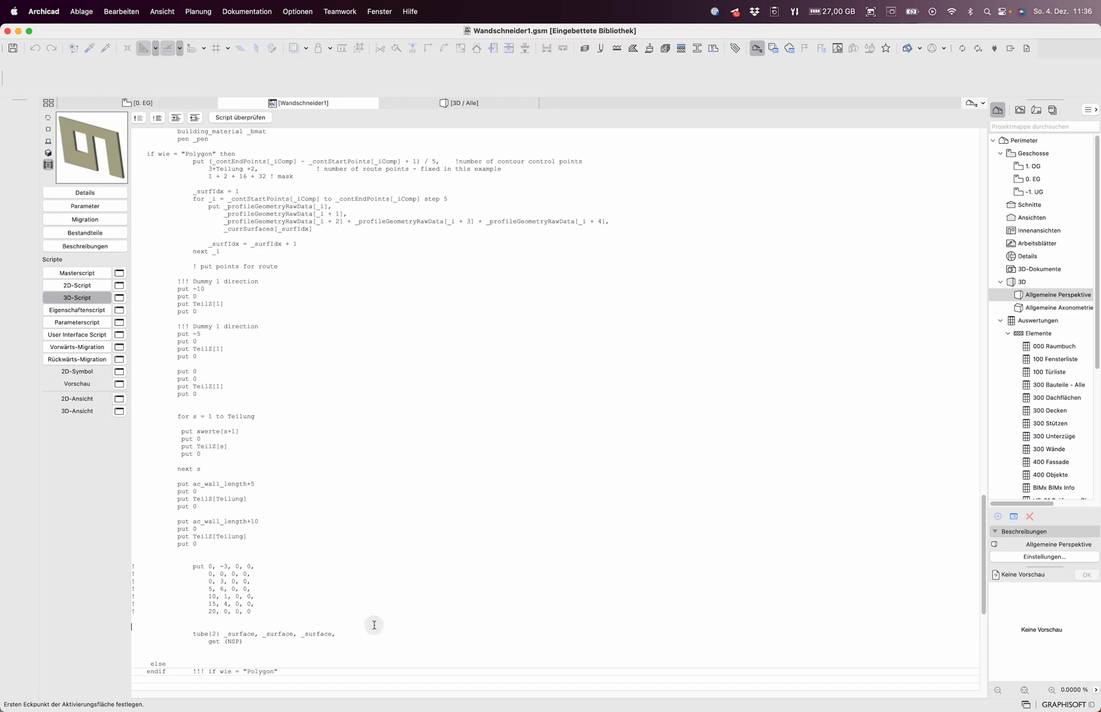
{"action": "scroll", "scroll_direction": "down", "scroll_amount": 3}
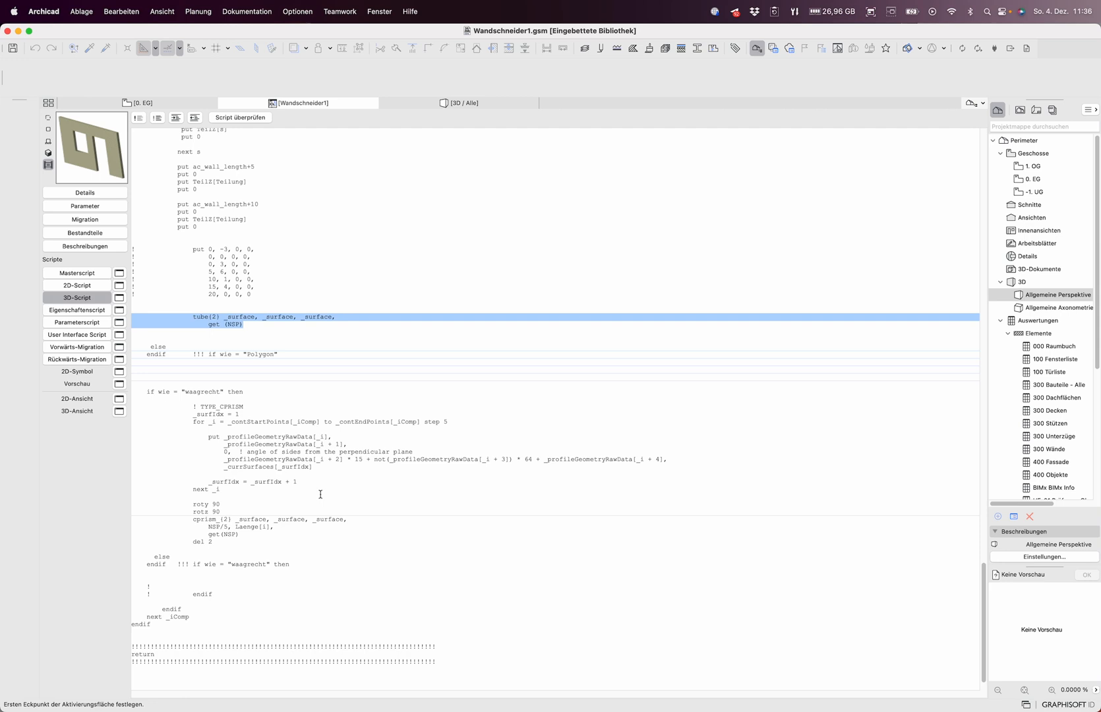
{"action": "mouse_move", "coordinate": [338, 261]}
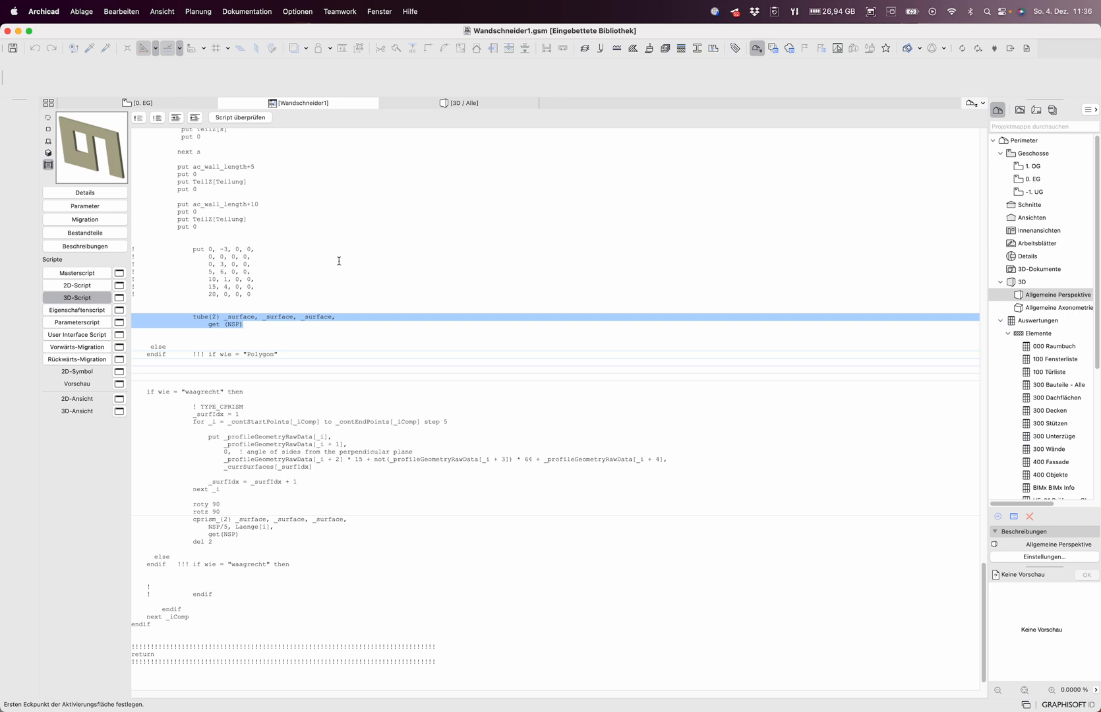
{"action": "mouse_move", "coordinate": [316, 319]}
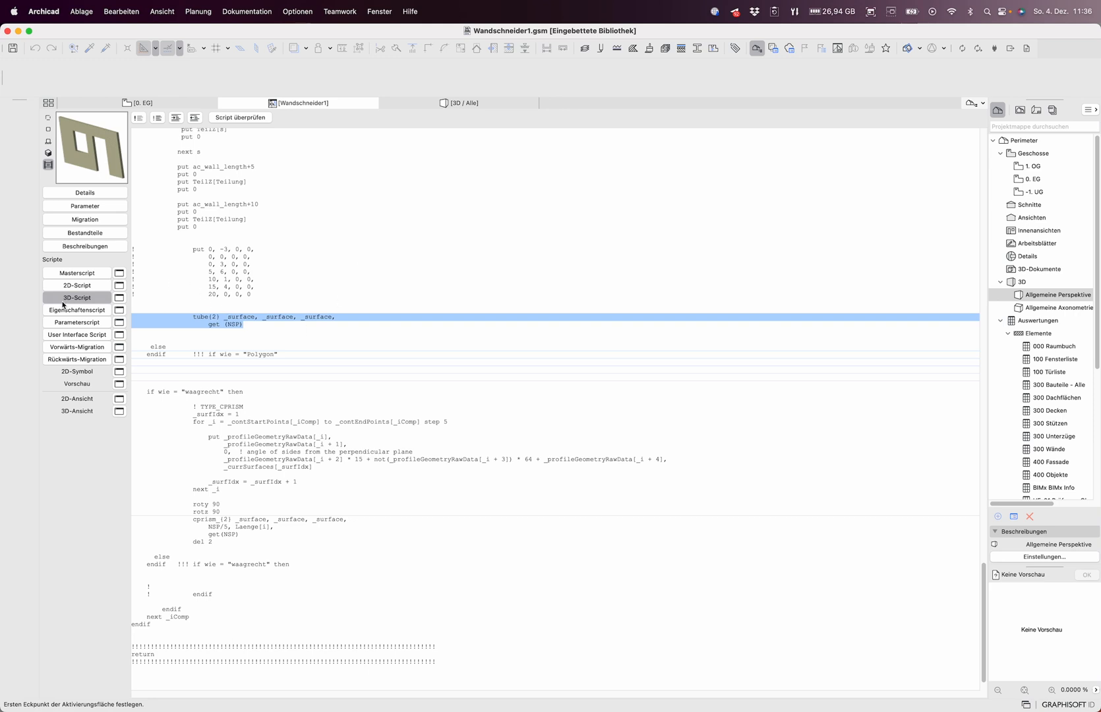
Show the 3D/Alle view of the walls and capture a region screenshot of it
{"action": "left_click", "coordinate": [140, 103]}
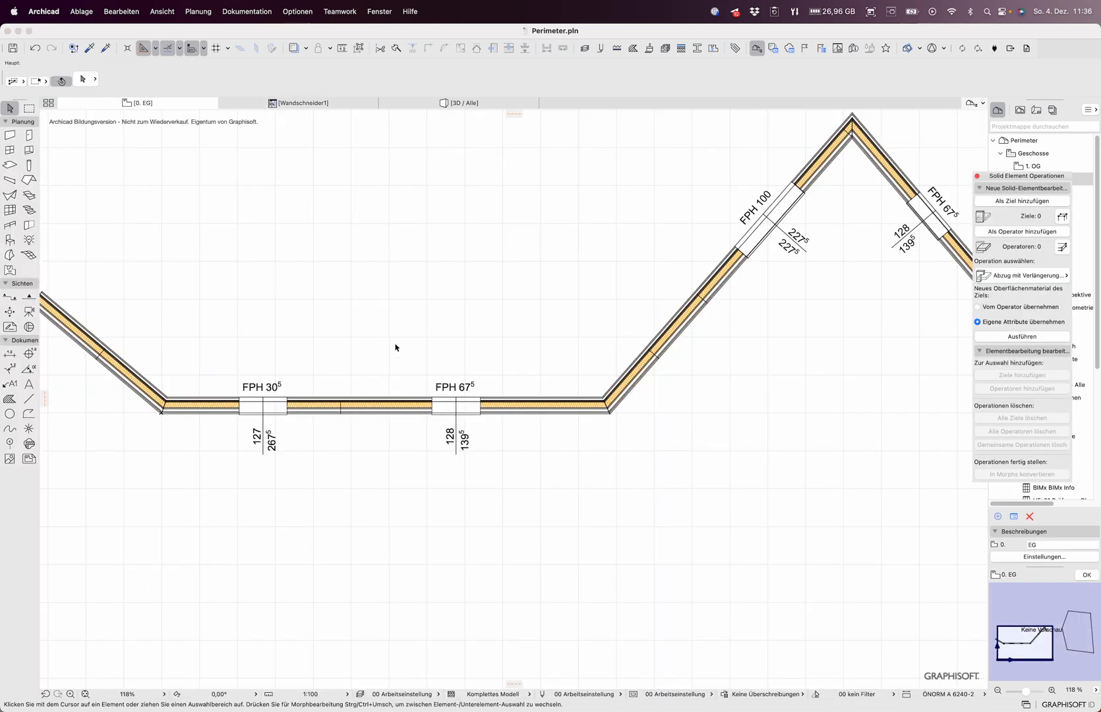
{"action": "left_click", "coordinate": [461, 102]}
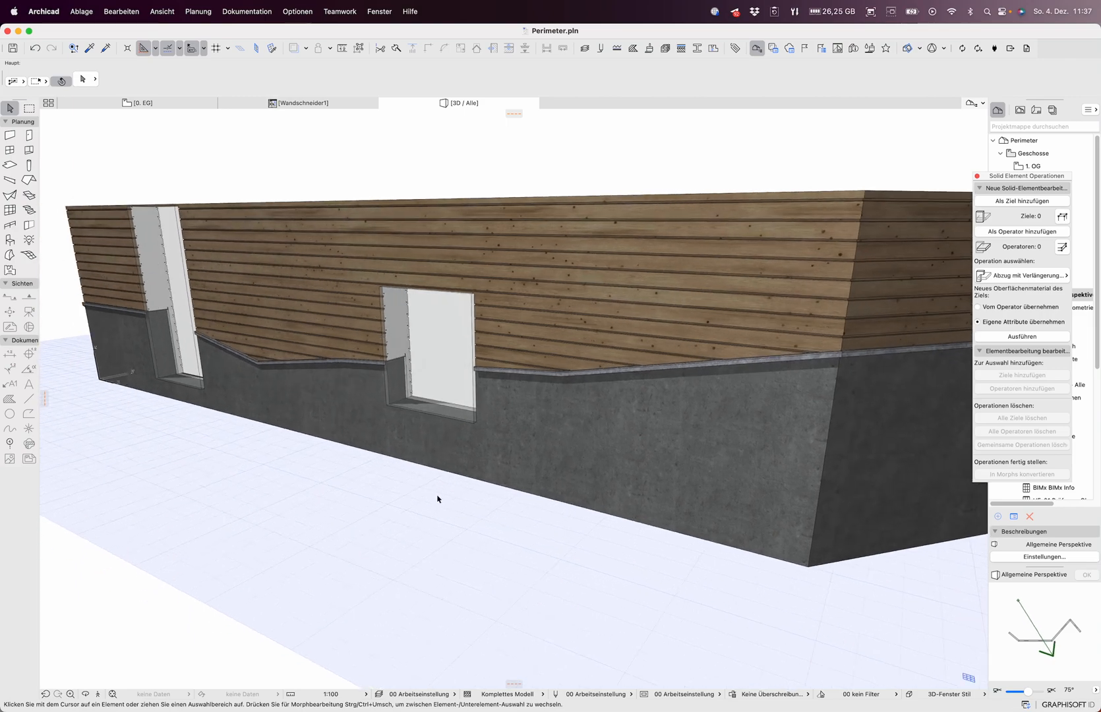
{"action": "mouse_move", "coordinate": [354, 387]}
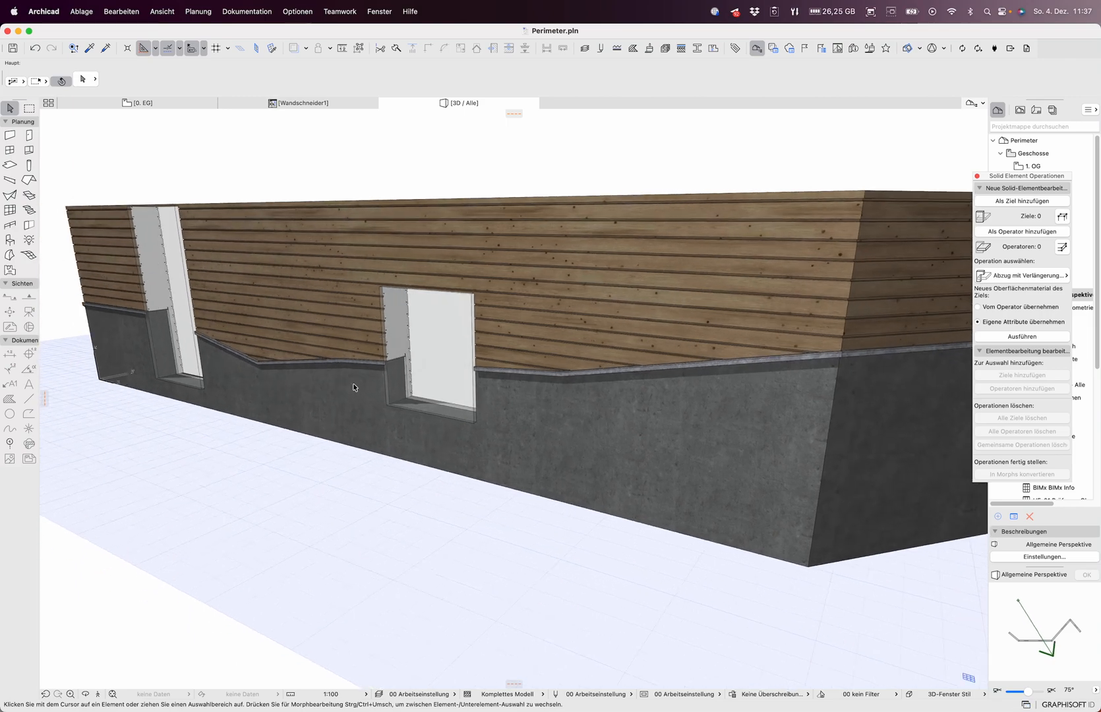
{"action": "mouse_move", "coordinate": [29, 110]}
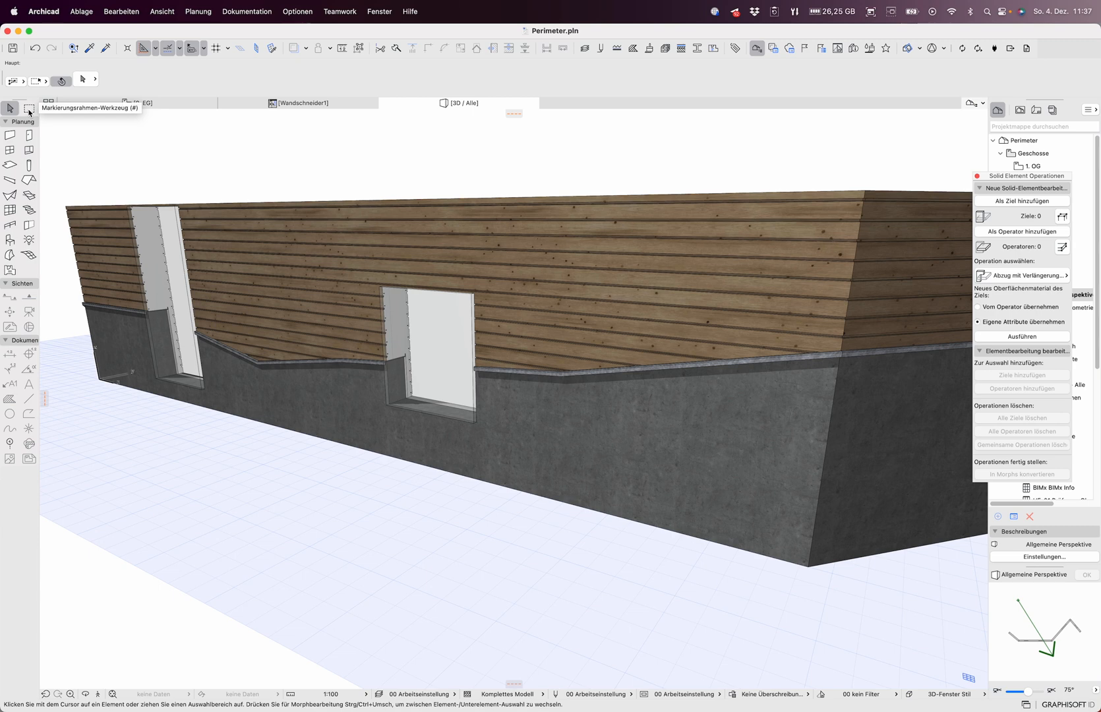
{"action": "left_click", "coordinate": [30, 109]}
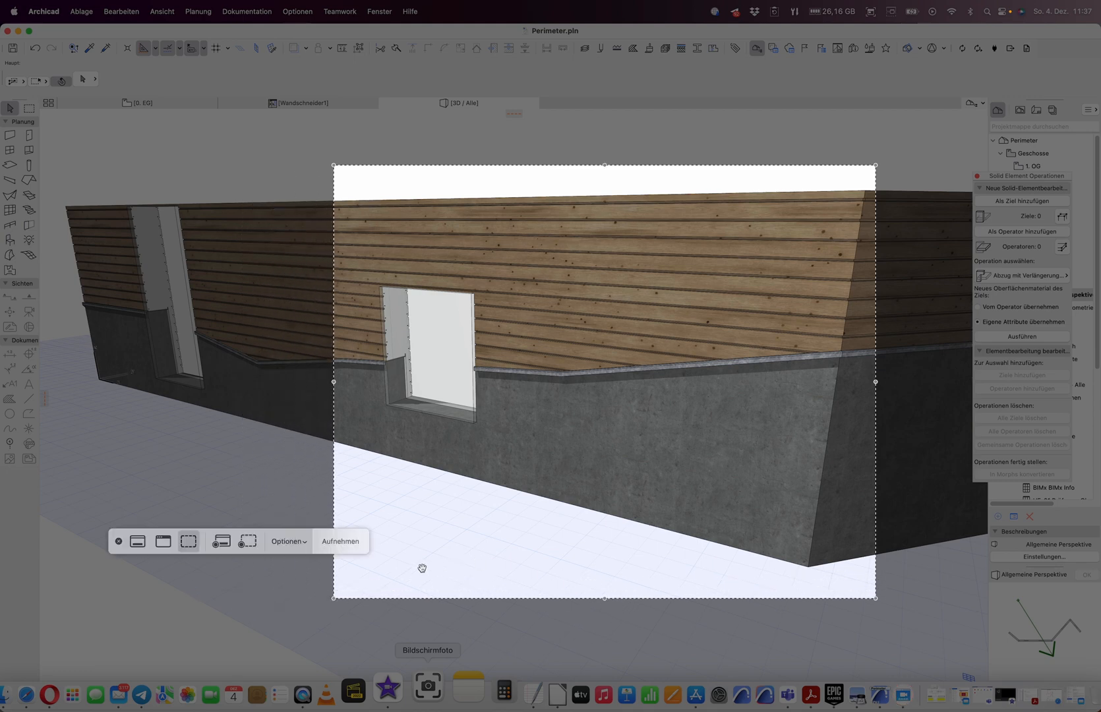
{"action": "left_click", "coordinate": [286, 540]}
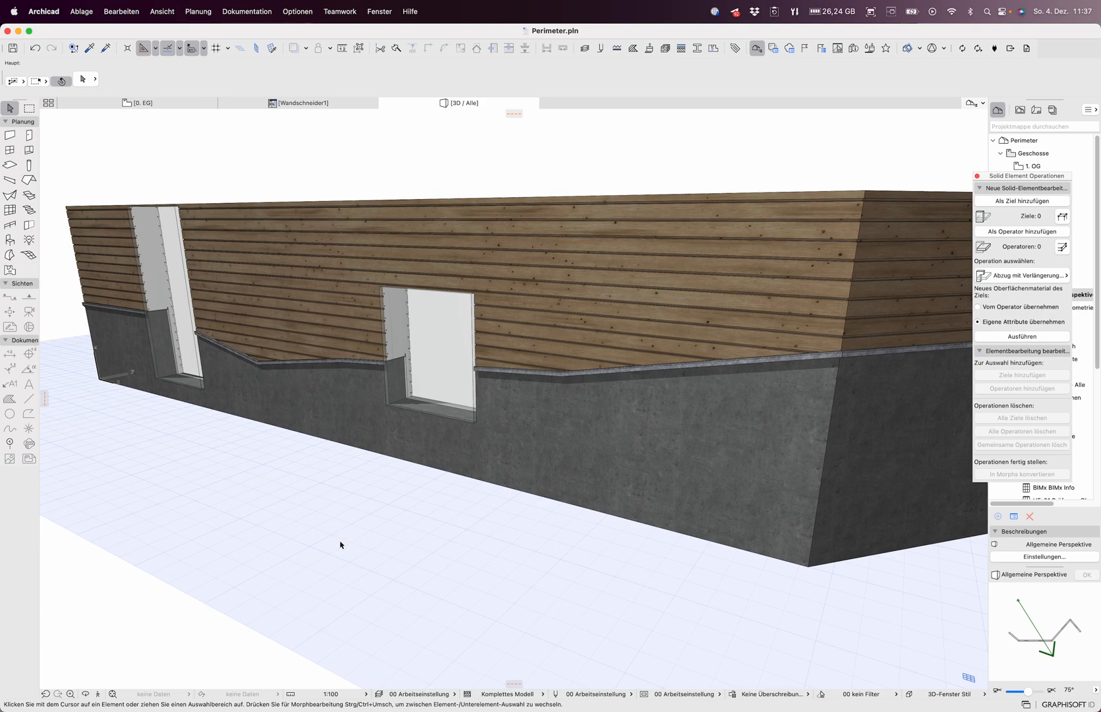
Paste the captured screenshot as the Wandschneider1 object's preview image and close the preview
{"action": "left_click", "coordinate": [302, 103]}
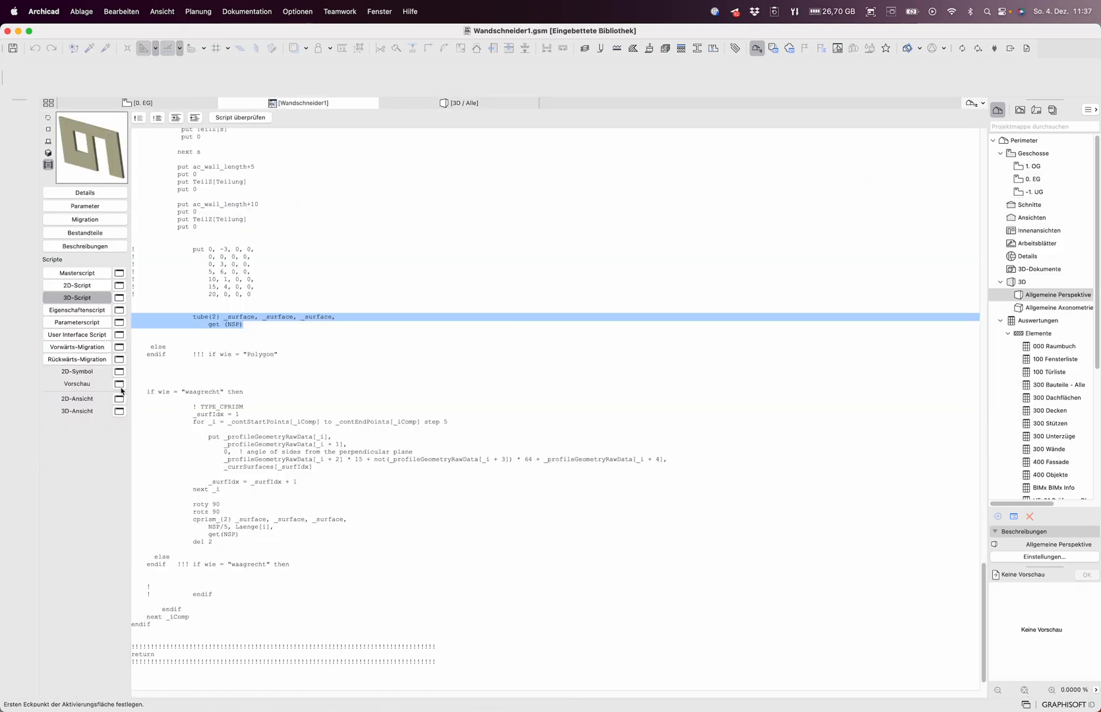
{"action": "left_click", "coordinate": [77, 384]}
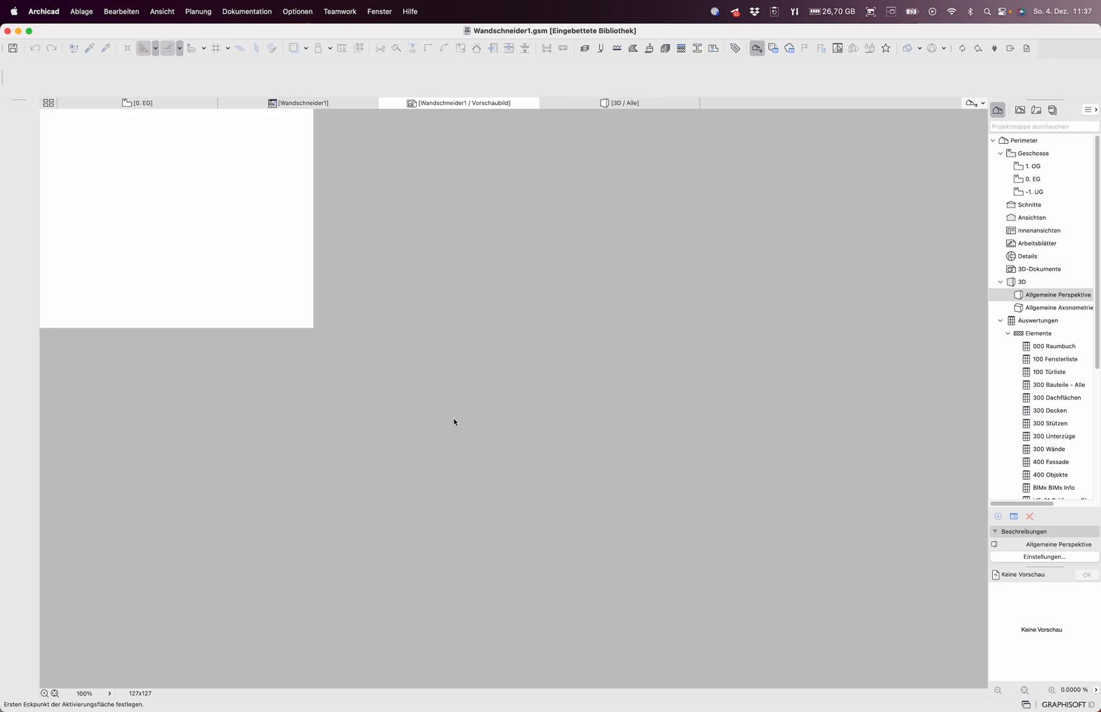
{"action": "left_click", "coordinate": [302, 103]}
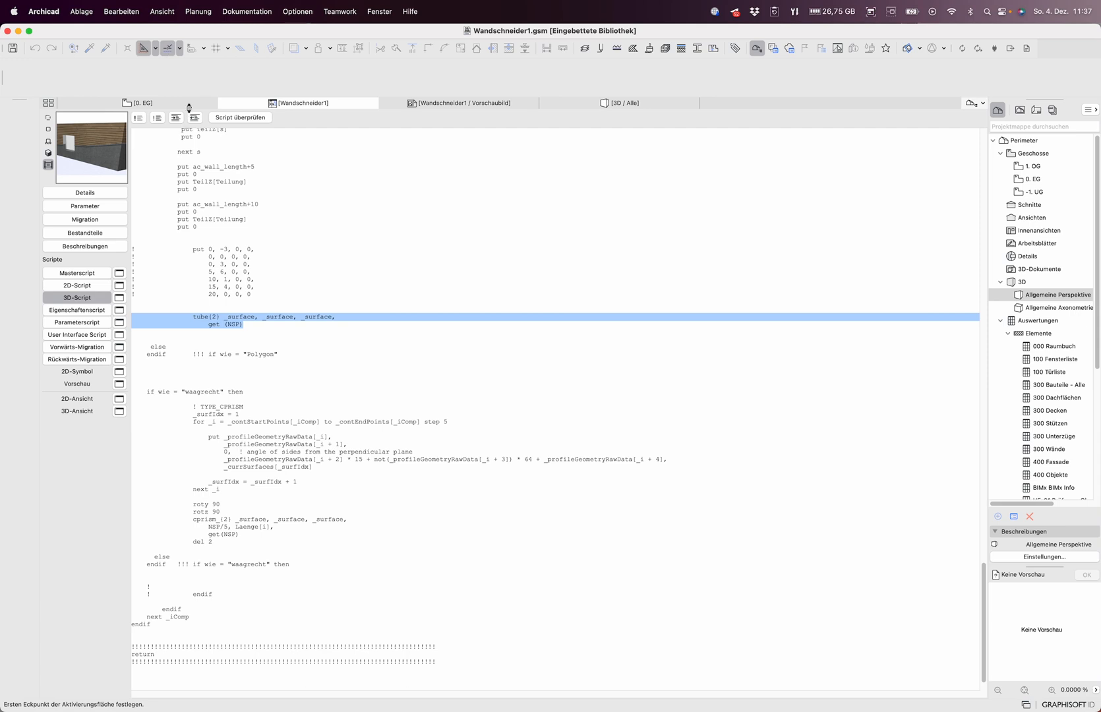
{"action": "mouse_move", "coordinate": [399, 112]}
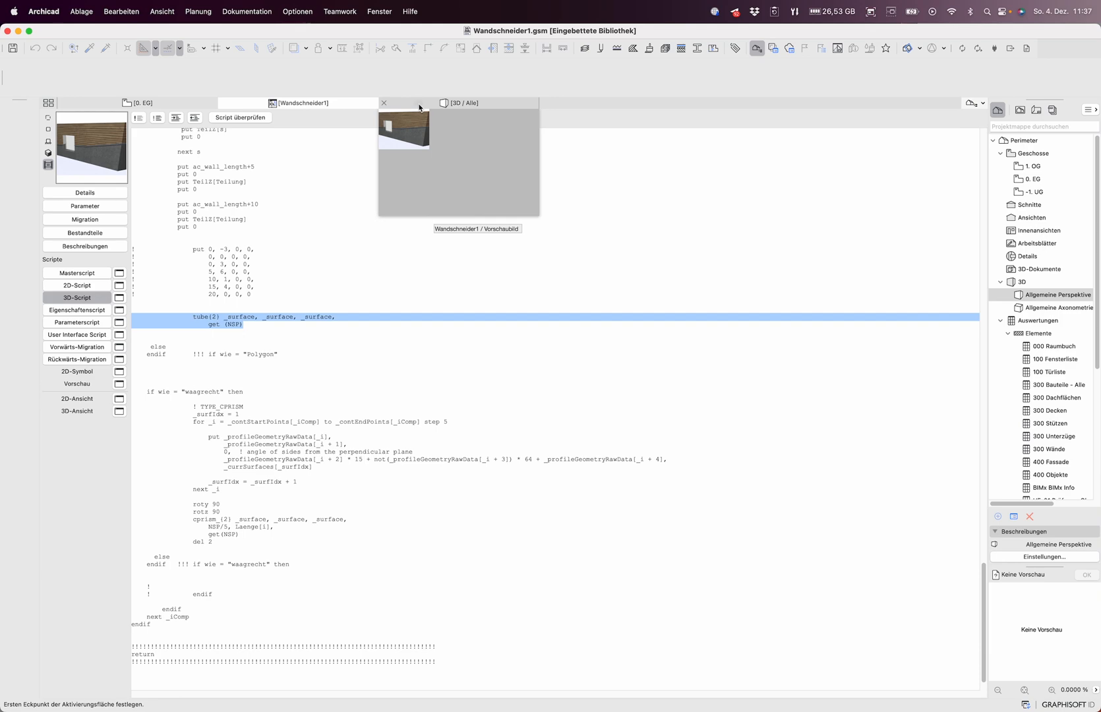
{"action": "left_click", "coordinate": [462, 103]}
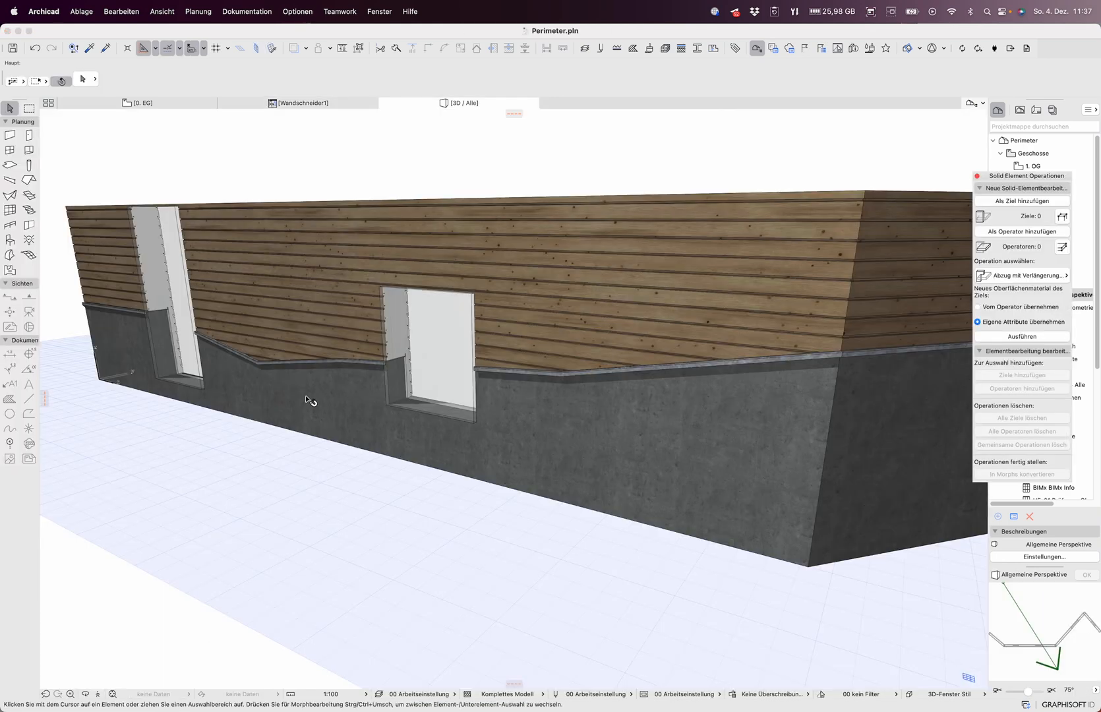
Check the perimeter object's new thumbnail in Object Settings, then return to the 0. EG ground-floor plan
{"action": "left_click", "coordinate": [309, 400]}
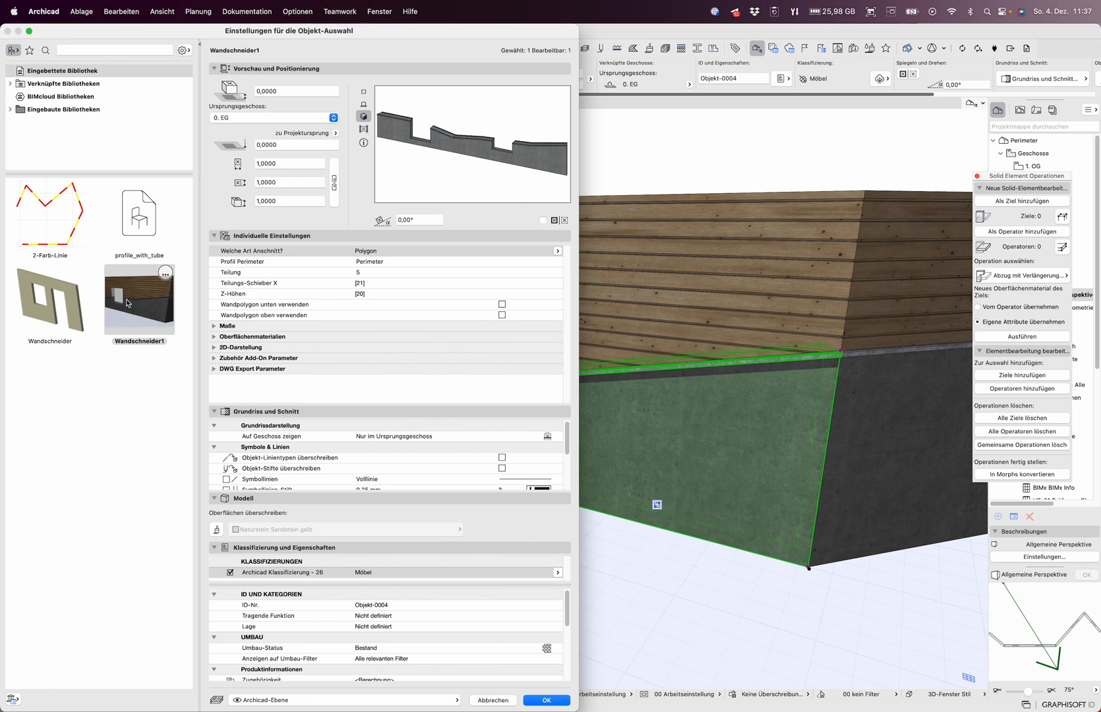
{"action": "mouse_move", "coordinate": [445, 635]}
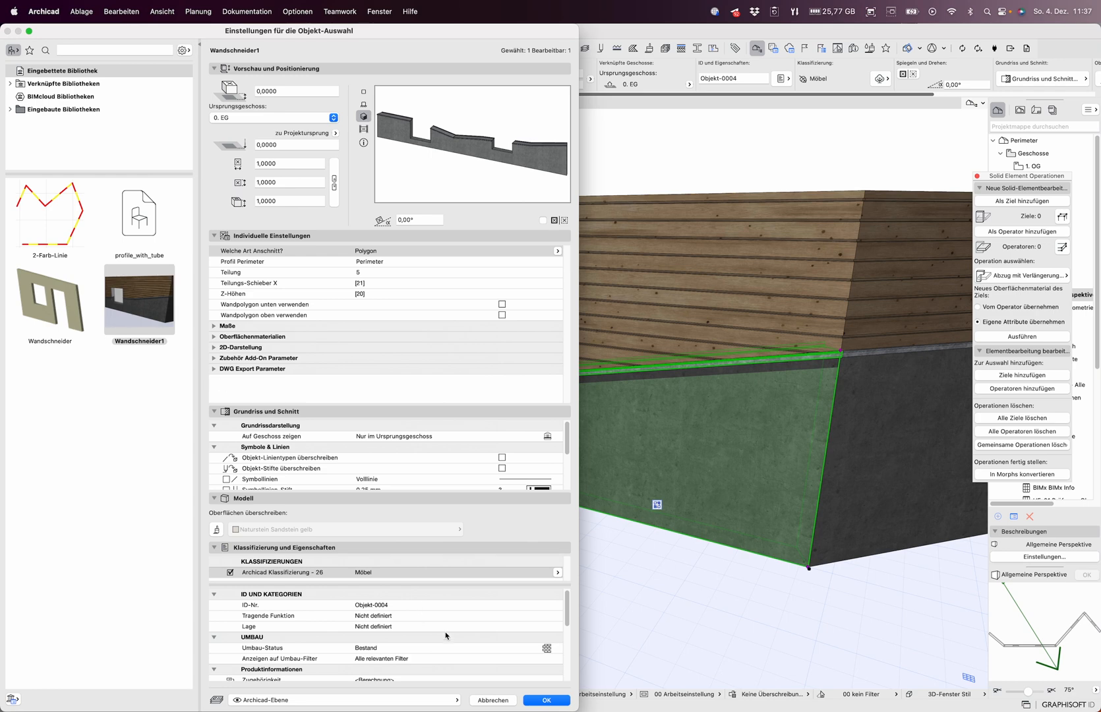
{"action": "left_click", "coordinate": [545, 700]}
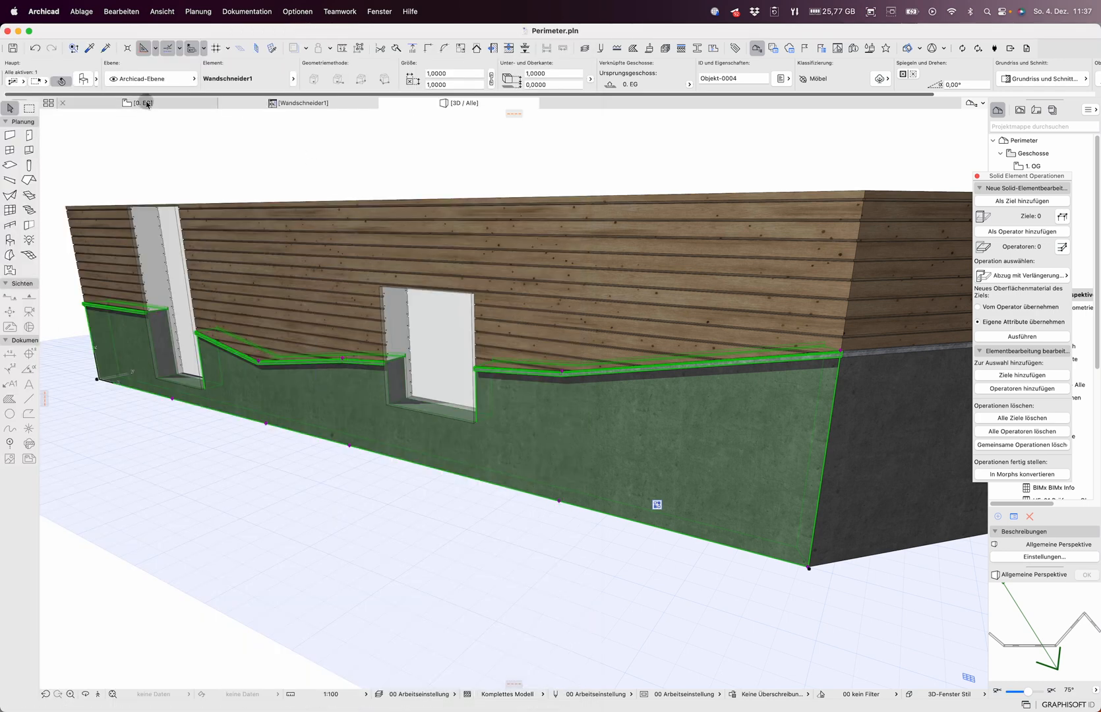
{"action": "left_click", "coordinate": [141, 102]}
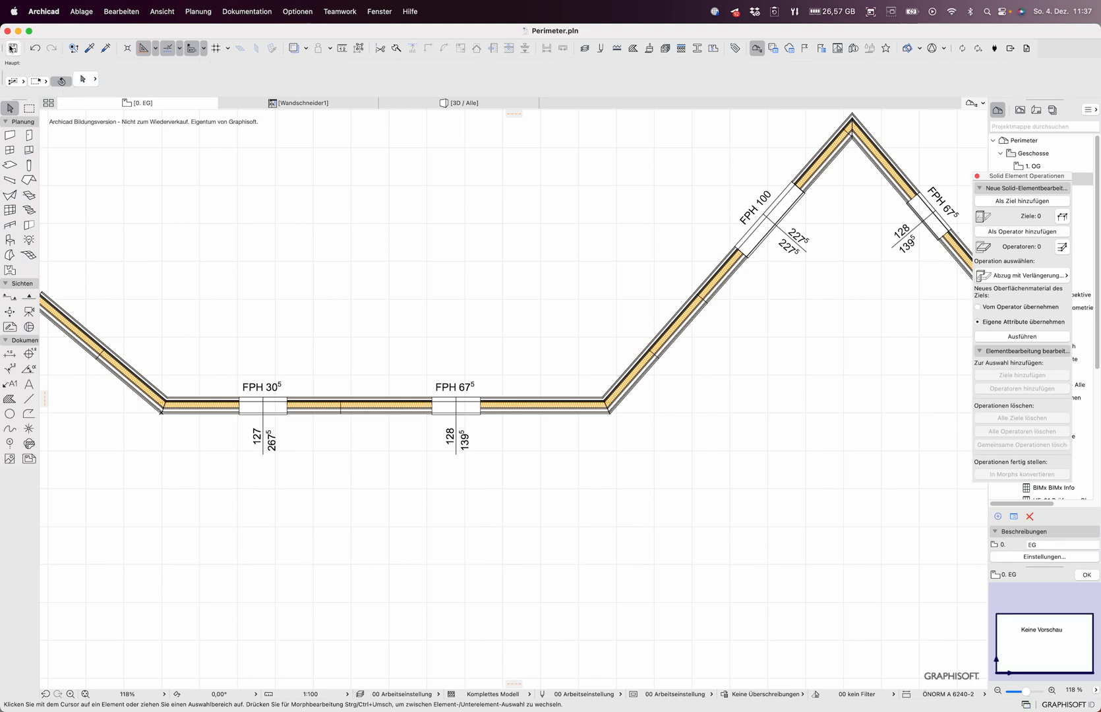
Save the Perimeter project via Sichern unter in Archicad Archiv Projekt format
{"action": "left_click", "coordinate": [80, 11]}
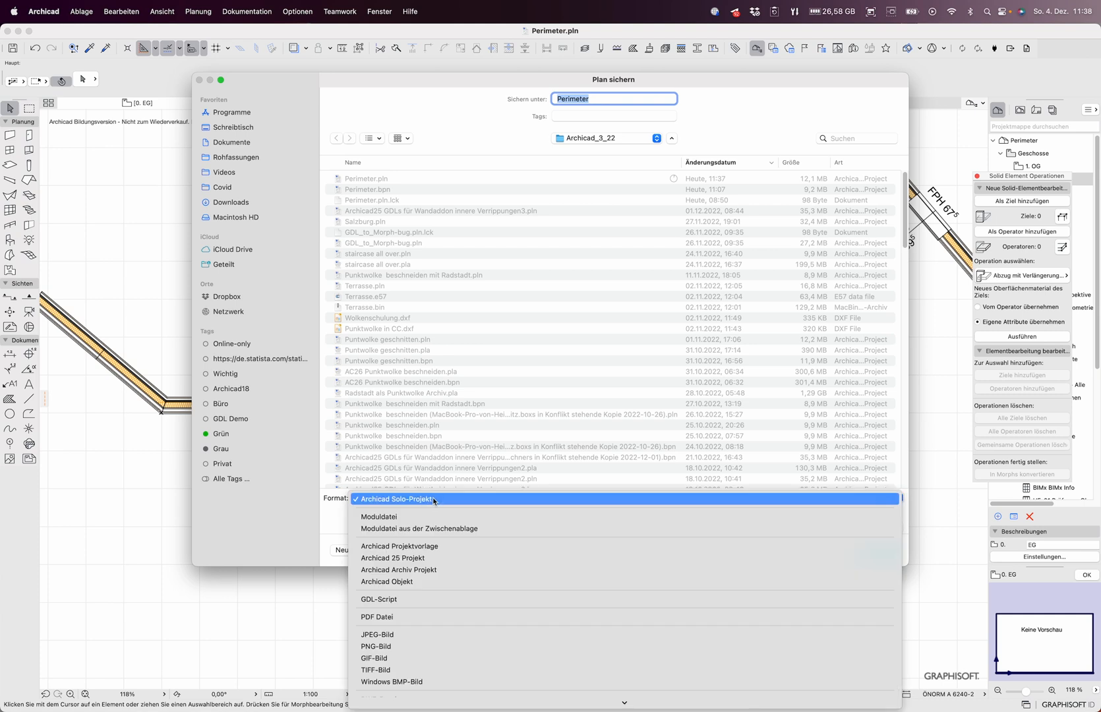
{"action": "mouse_move", "coordinate": [428, 557]}
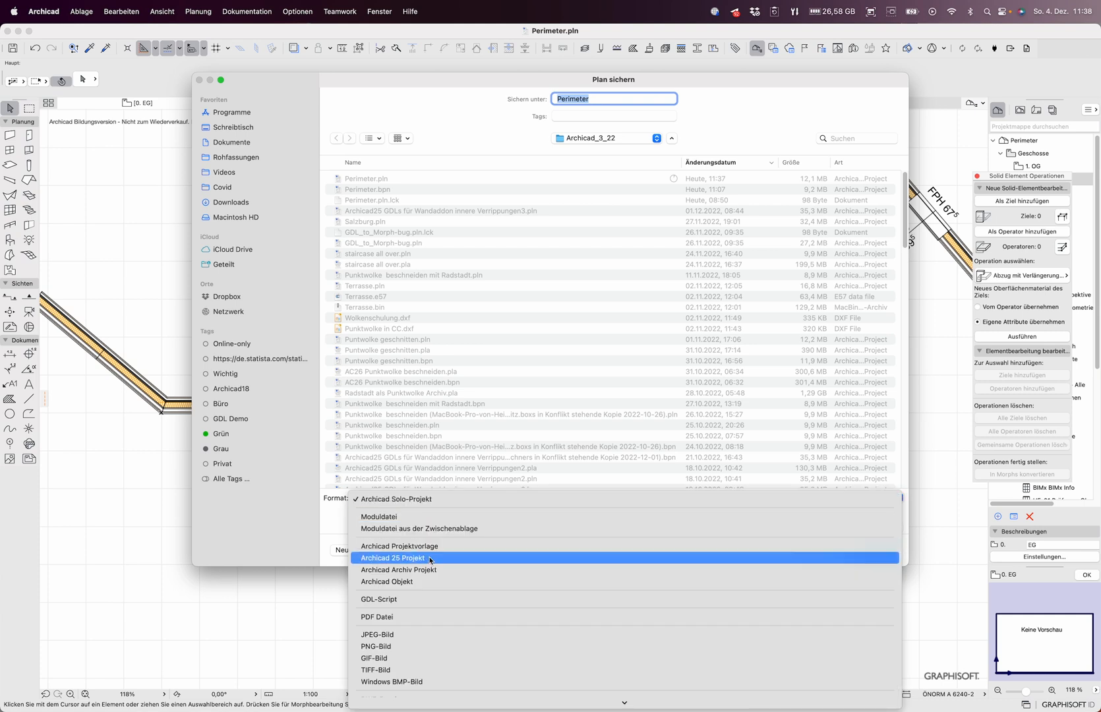
{"action": "mouse_move", "coordinate": [425, 569]}
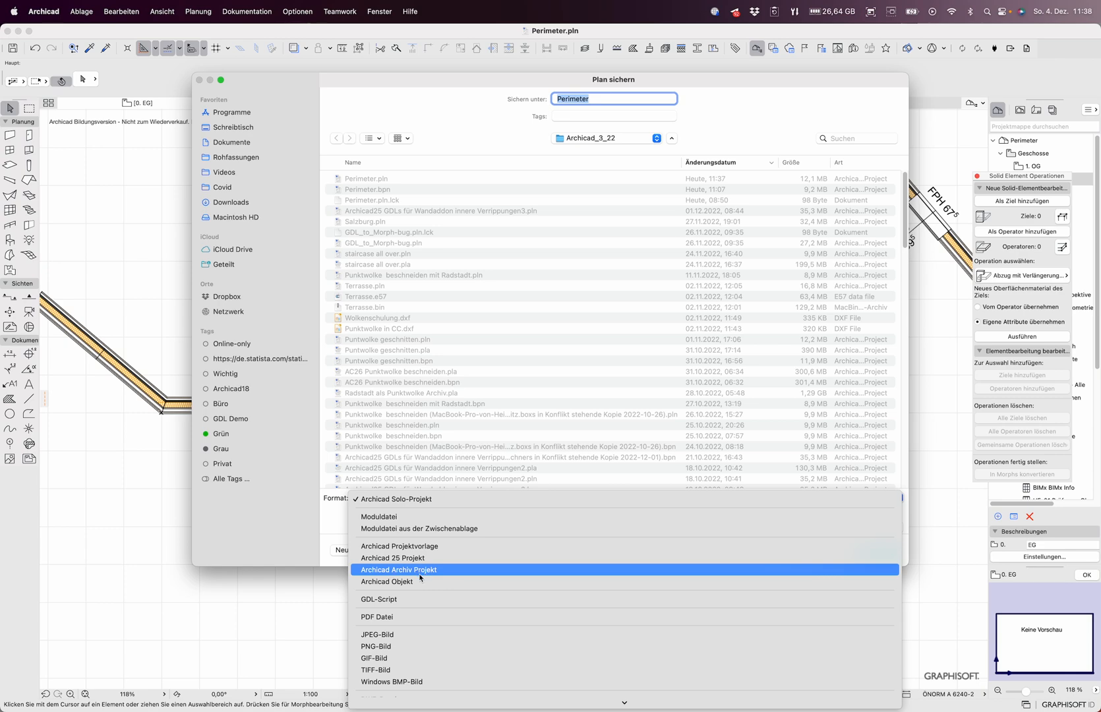
{"action": "left_click", "coordinate": [398, 569]}
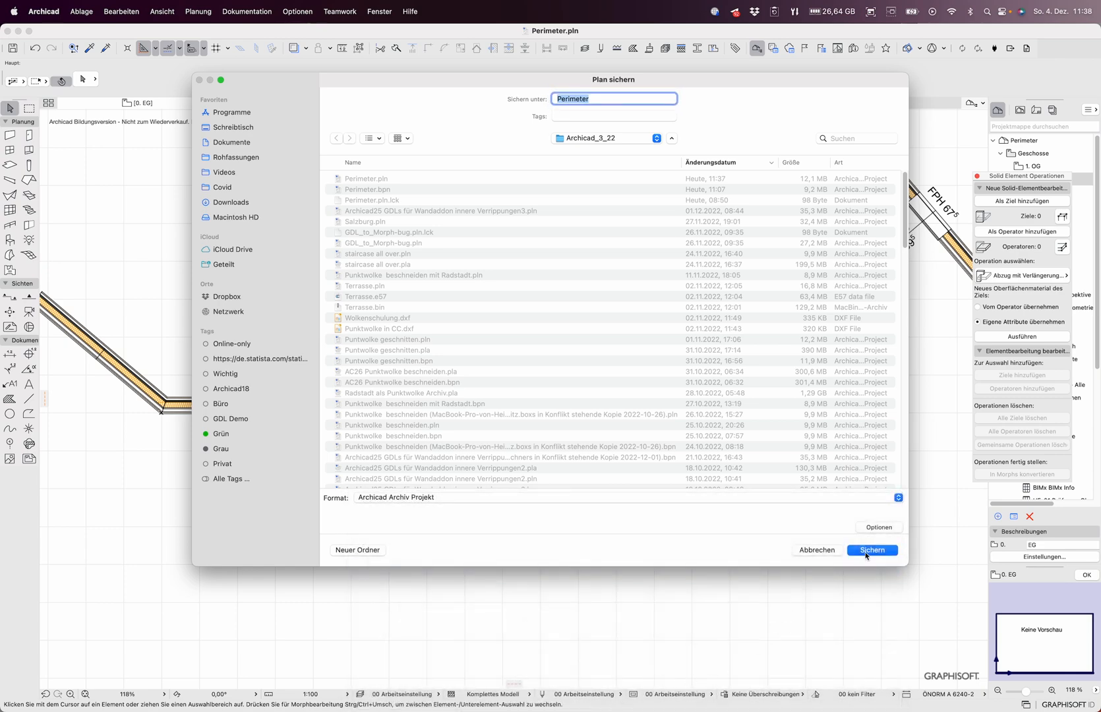
{"action": "left_click", "coordinate": [871, 550]}
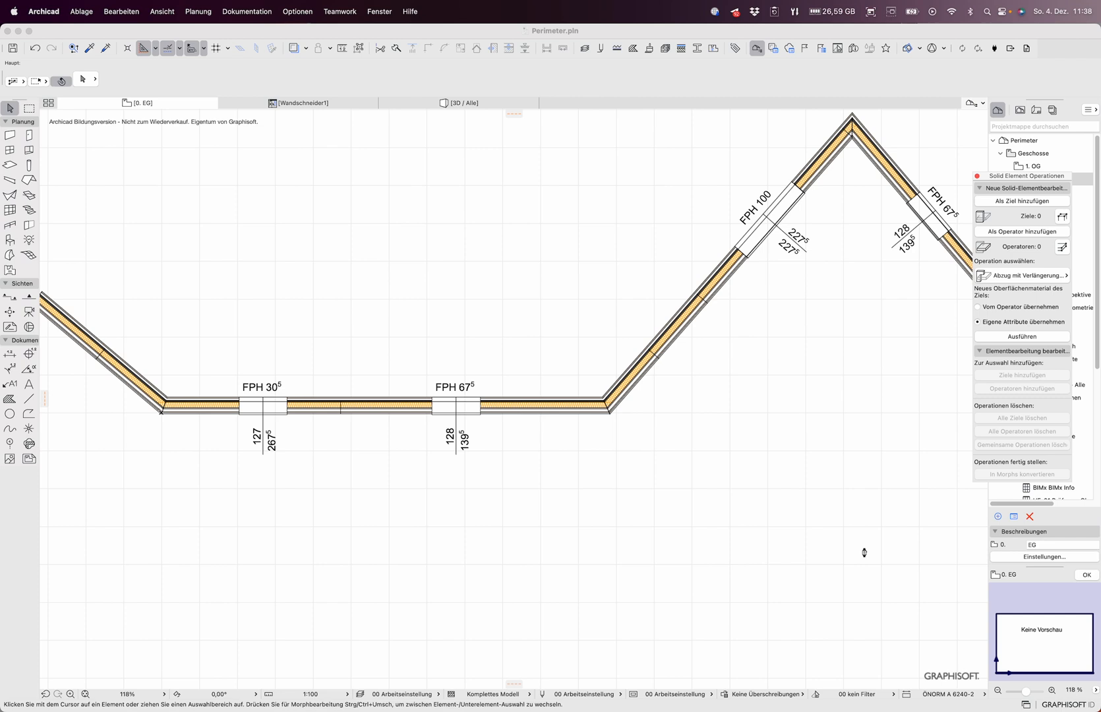
{"action": "mouse_move", "coordinate": [864, 551]}
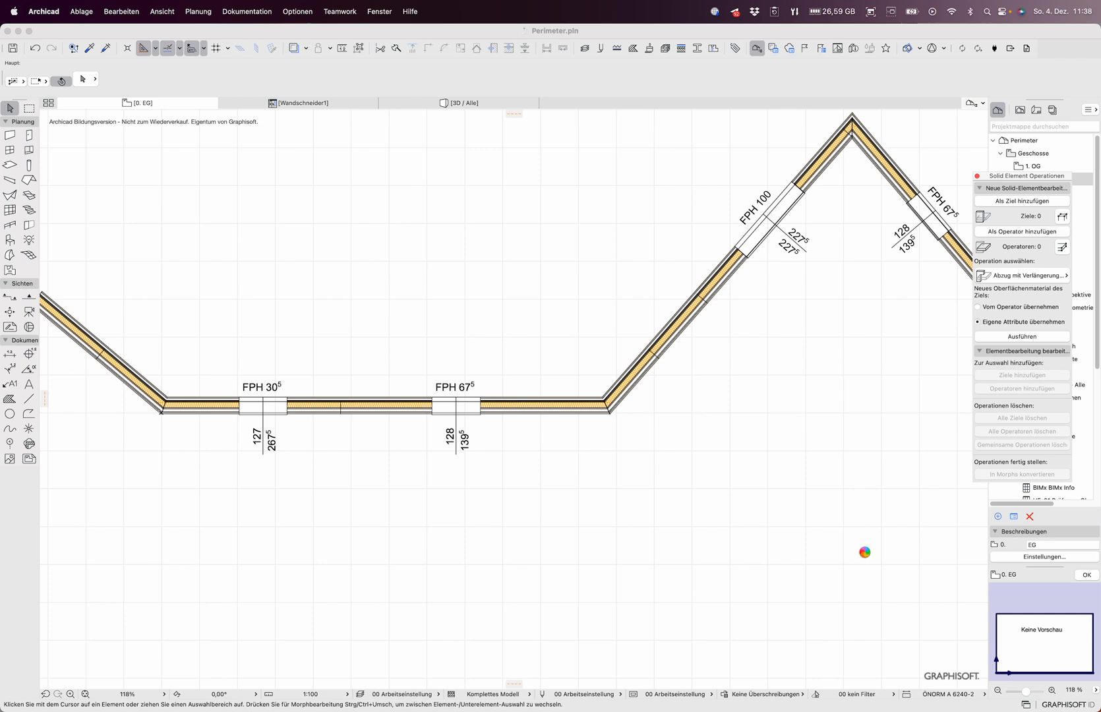